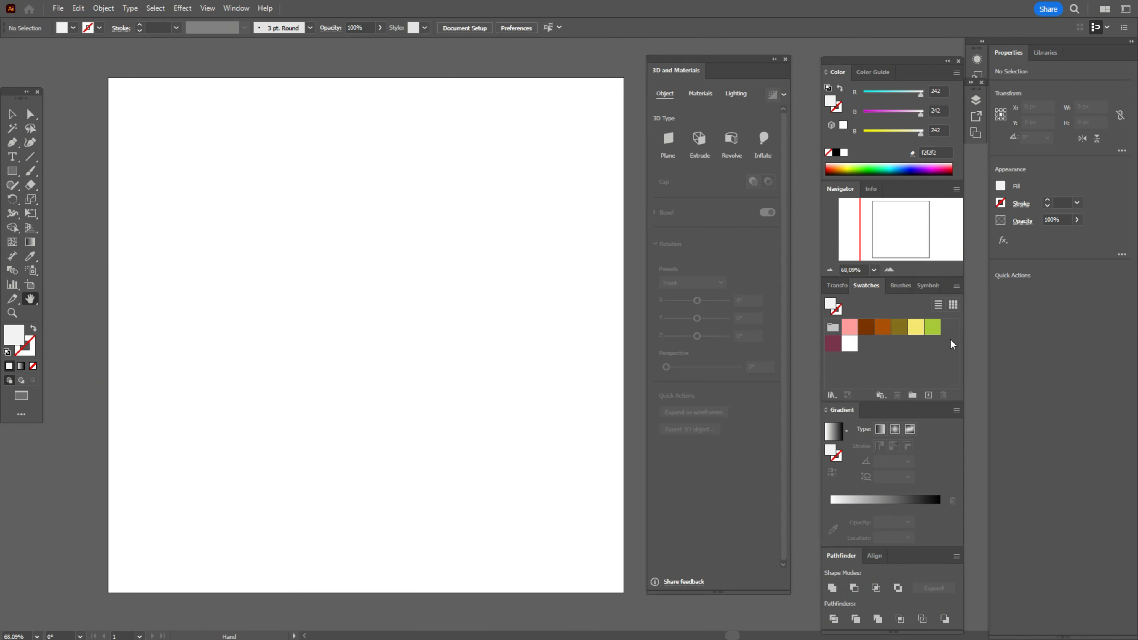
{"action": "mouse_move", "coordinate": [886, 378]}
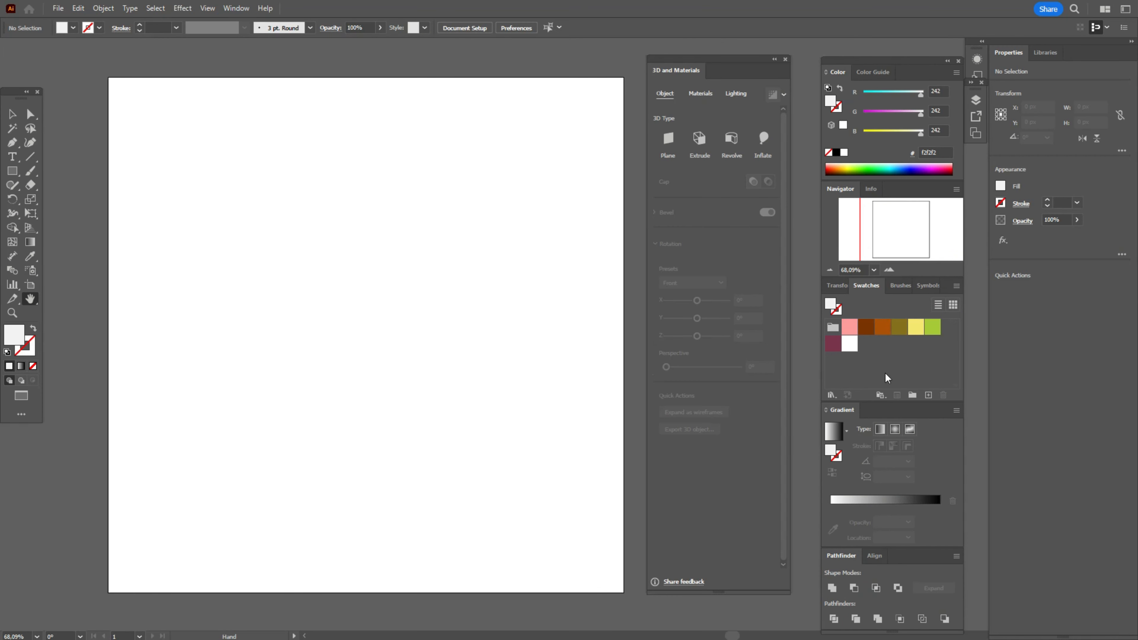
{"action": "mouse_move", "coordinate": [901, 330]}
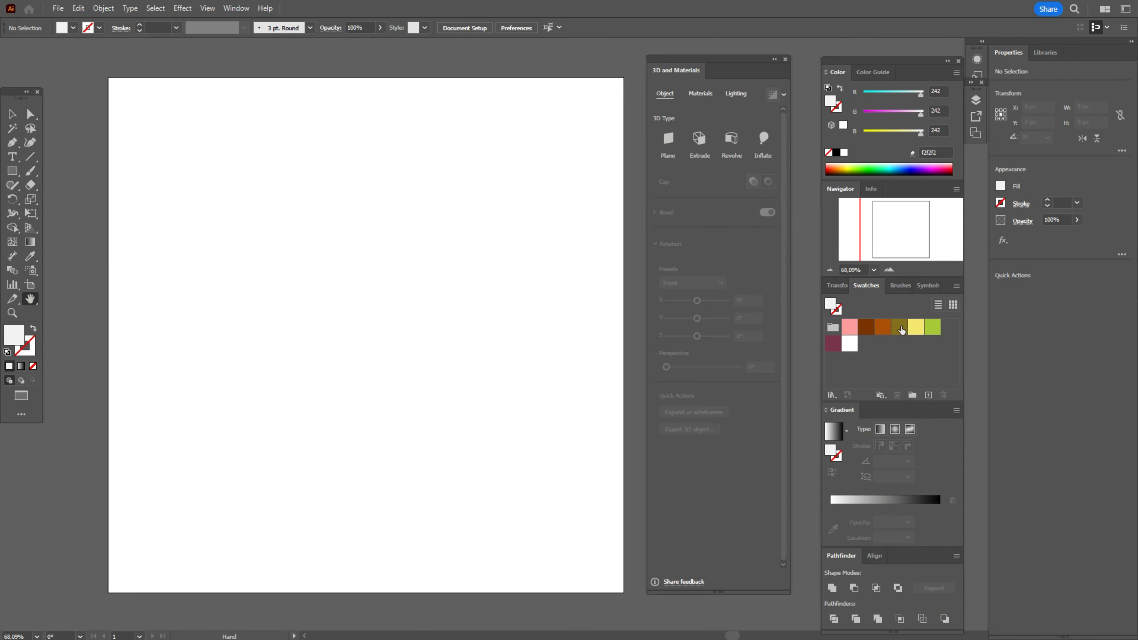
Step: Draw a tall olive-brown rectangle in the middle of the artboard
{"action": "left_click", "coordinate": [898, 326]}
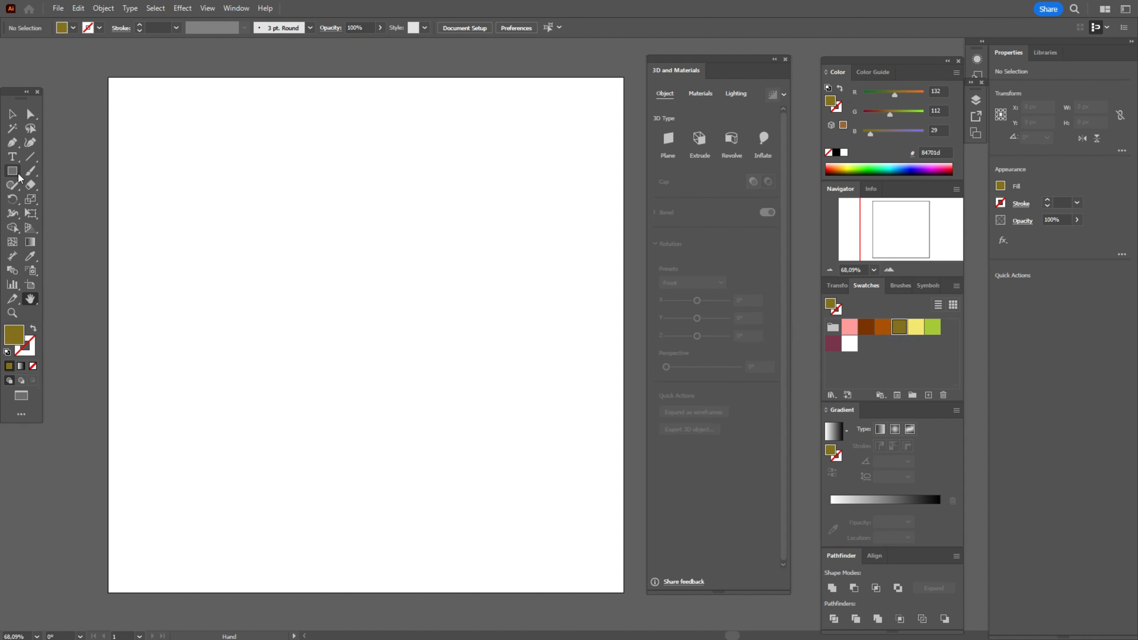
{"action": "left_click_drag", "start_coordinate": [260, 196], "coordinate": [432, 466]}
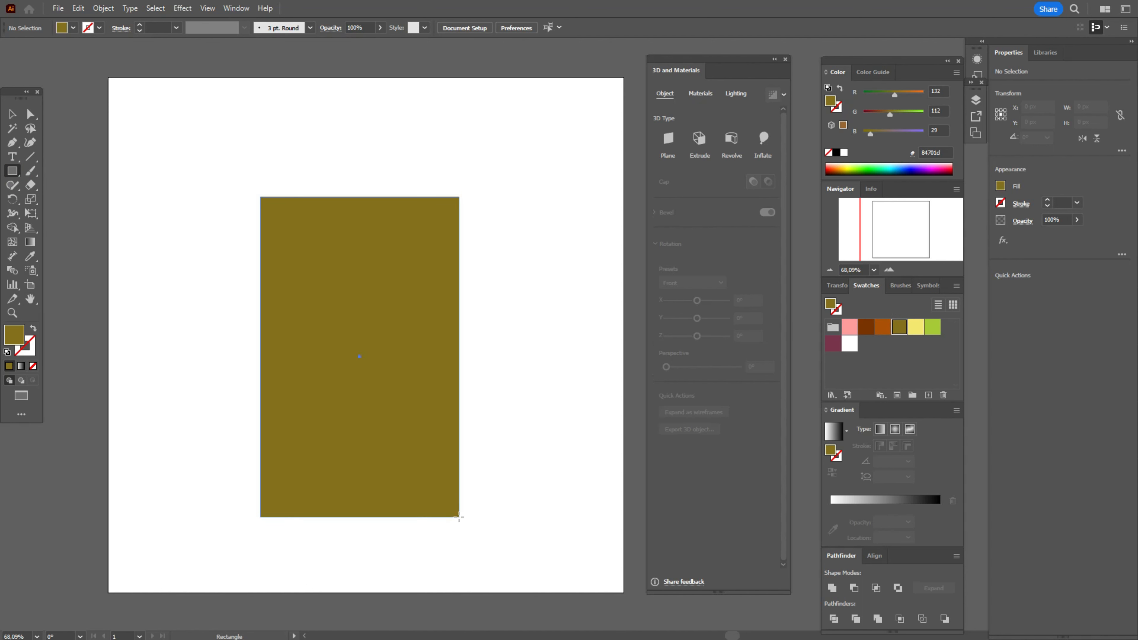
Step: Round off the rectangle's bottom into a curve and taper its top inward
{"action": "left_click", "coordinate": [359, 356]}
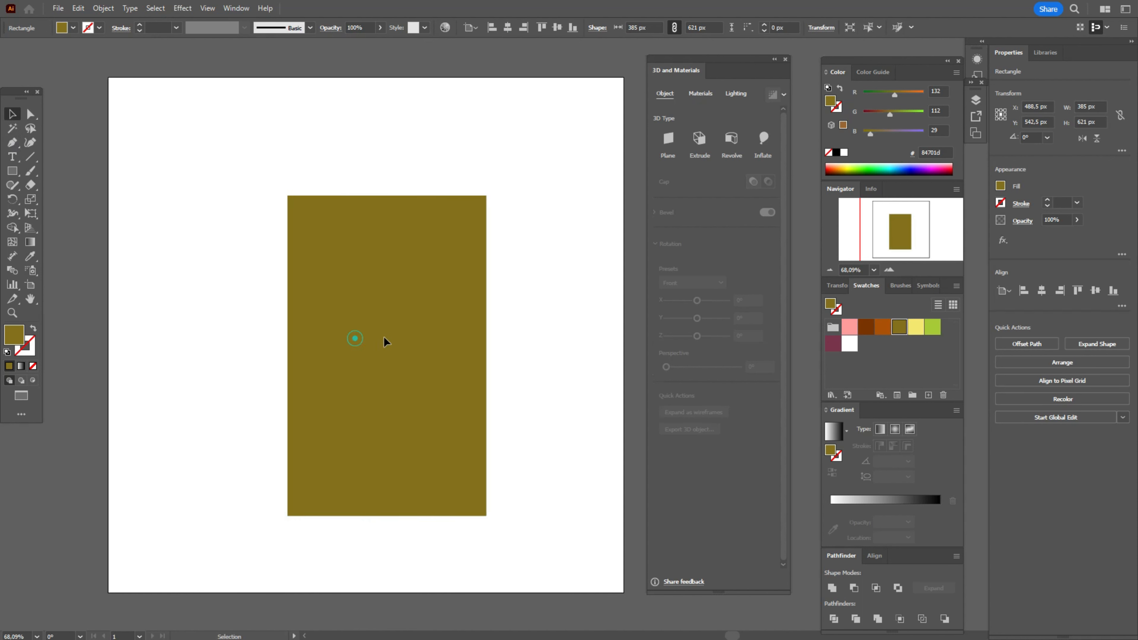
{"action": "left_click_drag", "start_coordinate": [355, 339], "coordinate": [369, 361]}
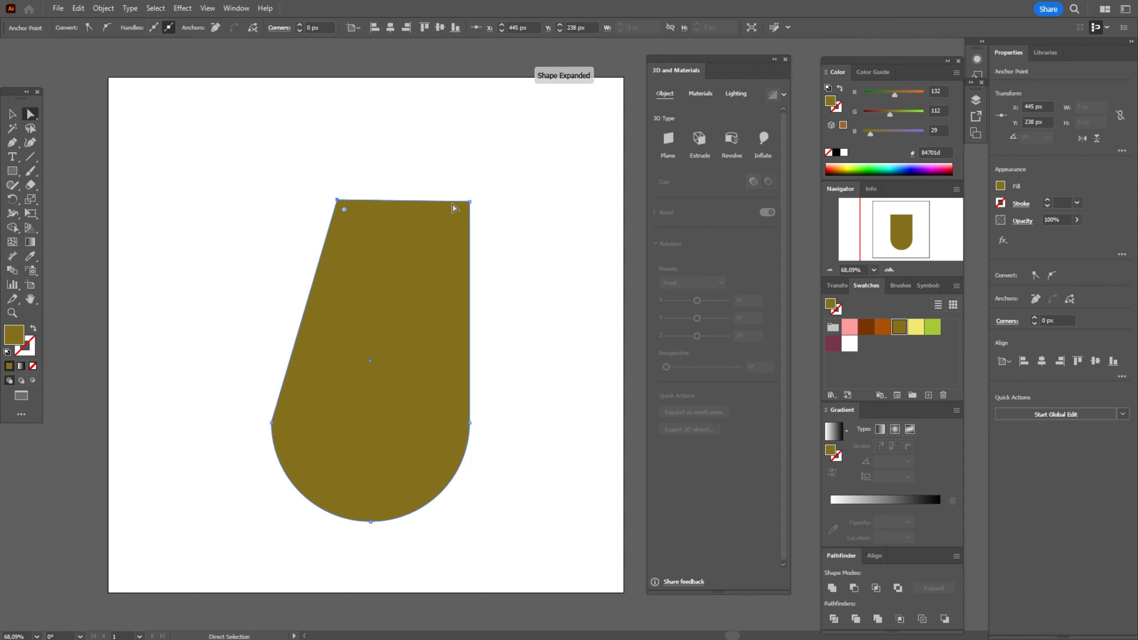
{"action": "left_click_drag", "start_coordinate": [469, 200], "coordinate": [423, 200]}
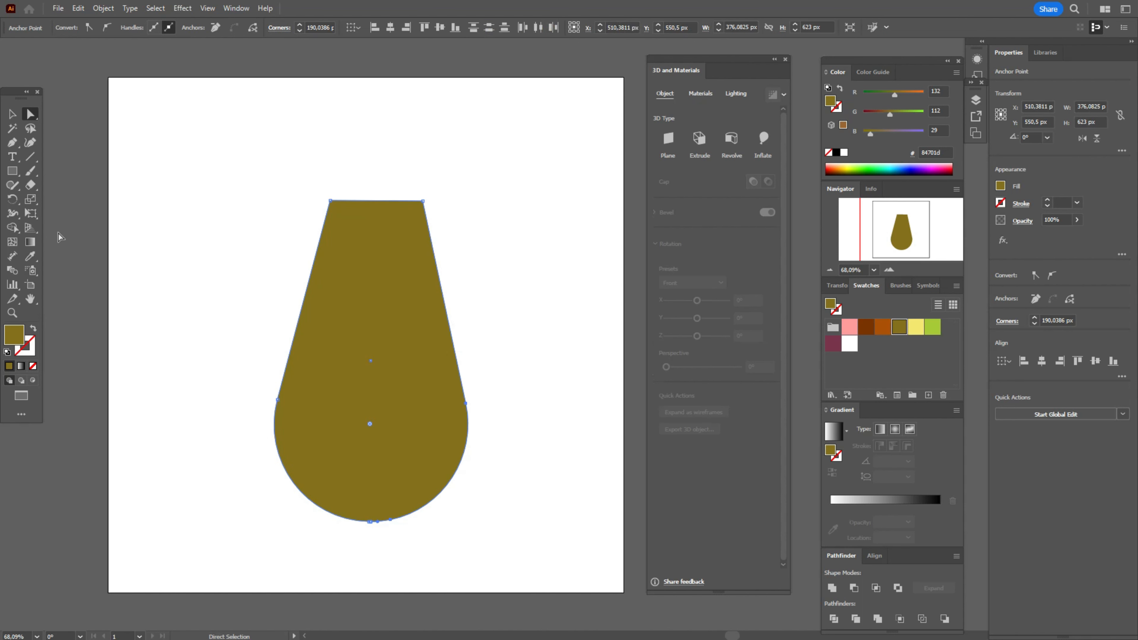
Step: Add anchor points on the sides and curve the upper part into a rounded neck
{"action": "left_click", "coordinate": [12, 141]}
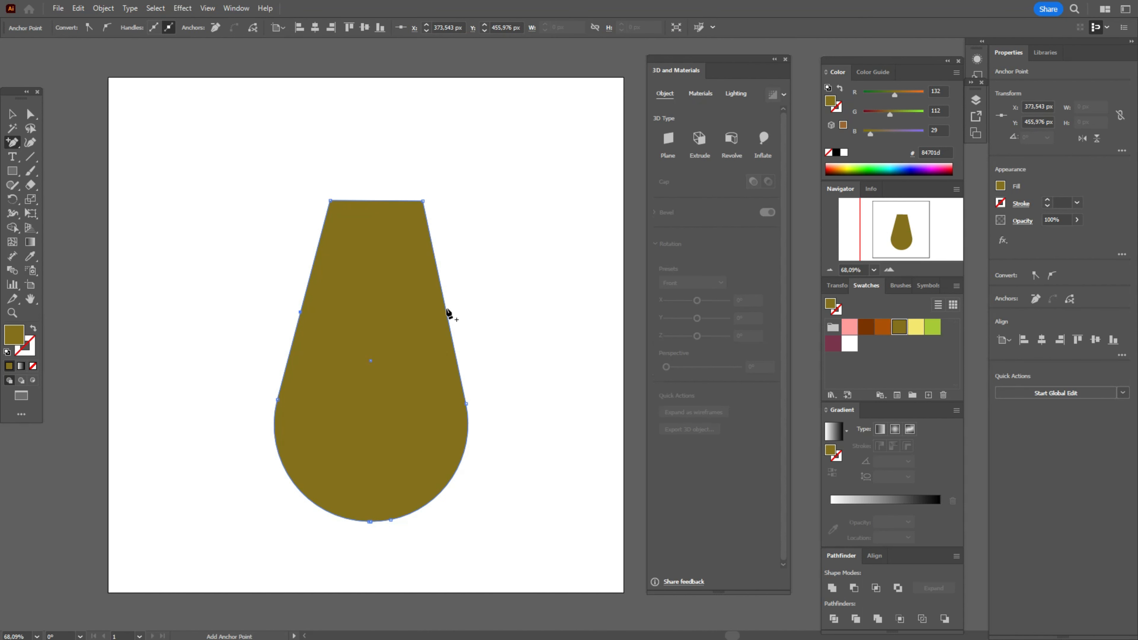
{"action": "left_click", "coordinate": [30, 113]}
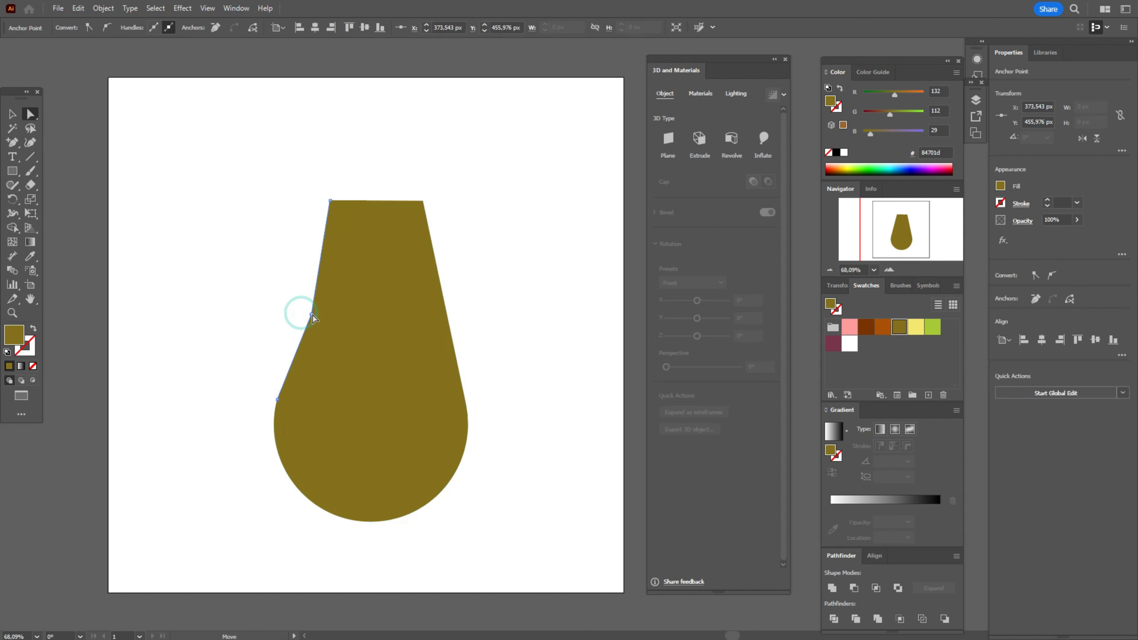
{"action": "left_click_drag", "start_coordinate": [312, 315], "coordinate": [446, 308]}
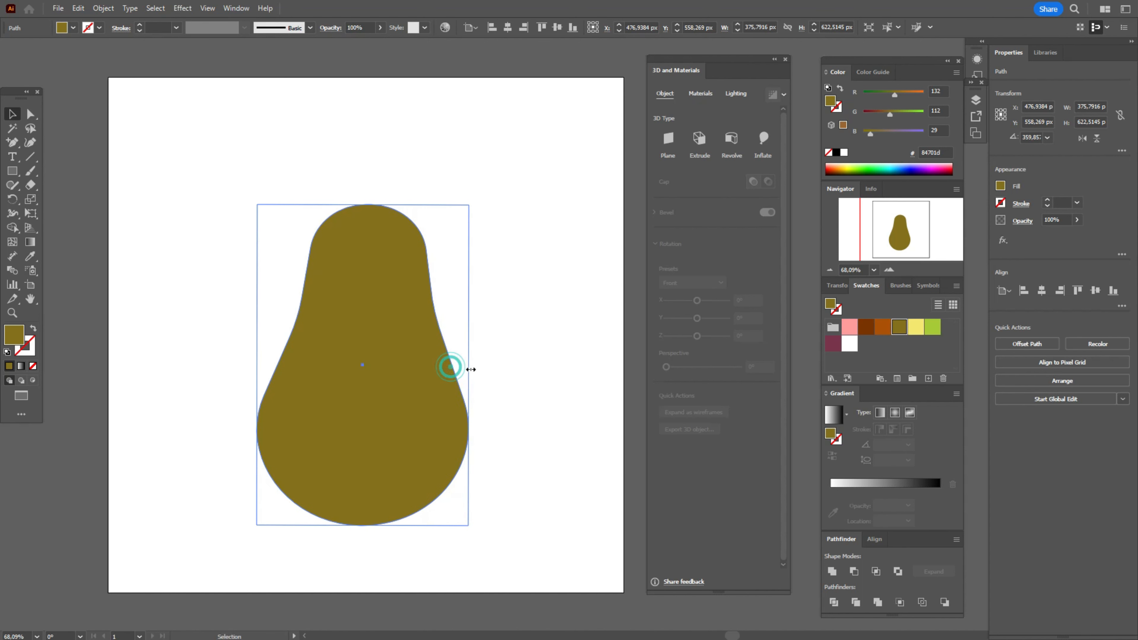
Step: Widen the silhouette slightly and make a -7 px Offset Path inset copy
{"action": "left_click_drag", "start_coordinate": [450, 368], "coordinate": [470, 365]}
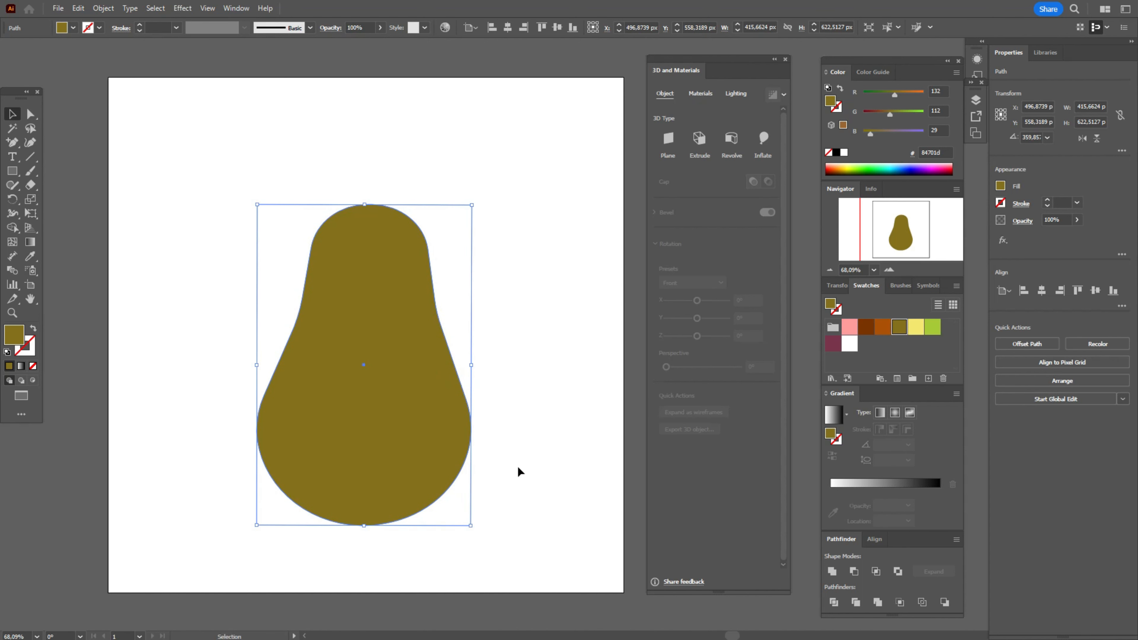
{"action": "mouse_move", "coordinate": [506, 445]}
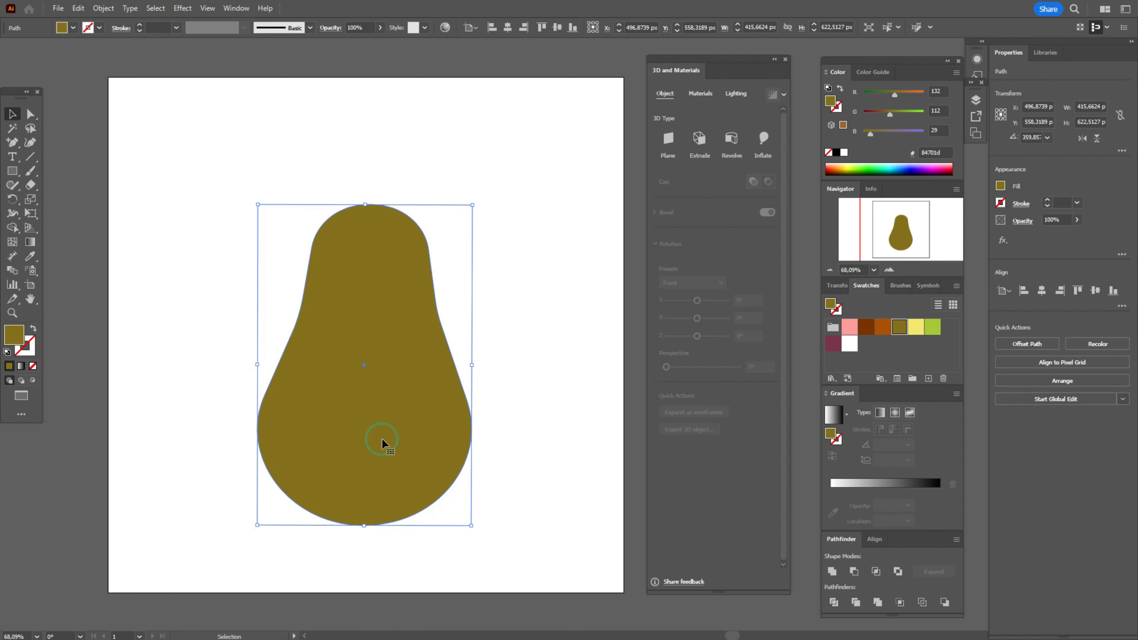
{"action": "left_click", "coordinate": [102, 8]}
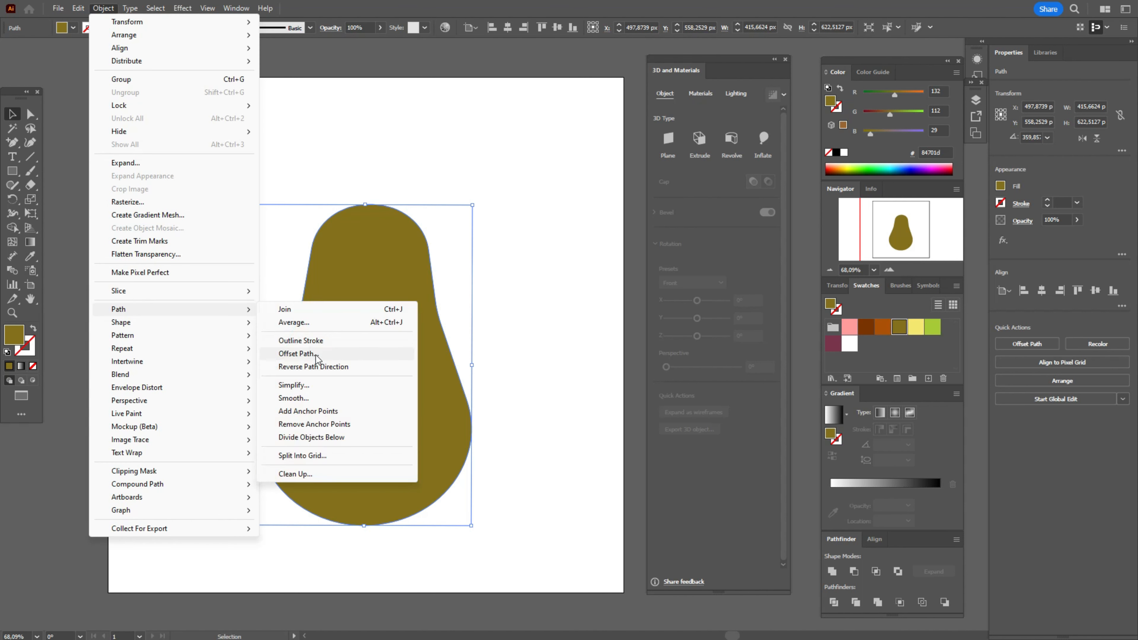
{"action": "left_click", "coordinate": [296, 354]}
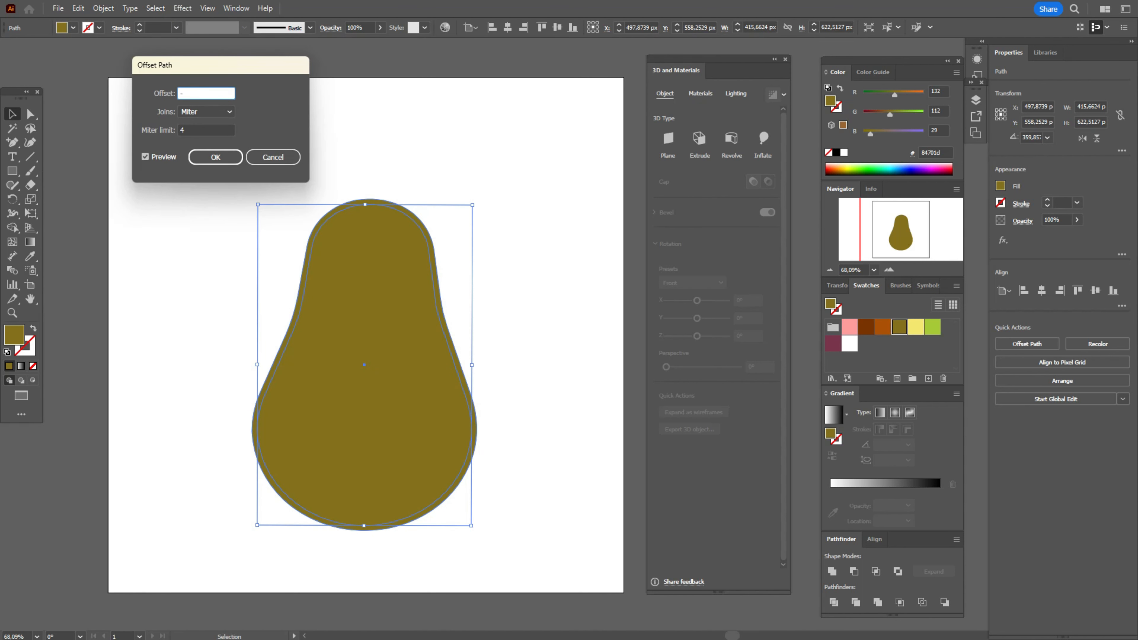
{"action": "type", "text": "7"}
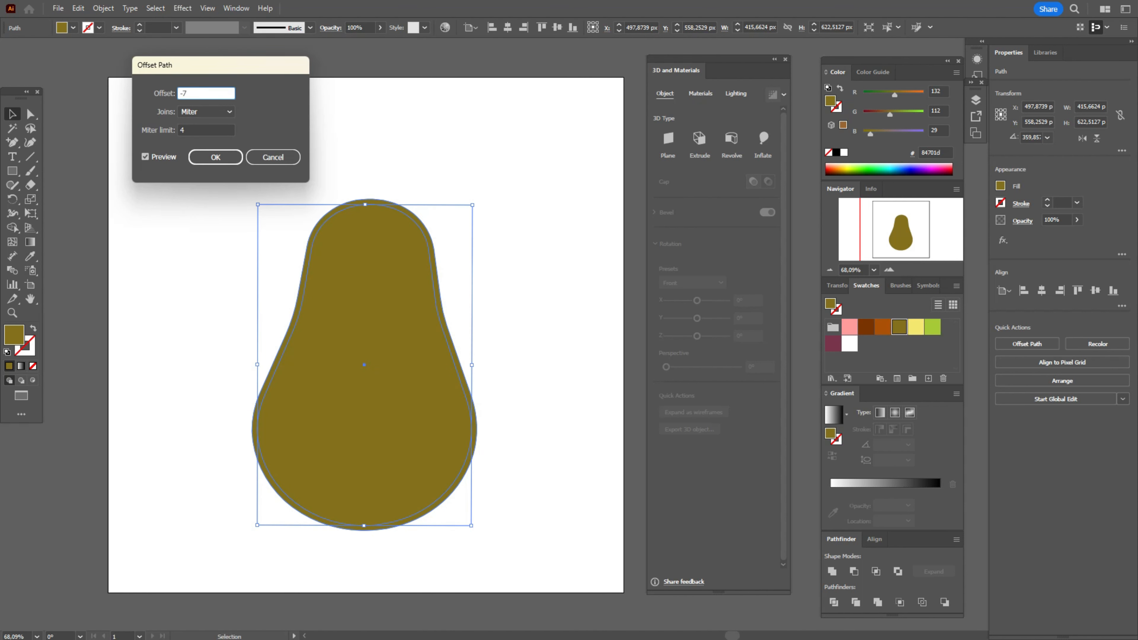
{"action": "left_click", "coordinate": [145, 157]}
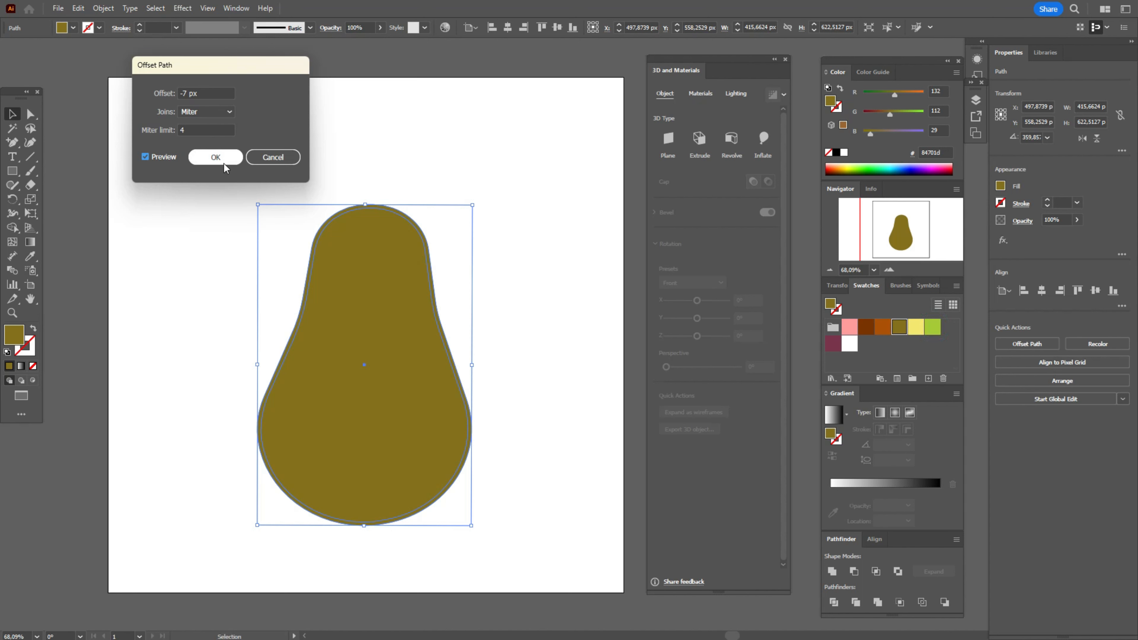
{"action": "left_click", "coordinate": [214, 157]}
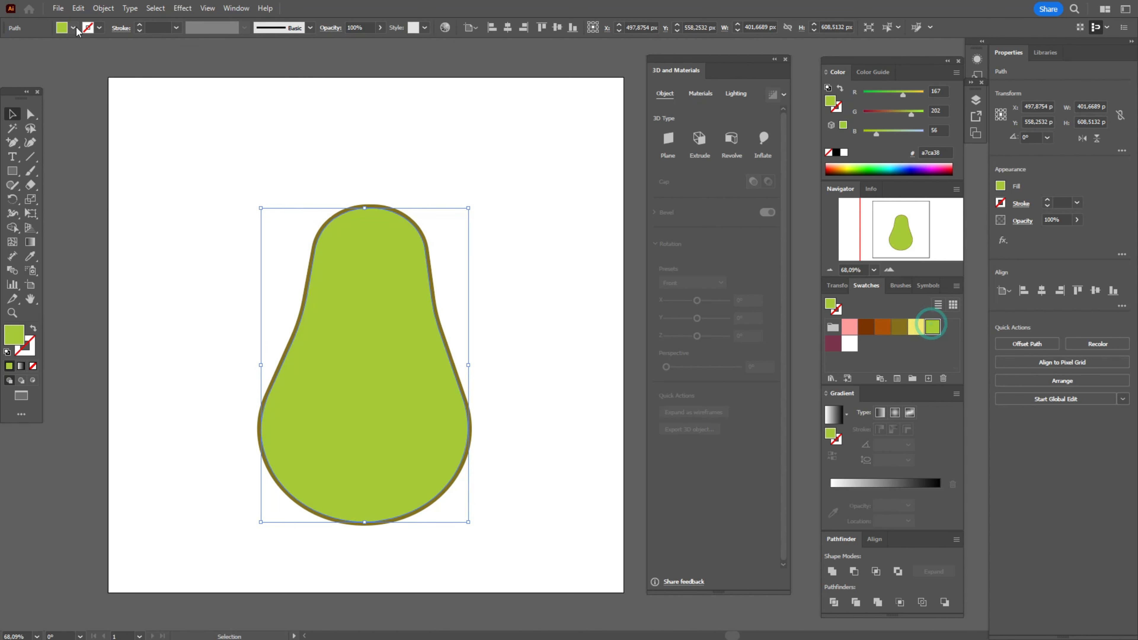
Step: Fill the inset light green and add a second -20 px inset filled pale yellow
{"action": "left_click", "coordinate": [102, 7]}
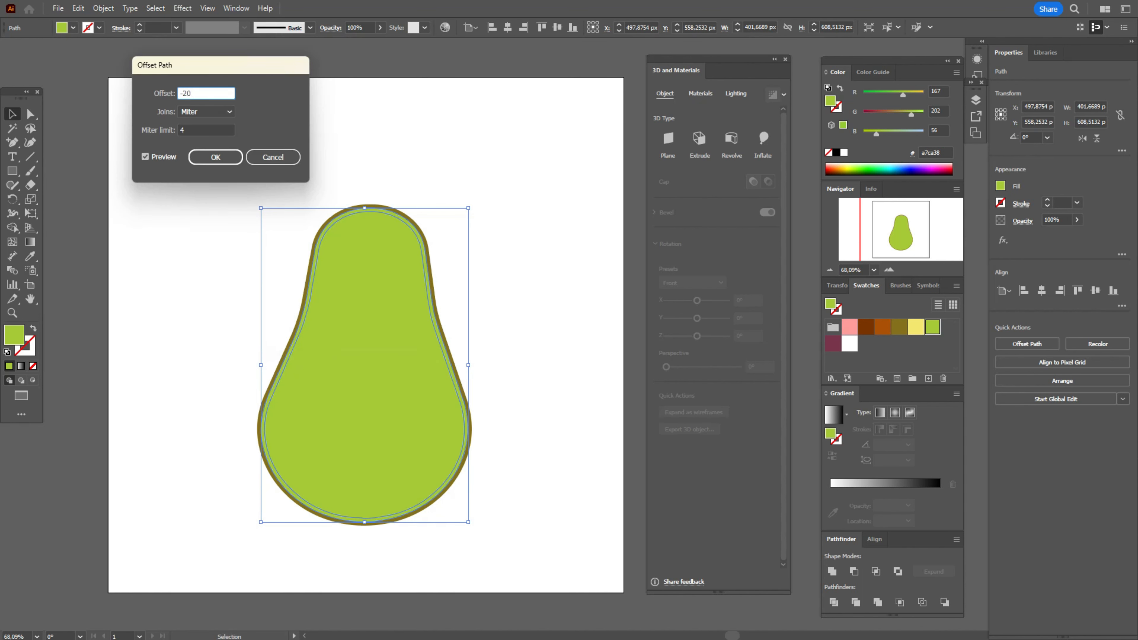
{"action": "left_click", "coordinate": [215, 156]}
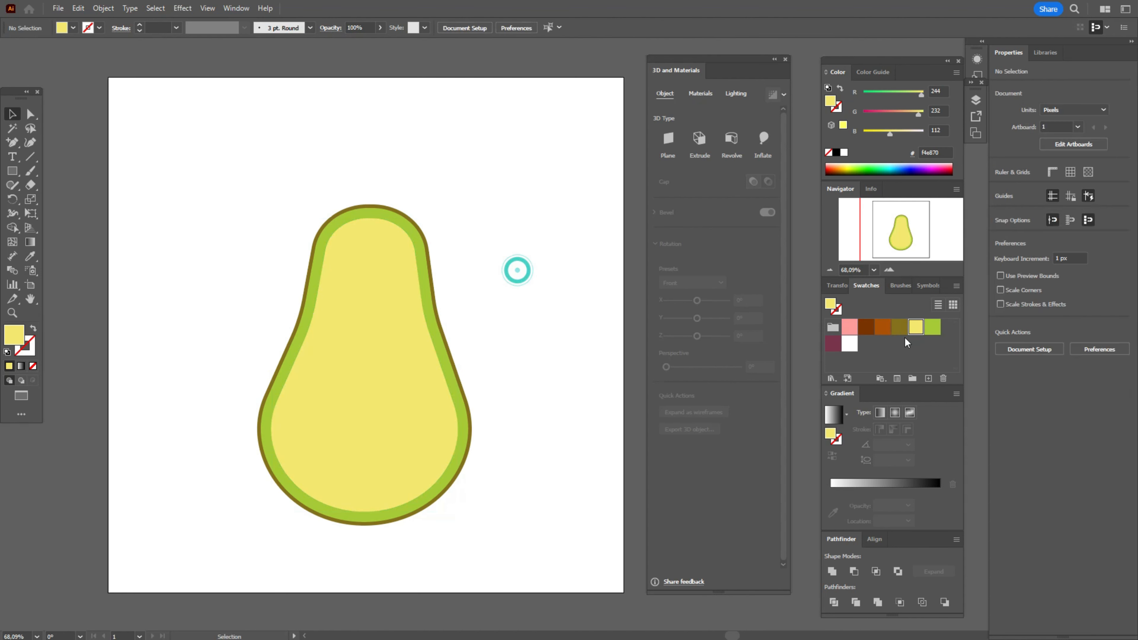
Step: Draw a dark brown ellipse pit and move it lower into the yellow flesh
{"action": "left_click", "coordinate": [866, 332]}
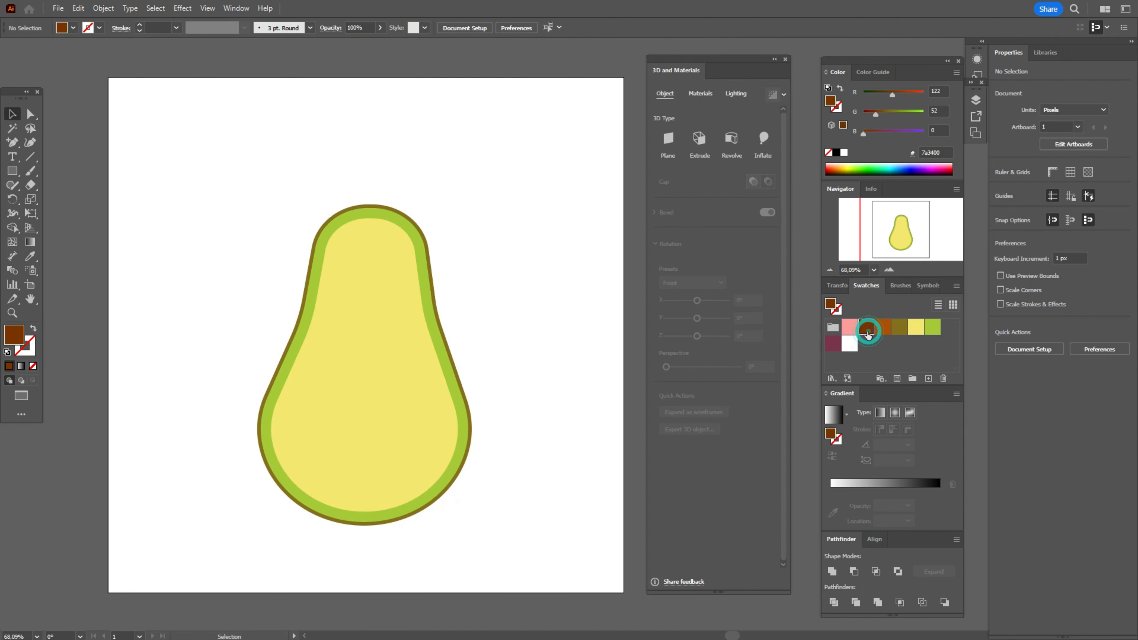
{"action": "left_click", "coordinate": [13, 171]}
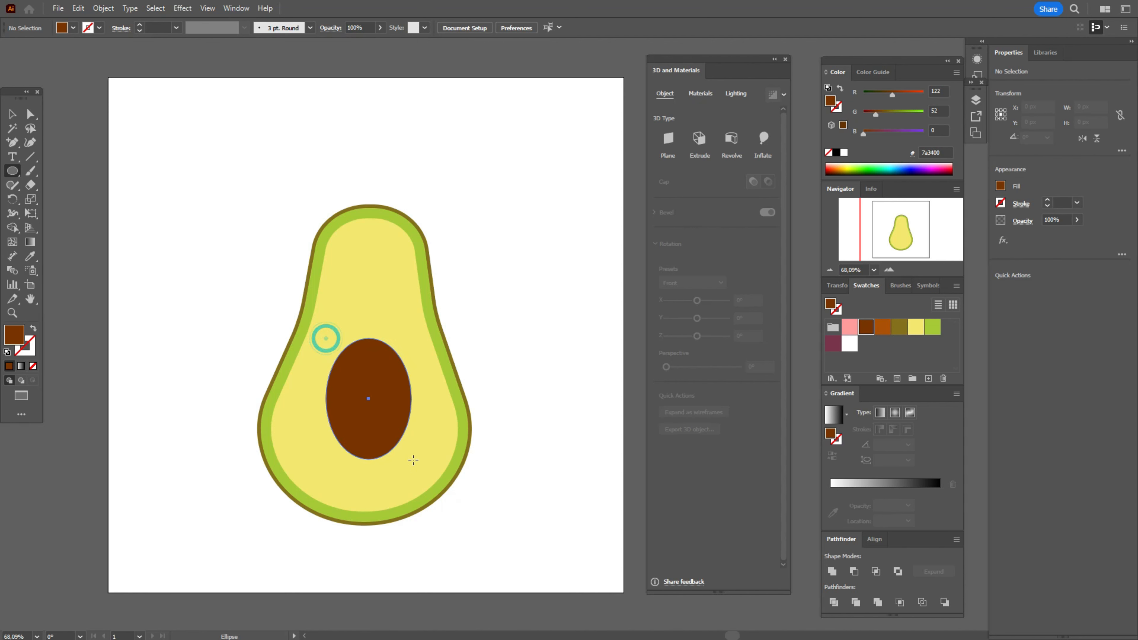
{"action": "left_click", "coordinate": [374, 401]}
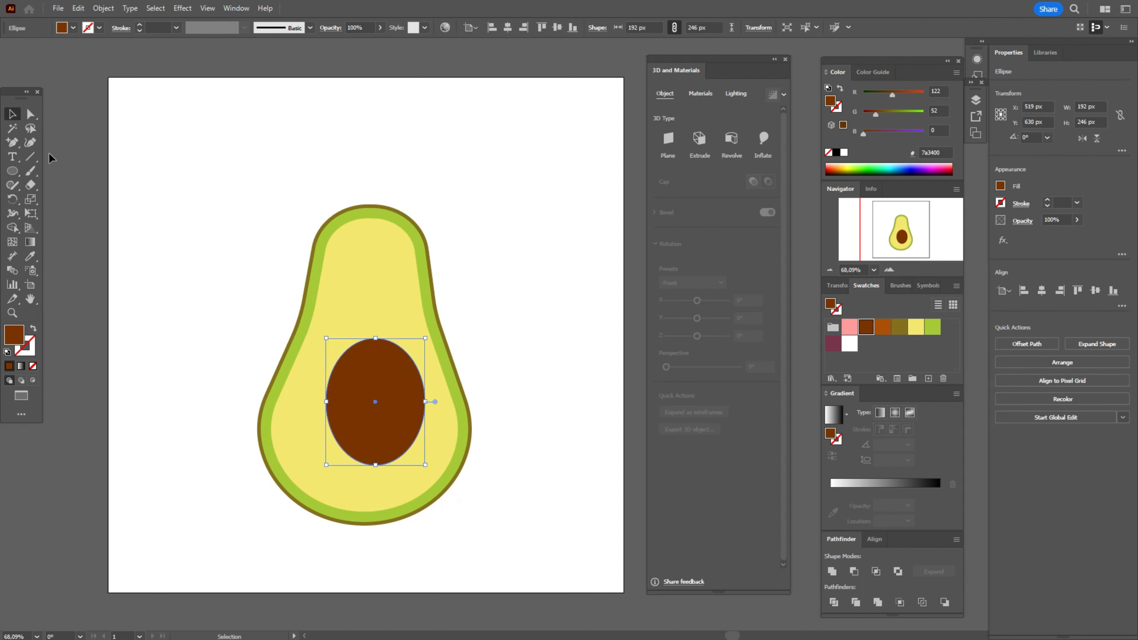
{"action": "left_click_drag", "start_coordinate": [375, 401], "coordinate": [368, 407]}
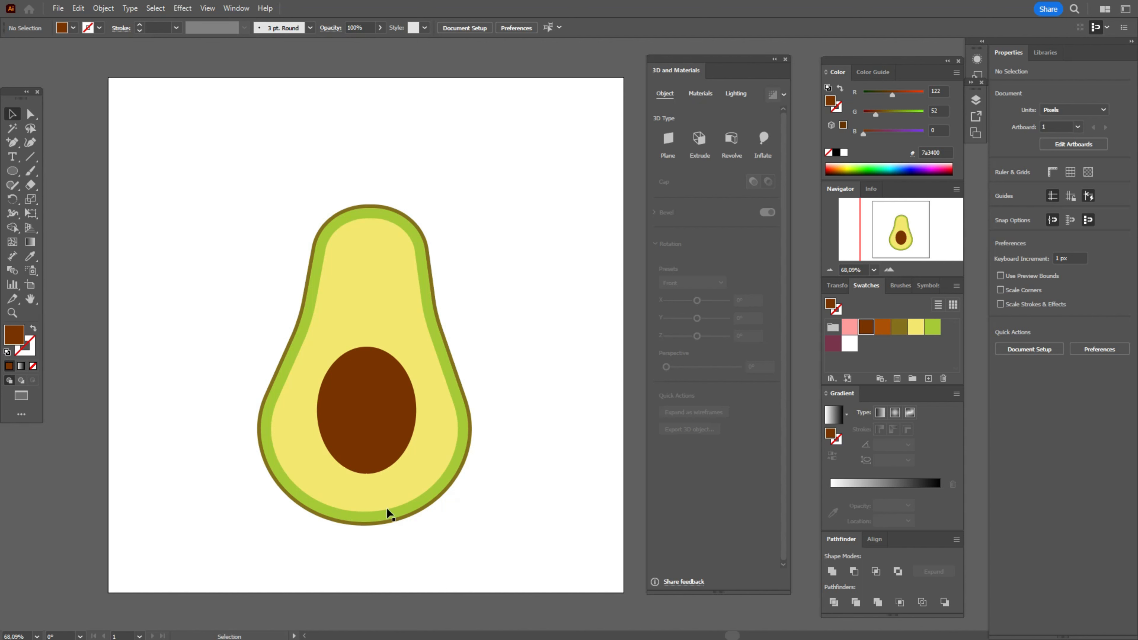
Step: Widen the pit slightly and deselect it
{"action": "left_click", "coordinate": [366, 410]}
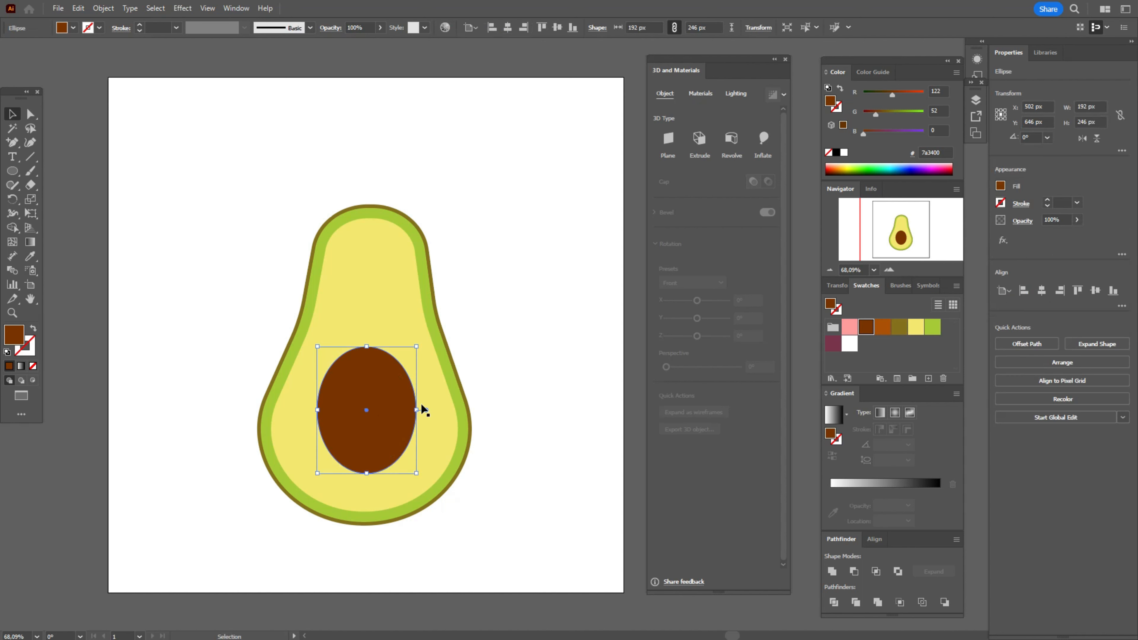
{"action": "left_click_drag", "start_coordinate": [417, 410], "coordinate": [419, 411]}
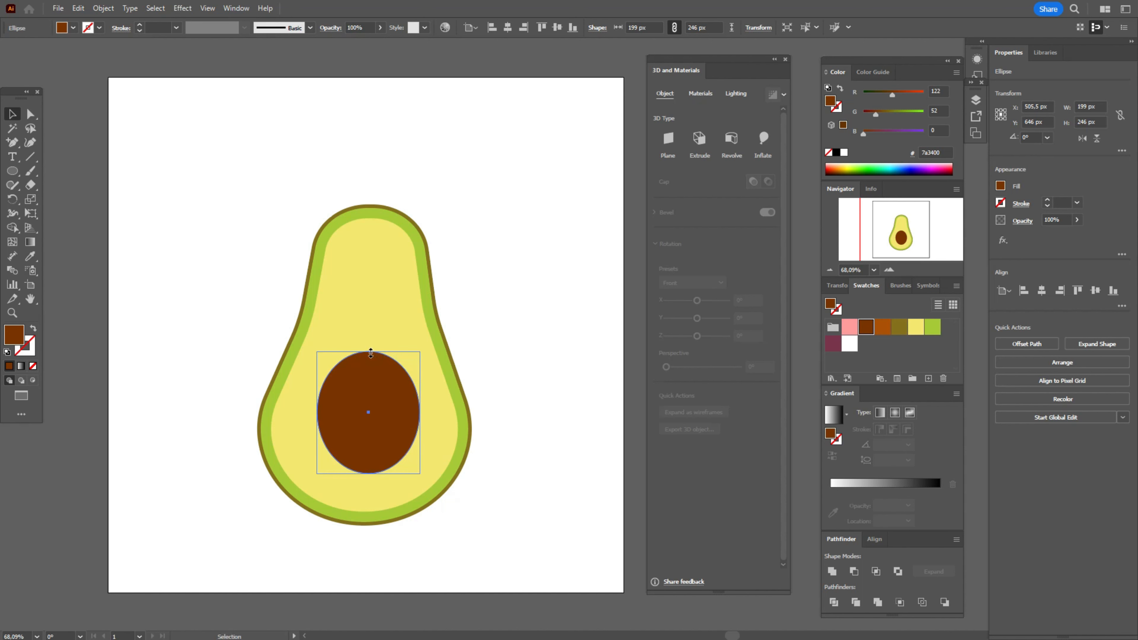
{"action": "left_click", "coordinate": [555, 357]}
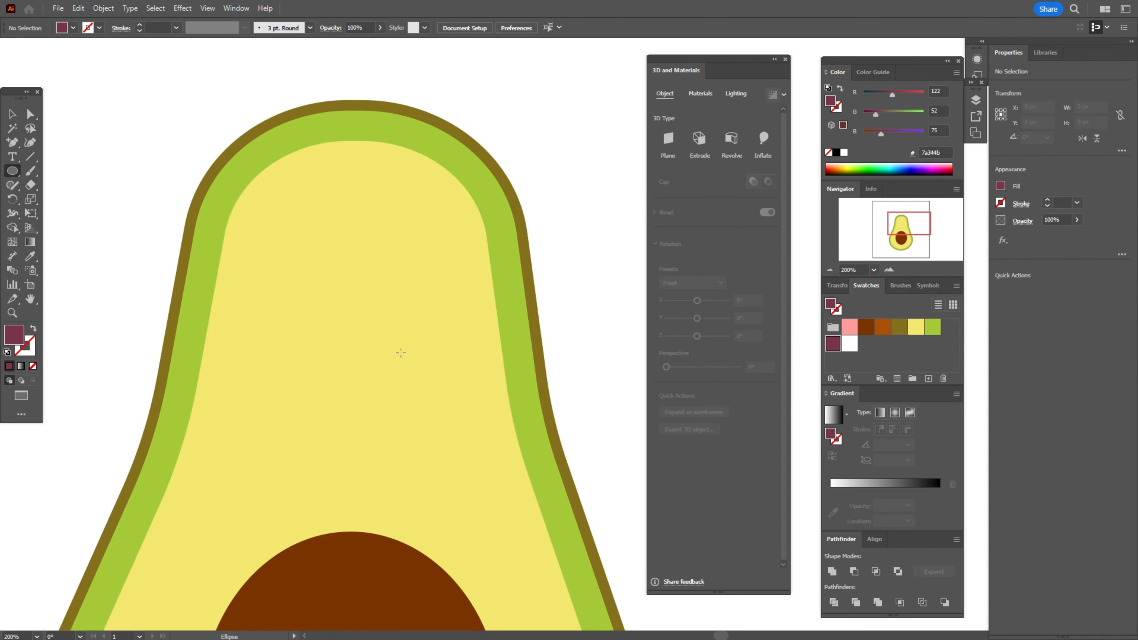
Step: Draw a small circle on the upper flesh with a thin round 2 pt purple stroke
{"action": "left_click_drag", "start_coordinate": [400, 353], "coordinate": [417, 402]}
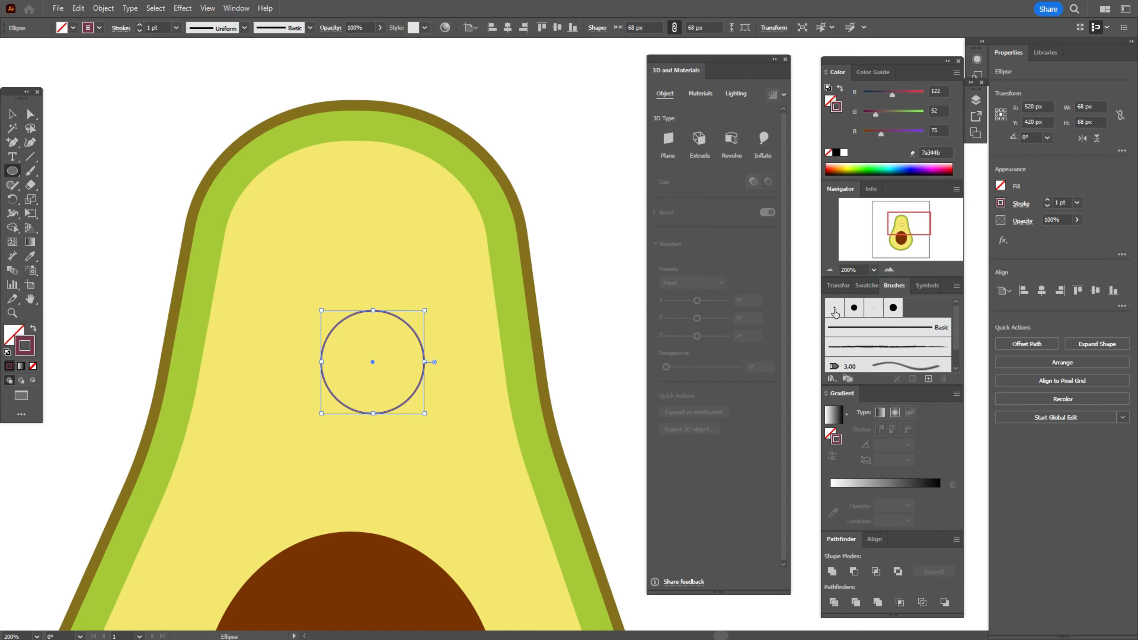
{"action": "left_click", "coordinate": [853, 308]}
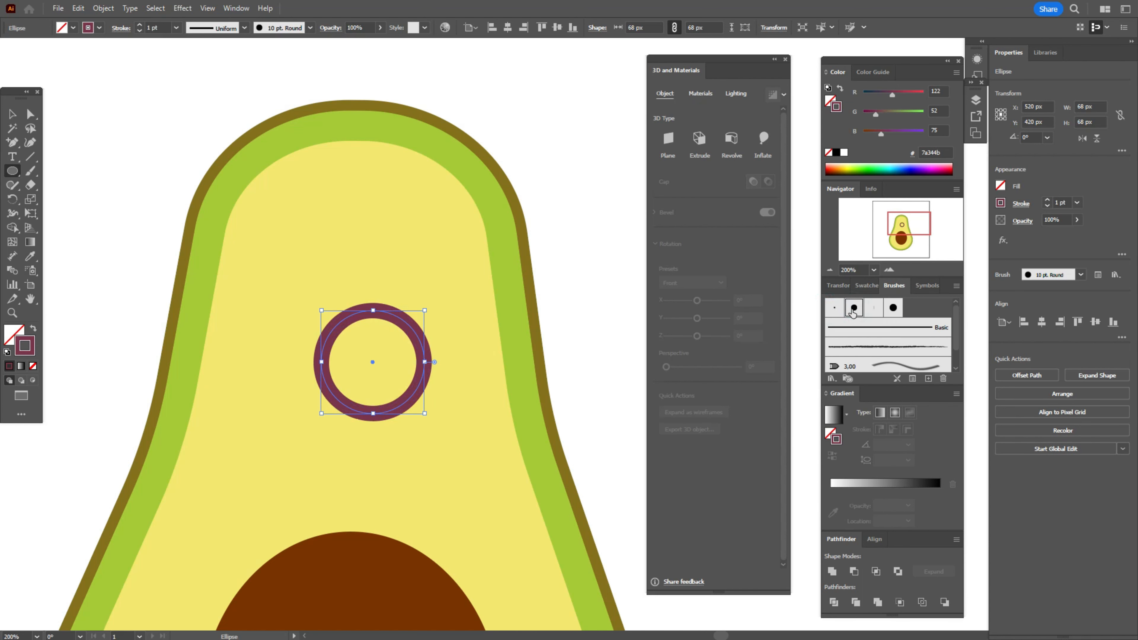
{"action": "left_click", "coordinate": [833, 307]}
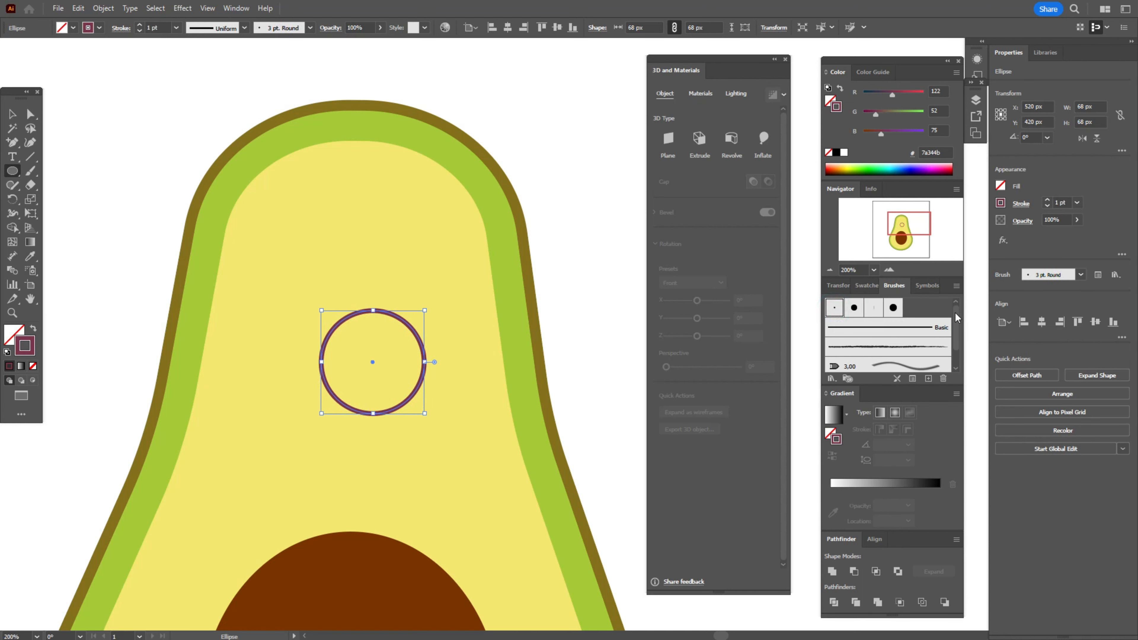
{"action": "left_click", "coordinate": [1056, 204]}
{"action": "type", "text": "2"}
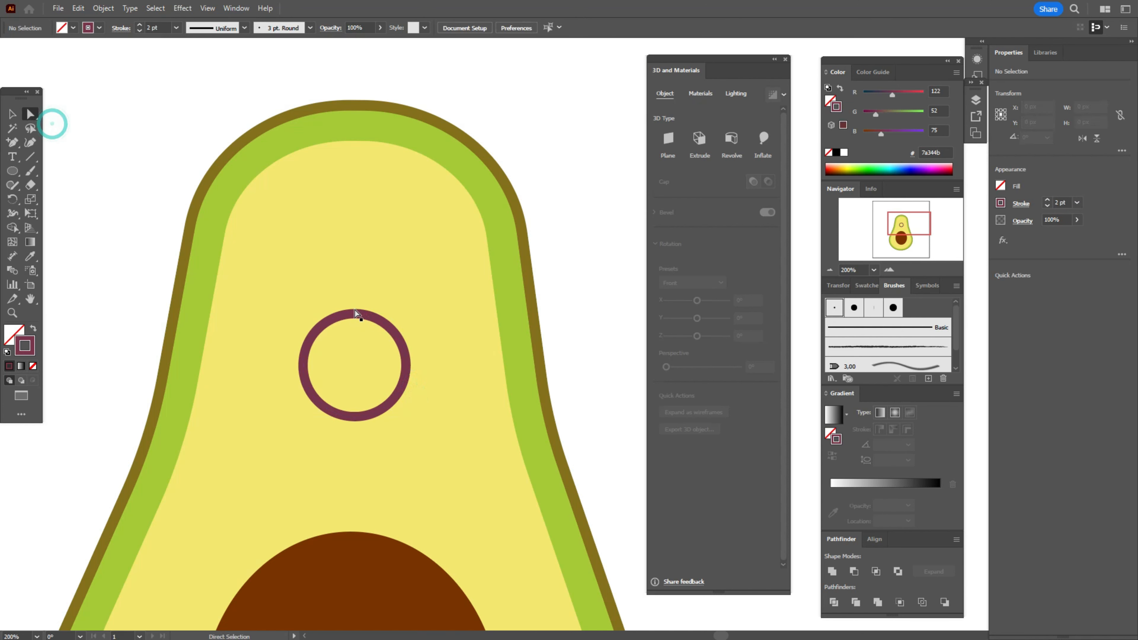
Step: Cut away the circle's top arc into a U-shaped smile and shrink it slightly
{"action": "left_click", "coordinate": [353, 313]}
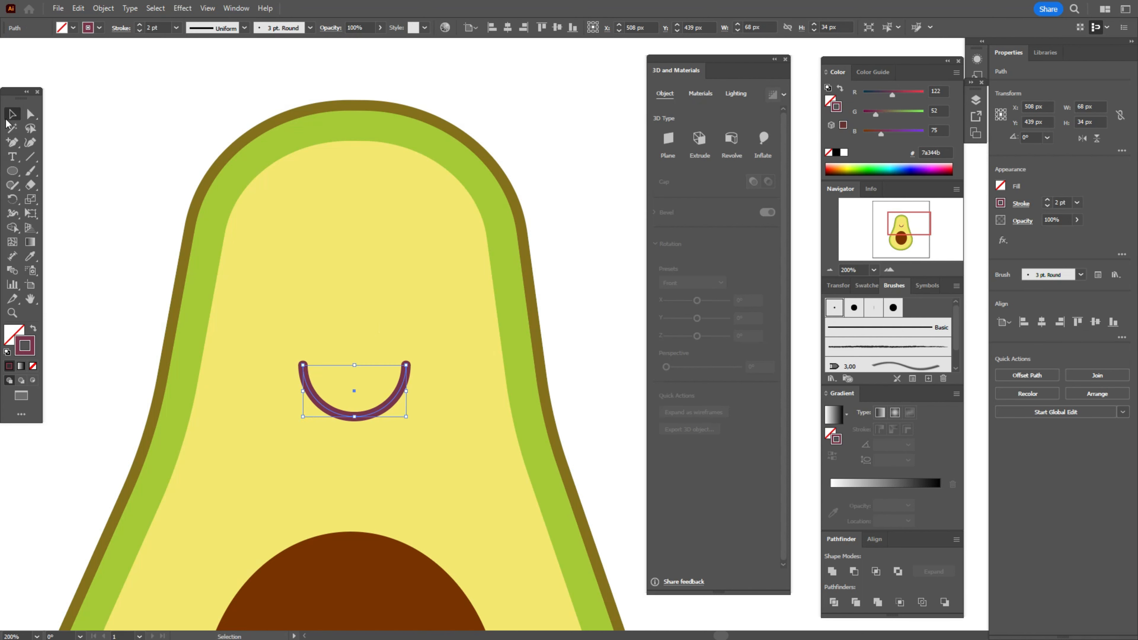
{"action": "mouse_move", "coordinate": [406, 392]}
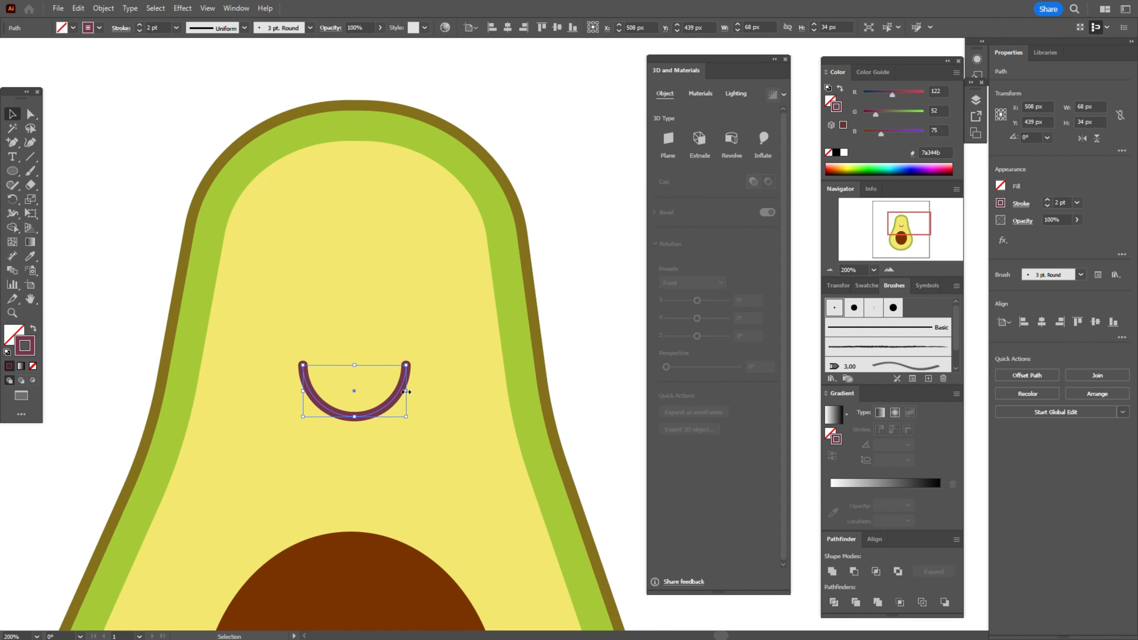
{"action": "left_click_drag", "start_coordinate": [407, 391], "coordinate": [397, 392]}
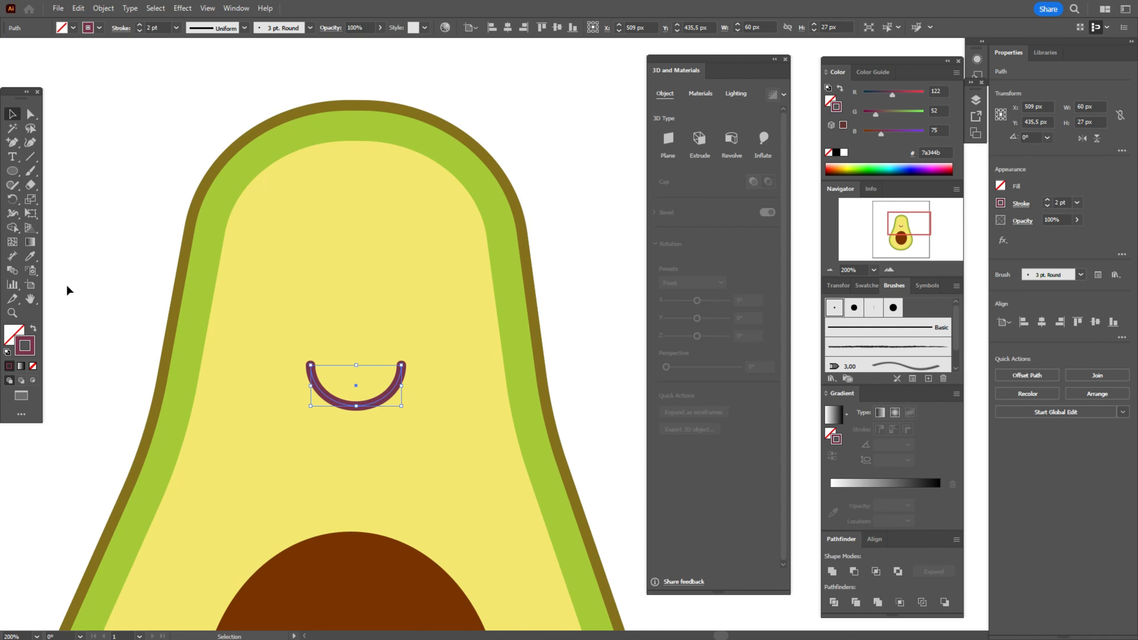
{"action": "mouse_move", "coordinate": [121, 284]}
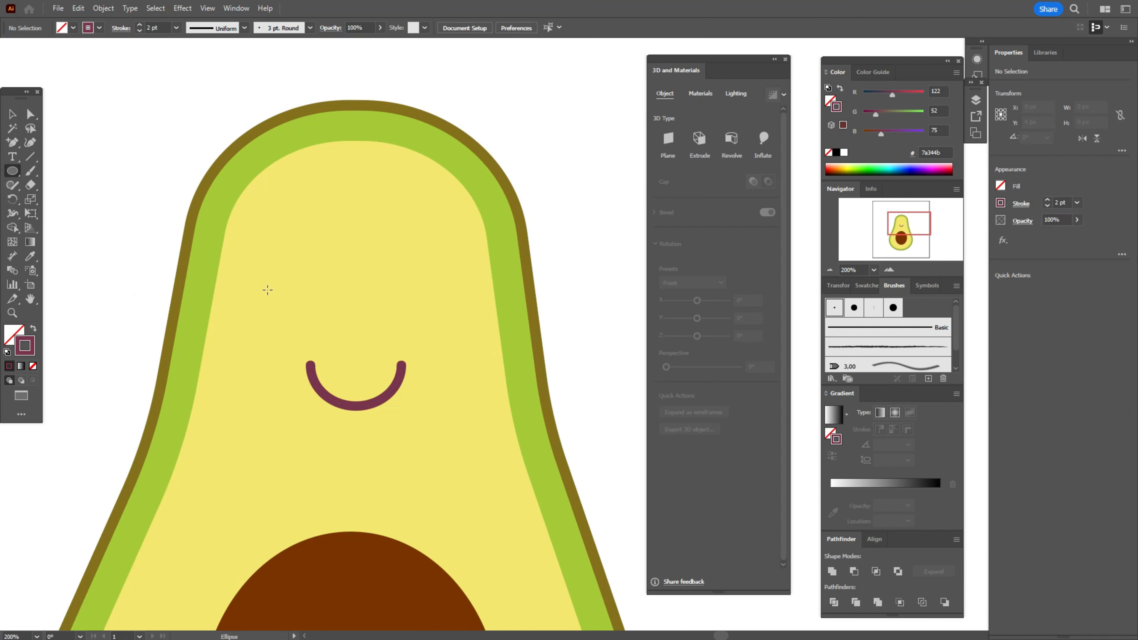
Step: Draw a tall rounded rectangle for the left eye and delete its bottom anchor
{"action": "left_click", "coordinate": [13, 171]}
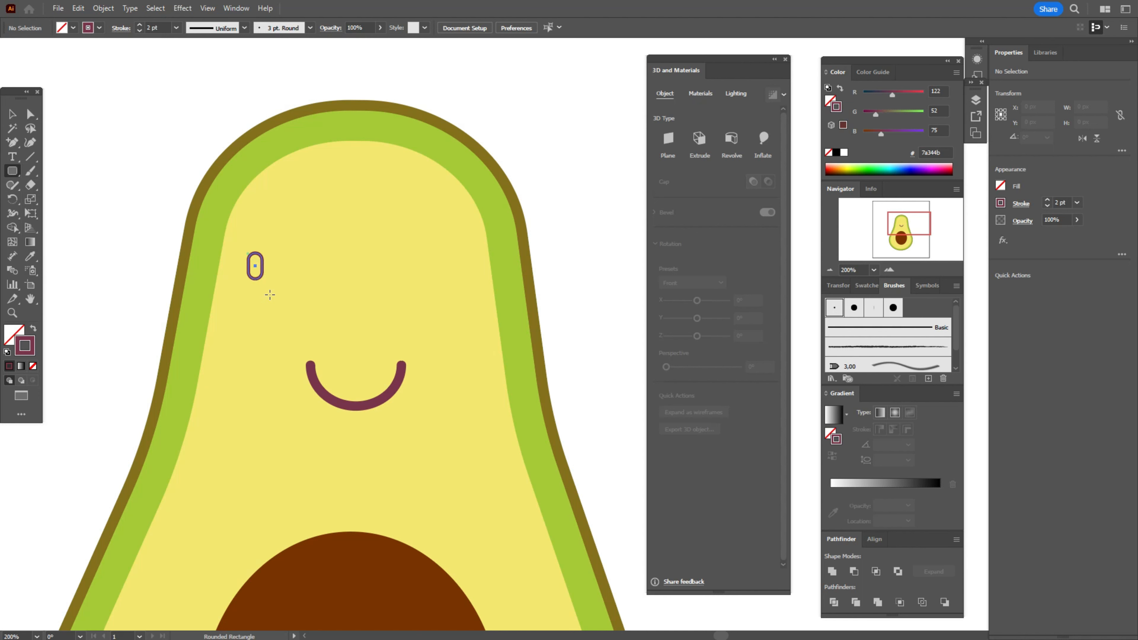
{"action": "left_click_drag", "start_coordinate": [254, 266], "coordinate": [304, 339]}
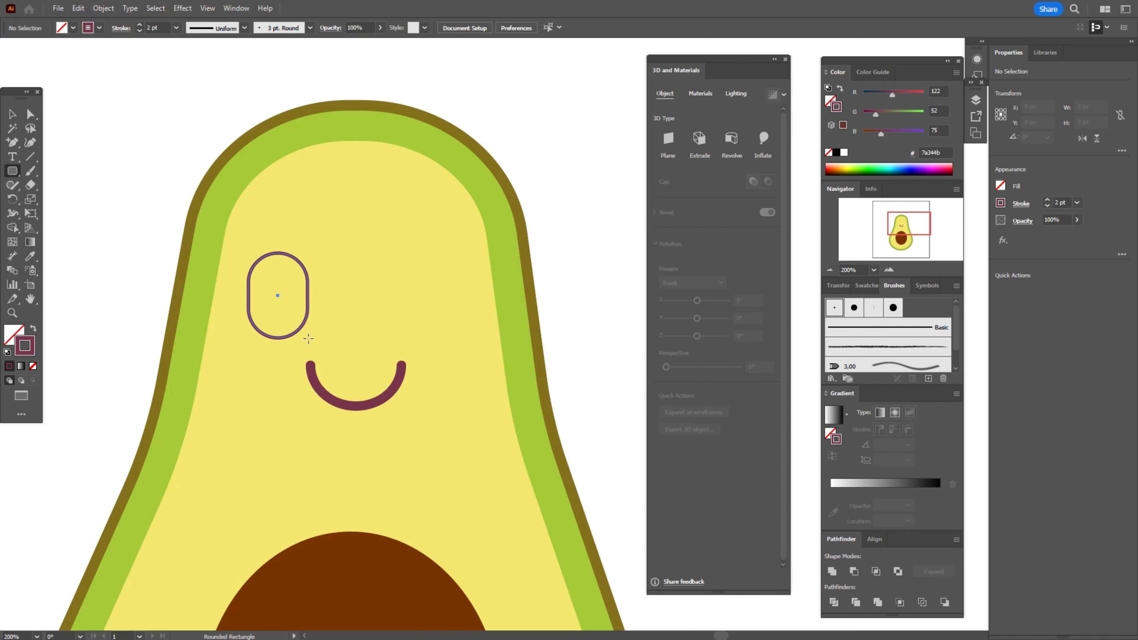
{"action": "left_click", "coordinate": [277, 295]}
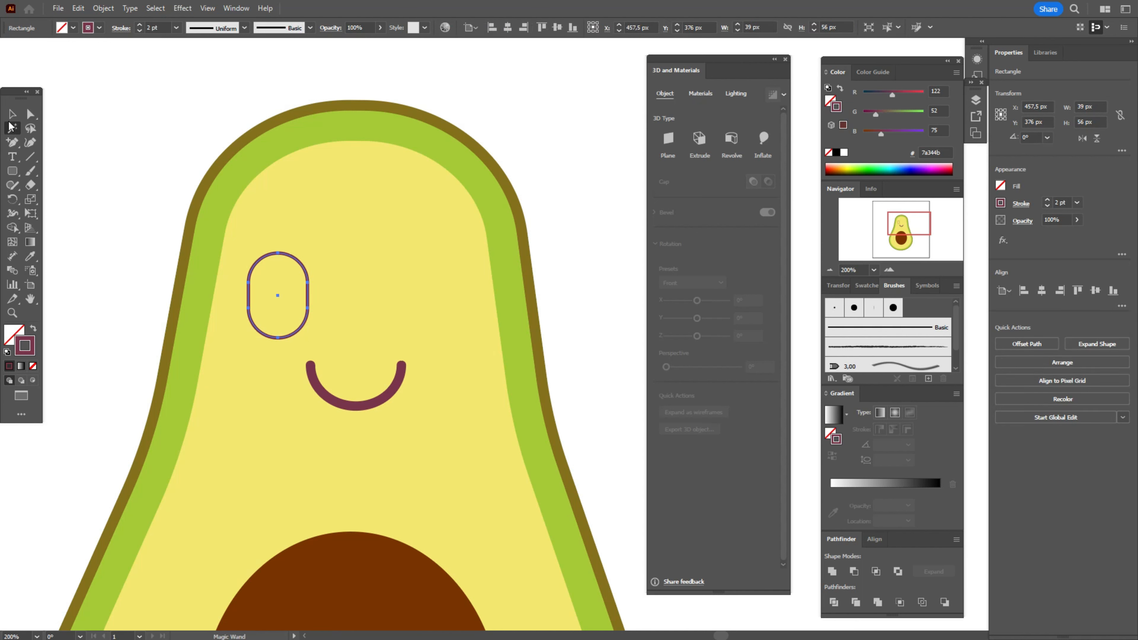
{"action": "left_click", "coordinate": [836, 308]}
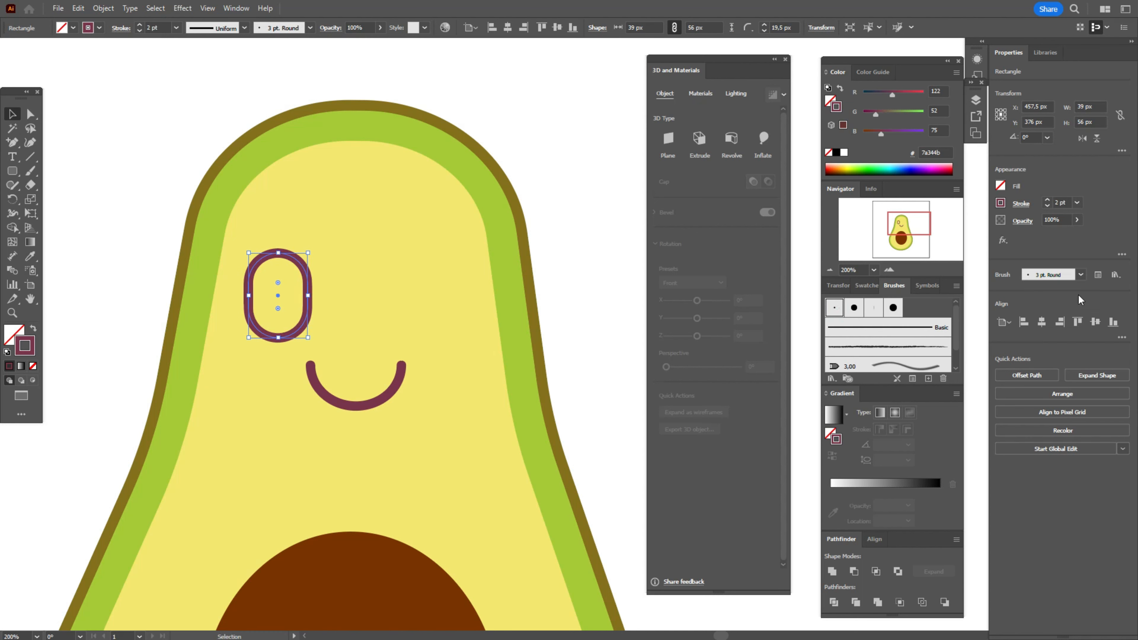
{"action": "left_click", "coordinate": [32, 114]}
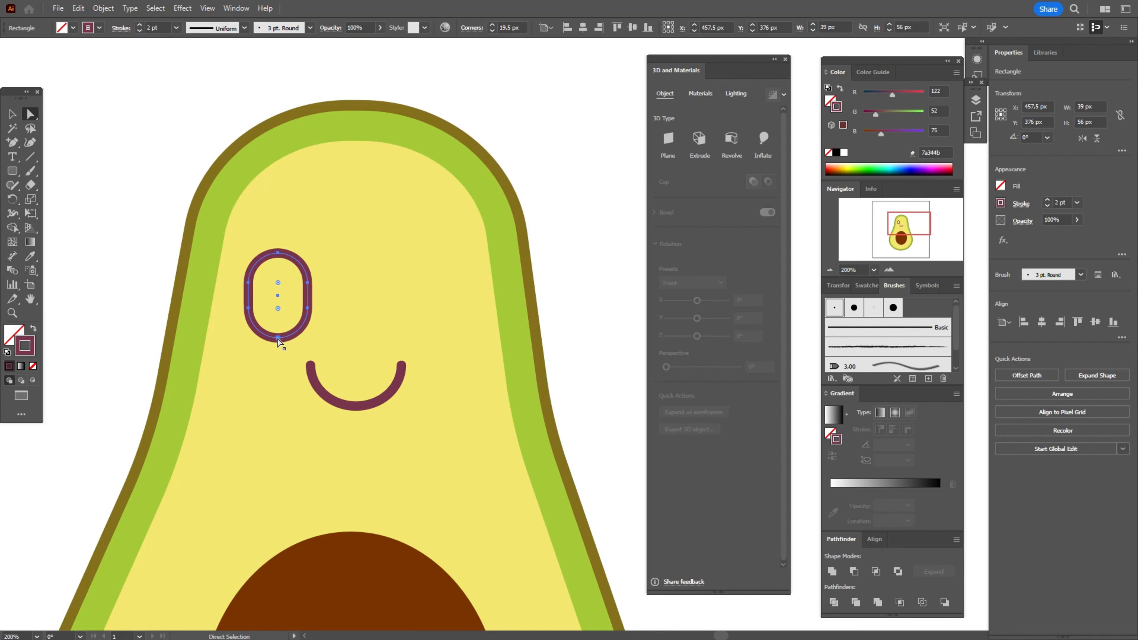
{"action": "left_click", "coordinate": [1095, 375]}
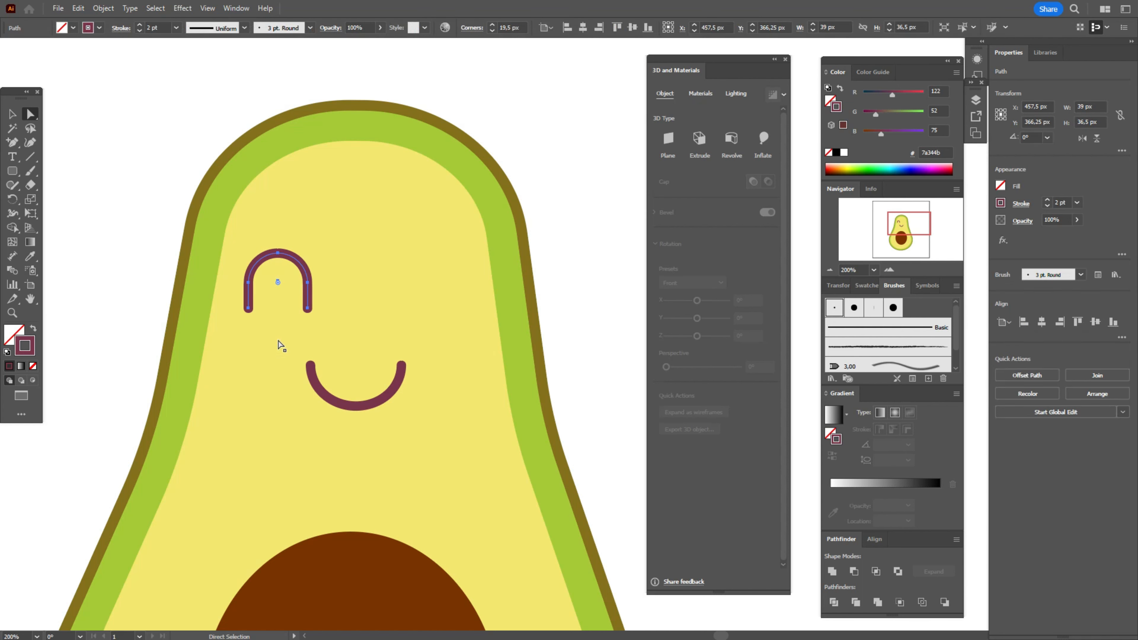
Step: Select the remaining arch and scale it down into a small closed eye
{"action": "left_click", "coordinate": [248, 308]}
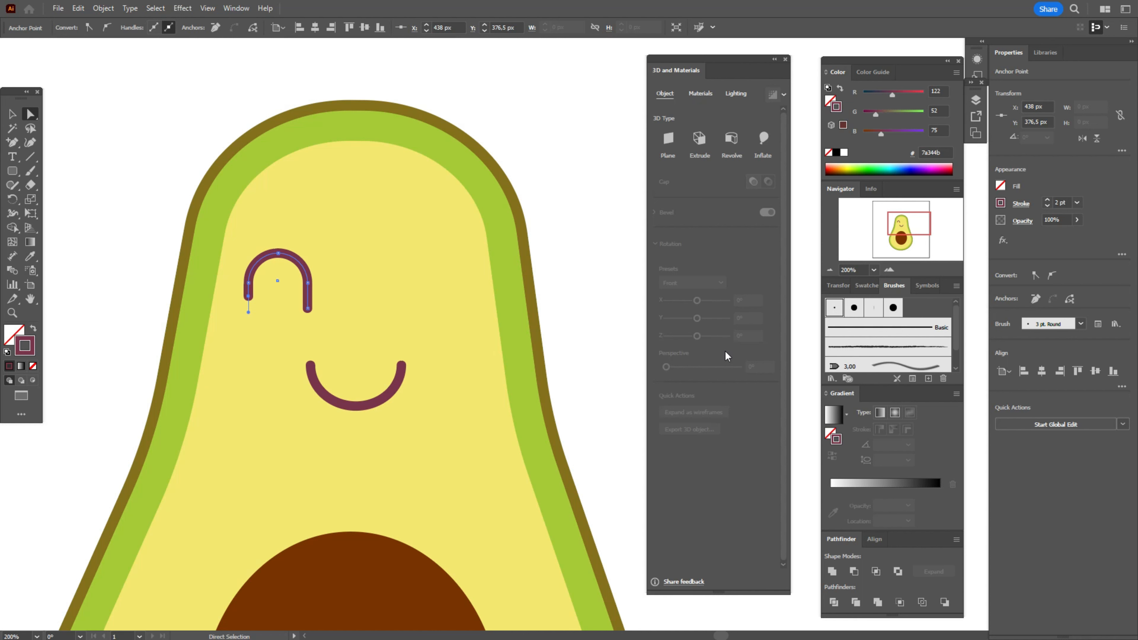
{"action": "left_click", "coordinate": [12, 114]}
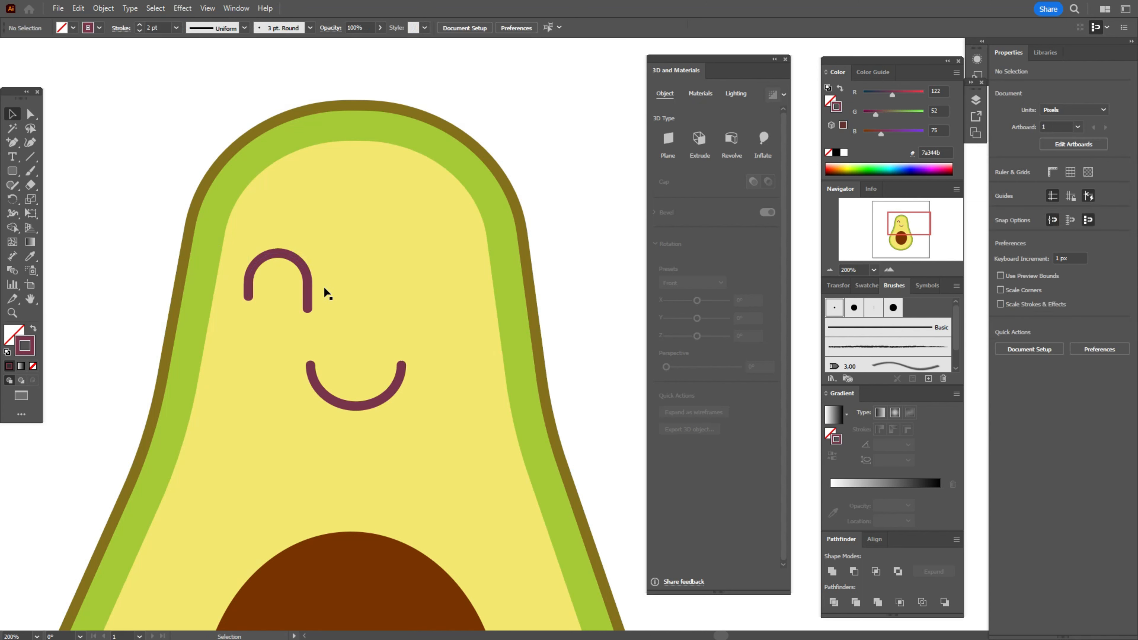
{"action": "left_click", "coordinate": [278, 279]}
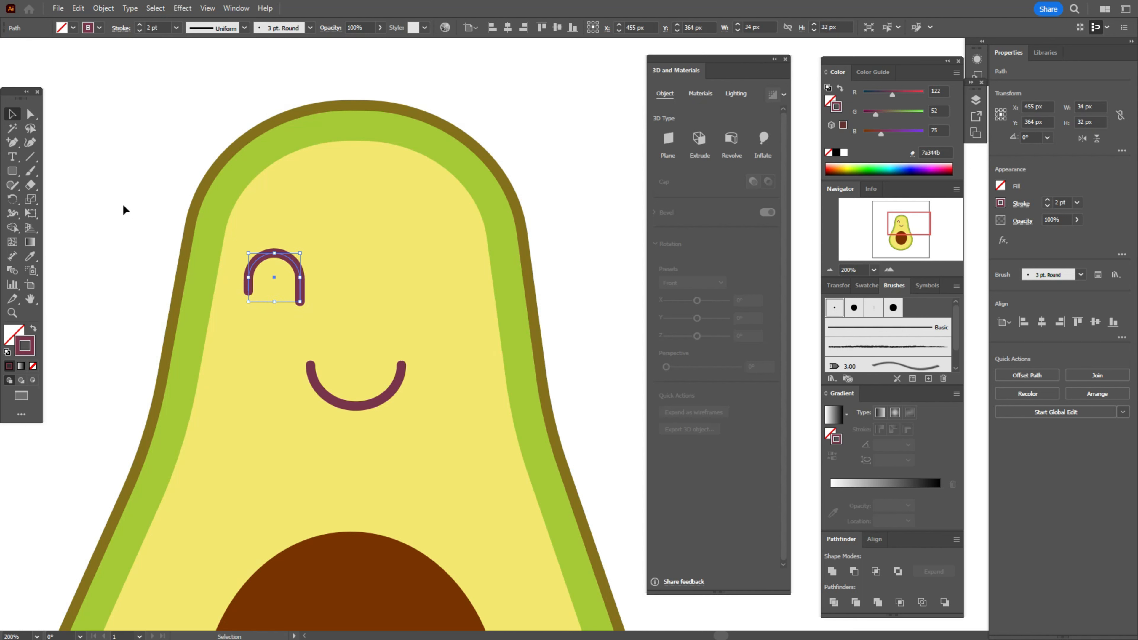
{"action": "left_click", "coordinate": [280, 350]}
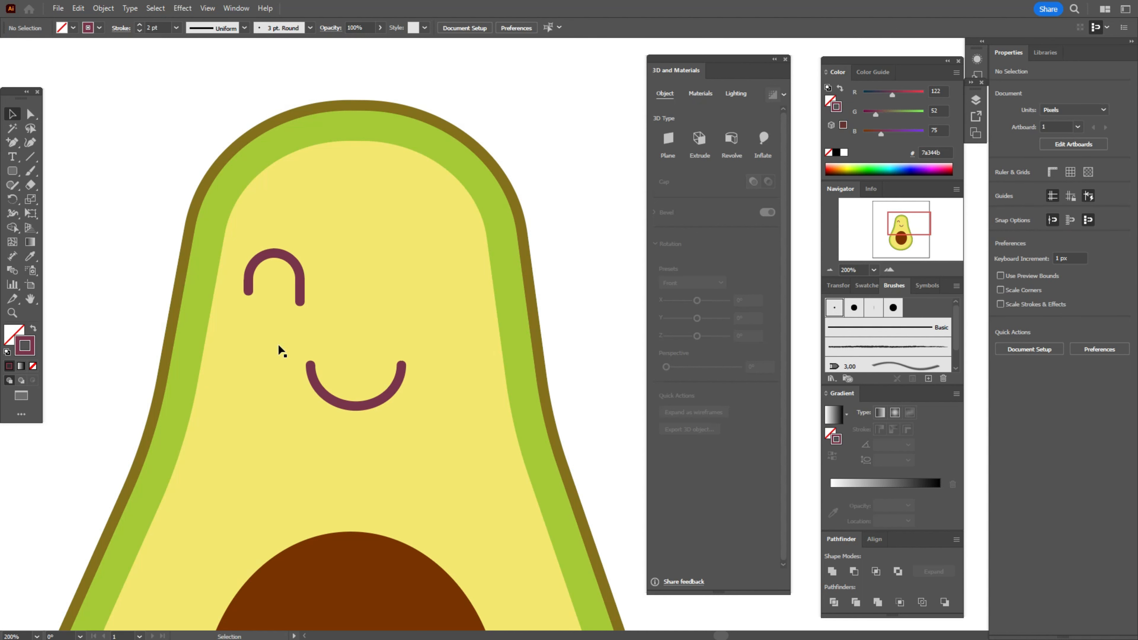
{"action": "left_click", "coordinate": [275, 275]}
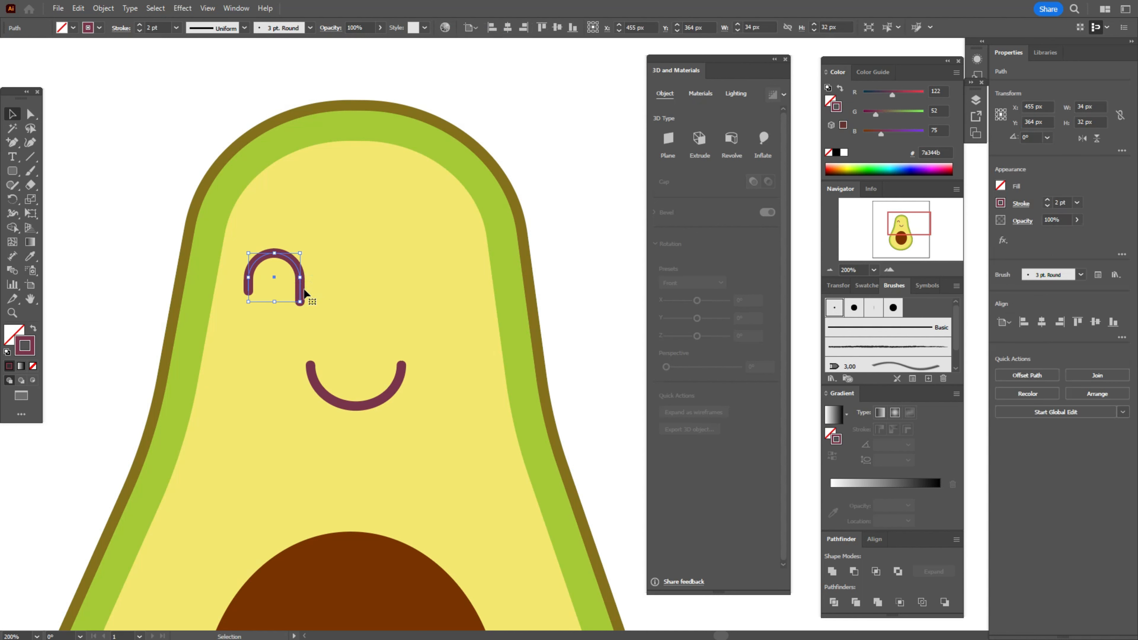
{"action": "mouse_move", "coordinate": [301, 297]}
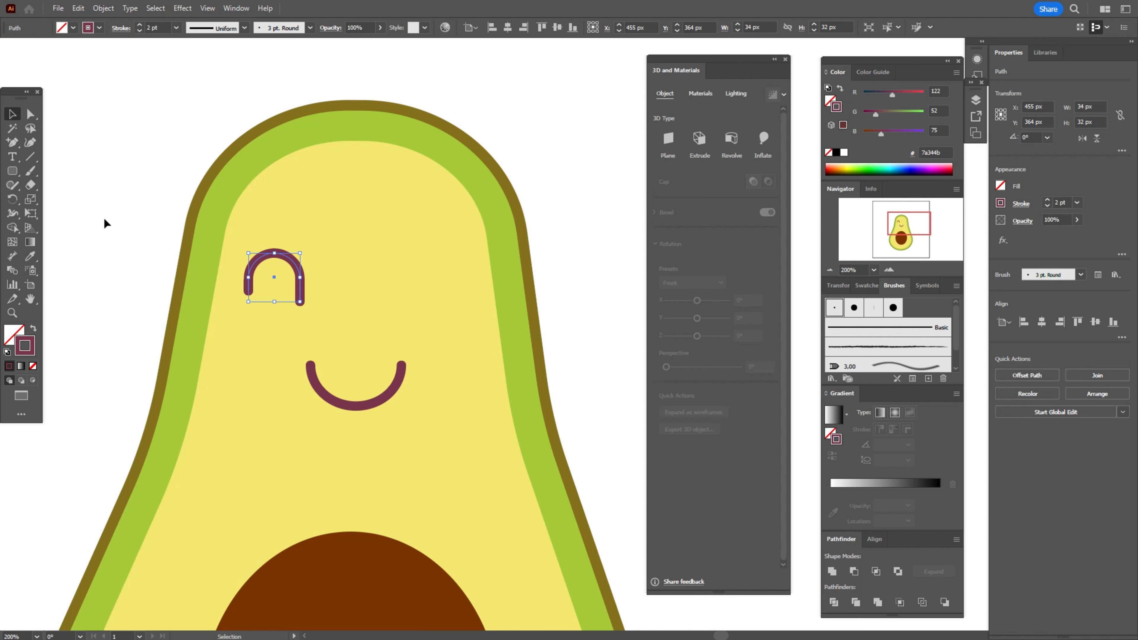
{"action": "mouse_move", "coordinate": [275, 304]}
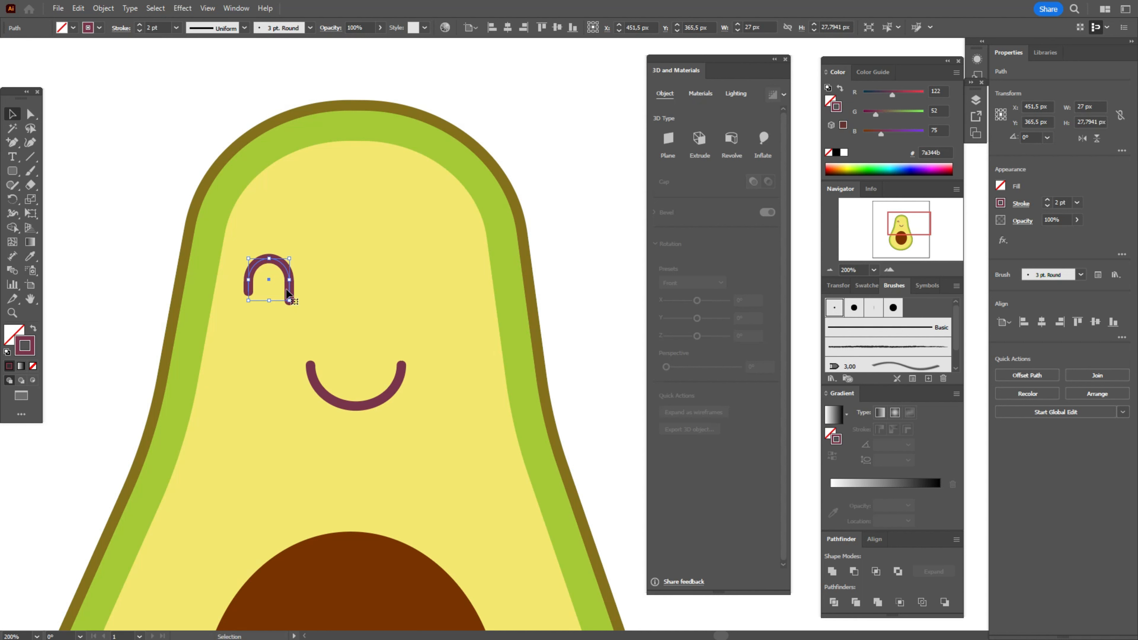
Step: Move the eye arch slightly lower and select the whole smile arc
{"action": "left_click_drag", "start_coordinate": [287, 294], "coordinate": [287, 303]}
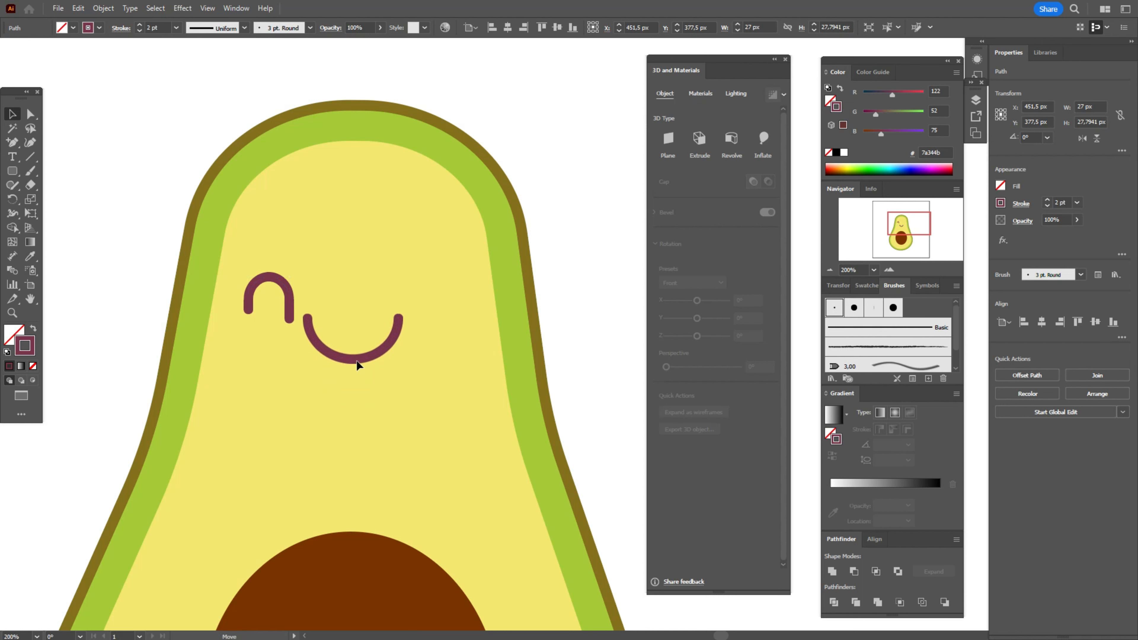
{"action": "left_click", "coordinate": [355, 345]}
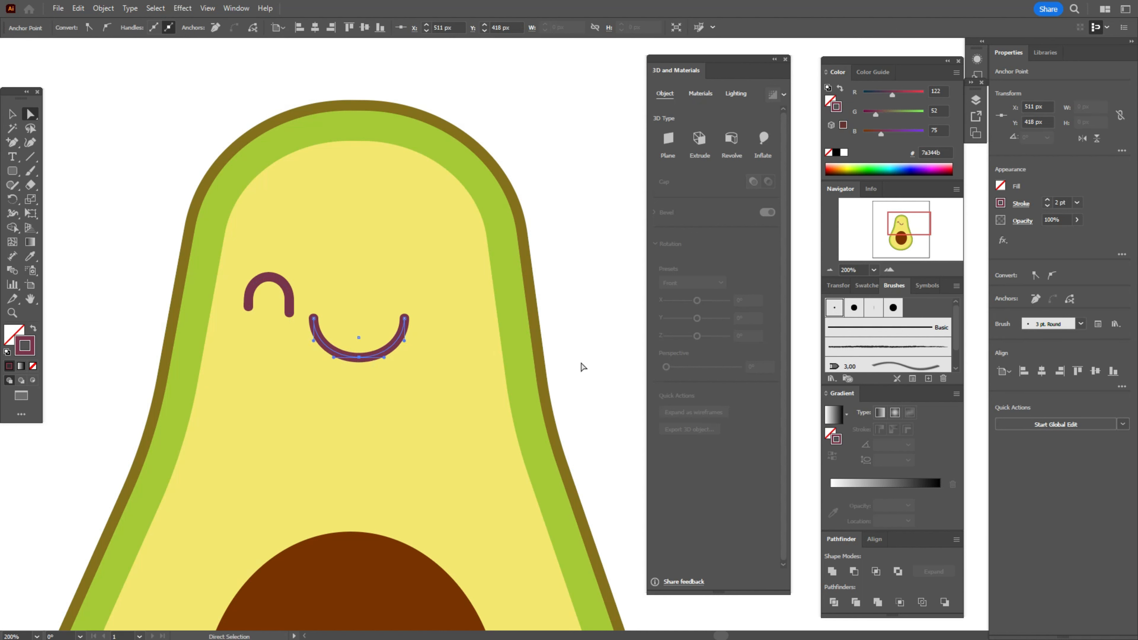
{"action": "left_click_drag", "start_coordinate": [357, 337], "coordinate": [358, 336]}
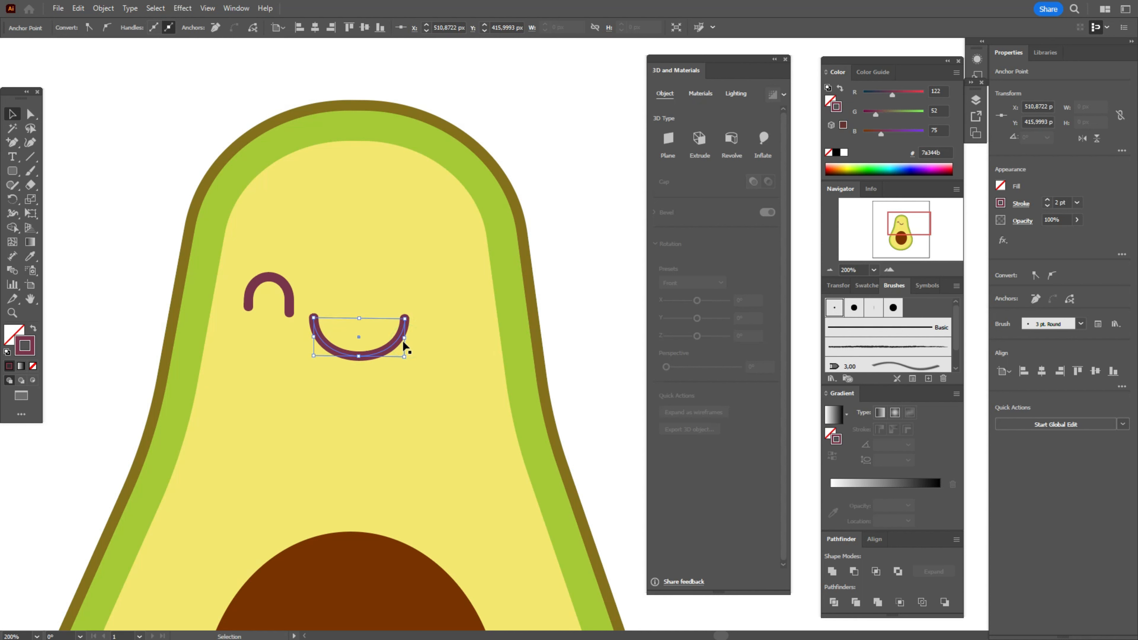
Step: Narrow the smile with its side handles and zoom to 400% on the face
{"action": "left_click_drag", "start_coordinate": [407, 334], "coordinate": [403, 356]}
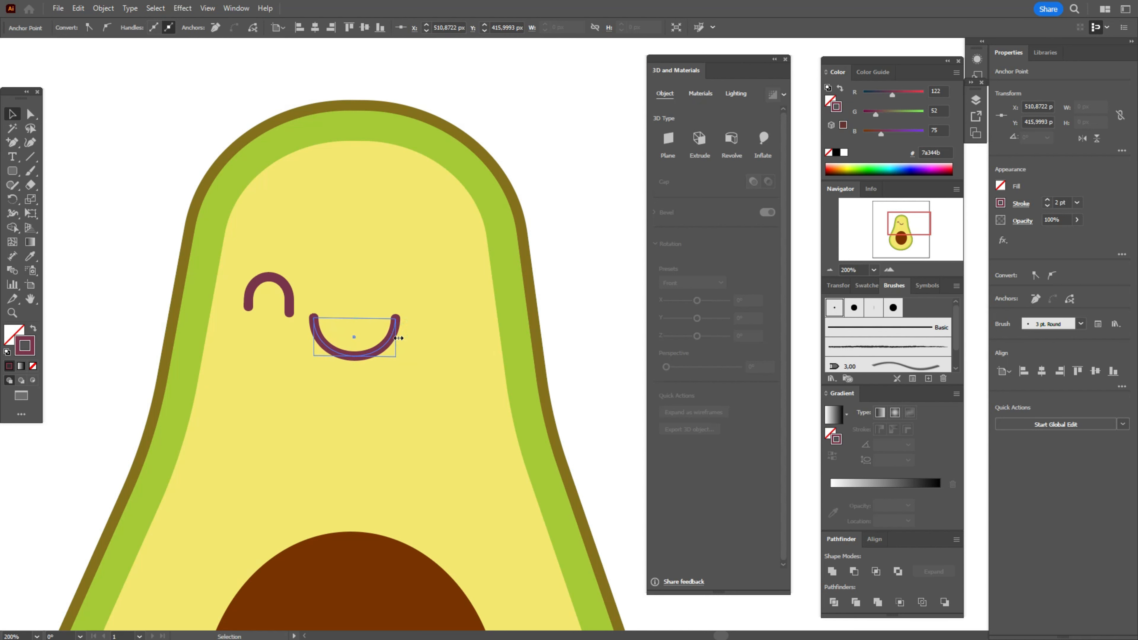
{"action": "left_click_drag", "start_coordinate": [398, 337], "coordinate": [387, 339]}
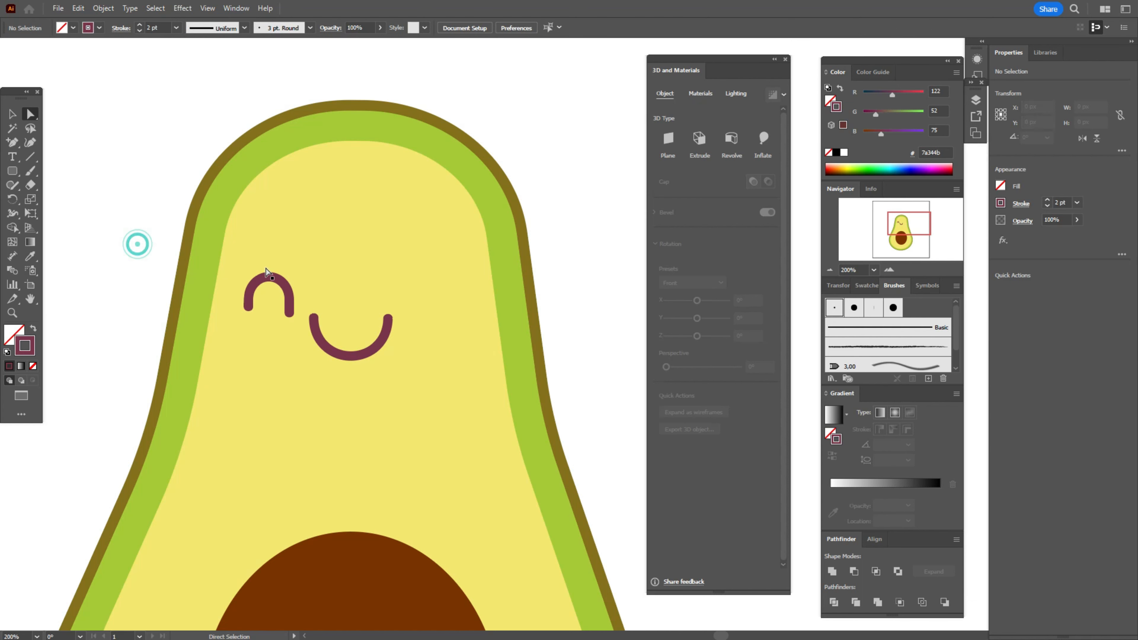
{"action": "left_click", "coordinate": [268, 290]}
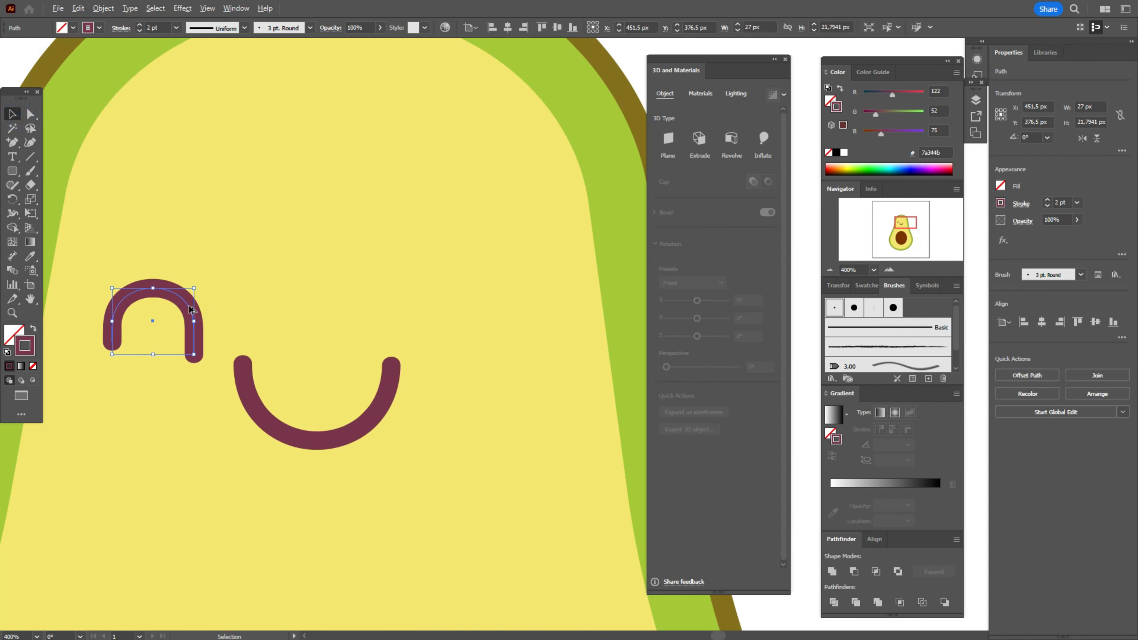
Step: Copy the eye to the right, Reflect Vertical, and distribute eyes and smile evenly
{"action": "left_click_drag", "start_coordinate": [152, 323], "coordinate": [491, 326]}
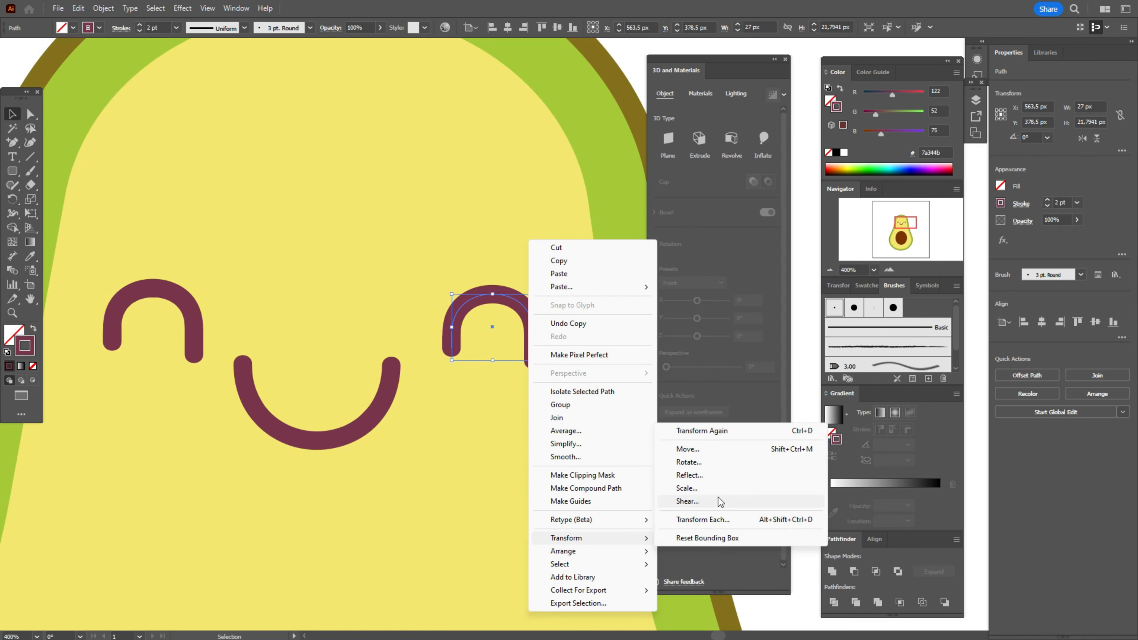
{"action": "left_click", "coordinate": [688, 475]}
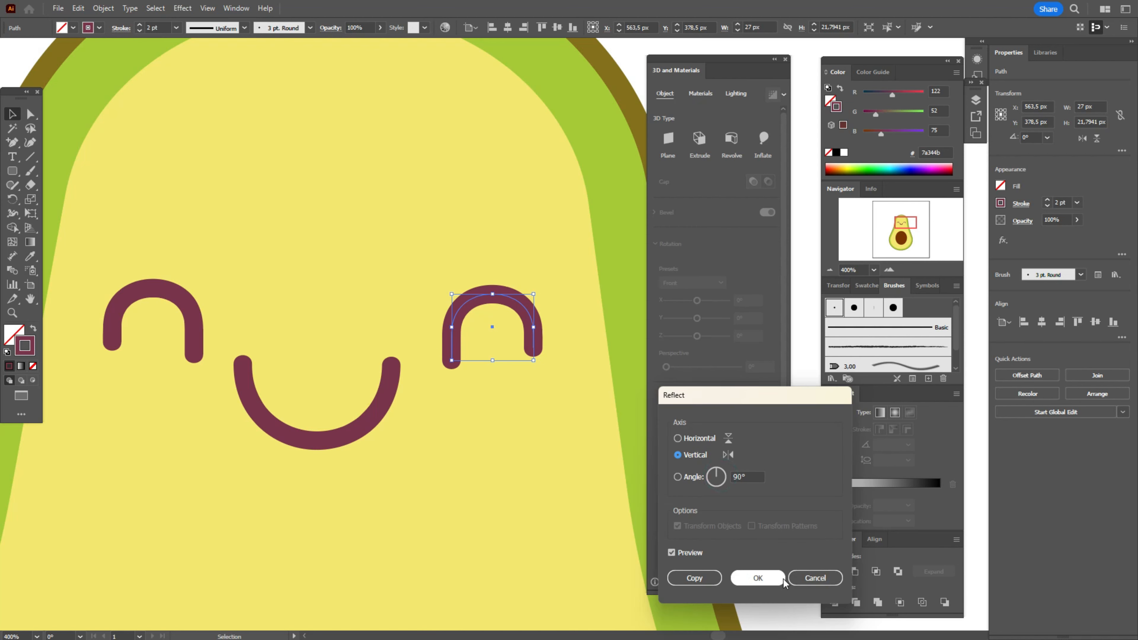
{"action": "left_click", "coordinate": [756, 578]}
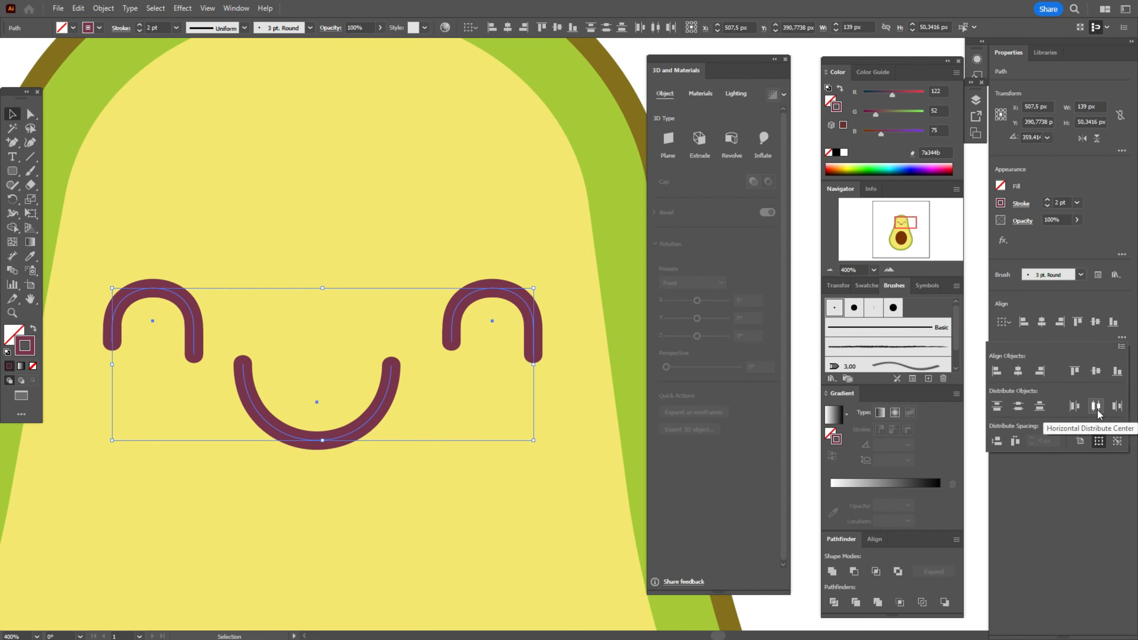
{"action": "left_click", "coordinate": [1097, 405]}
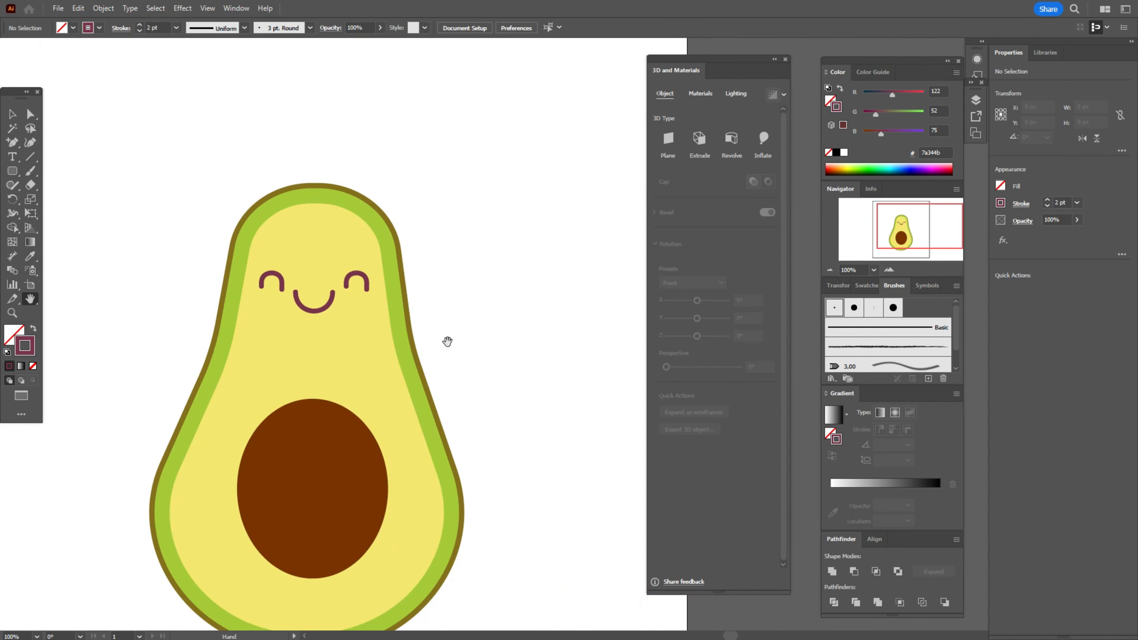
Step: Fill the left cheek oval pink with Multiply blending and lowered opacity
{"action": "left_click", "coordinate": [865, 285]}
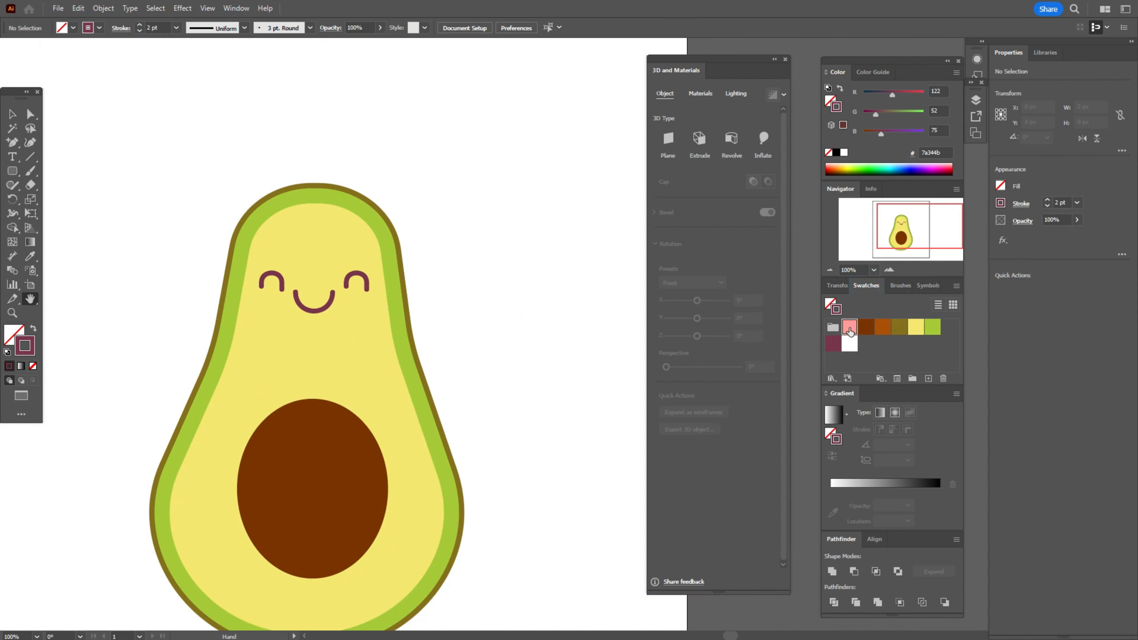
{"action": "left_click", "coordinate": [13, 170]}
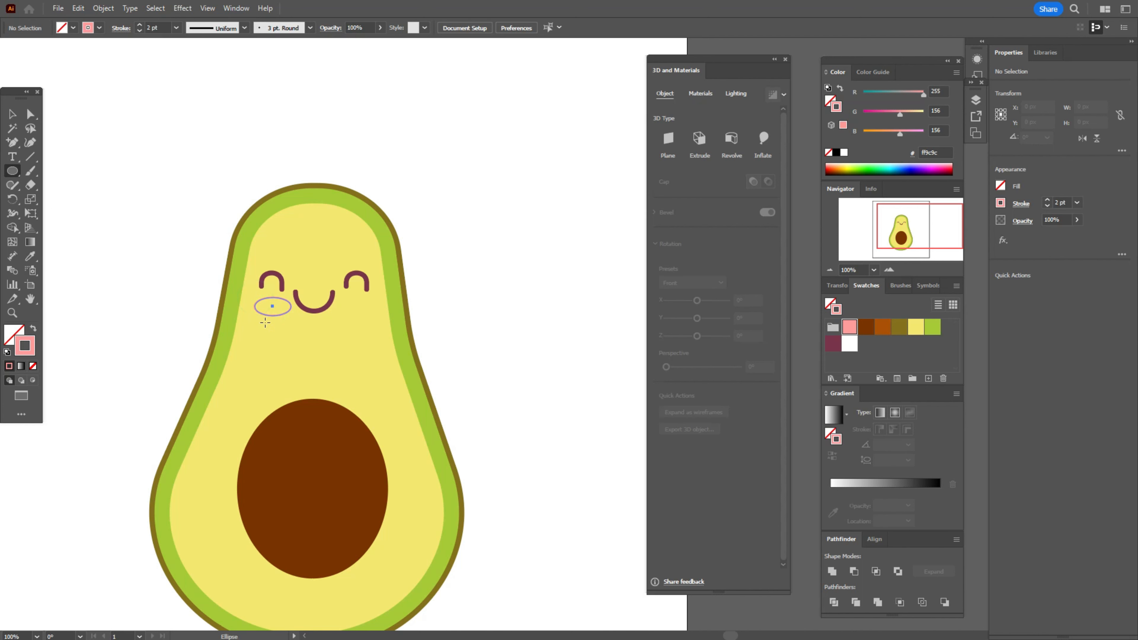
{"action": "left_click", "coordinate": [272, 305]}
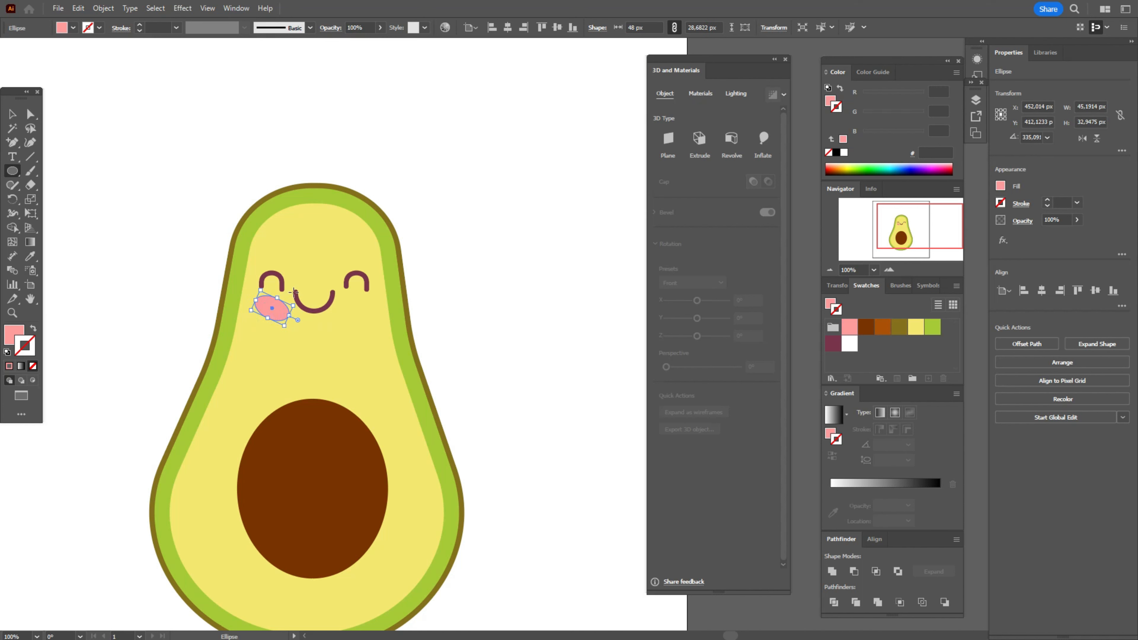
{"action": "left_click", "coordinate": [928, 241]}
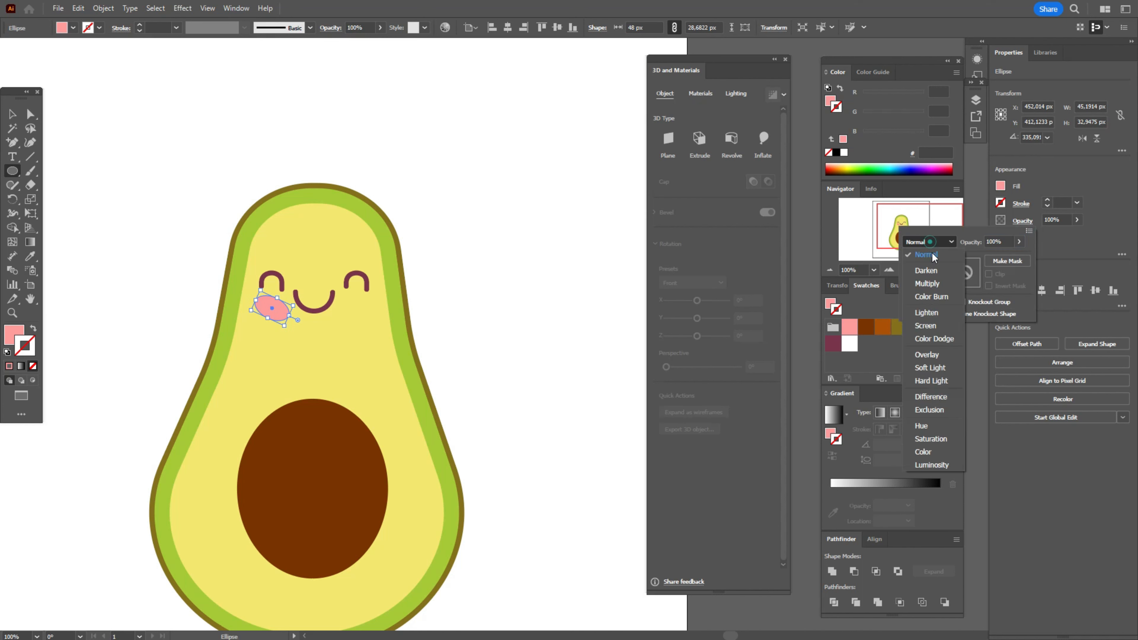
{"action": "left_click", "coordinate": [926, 284]}
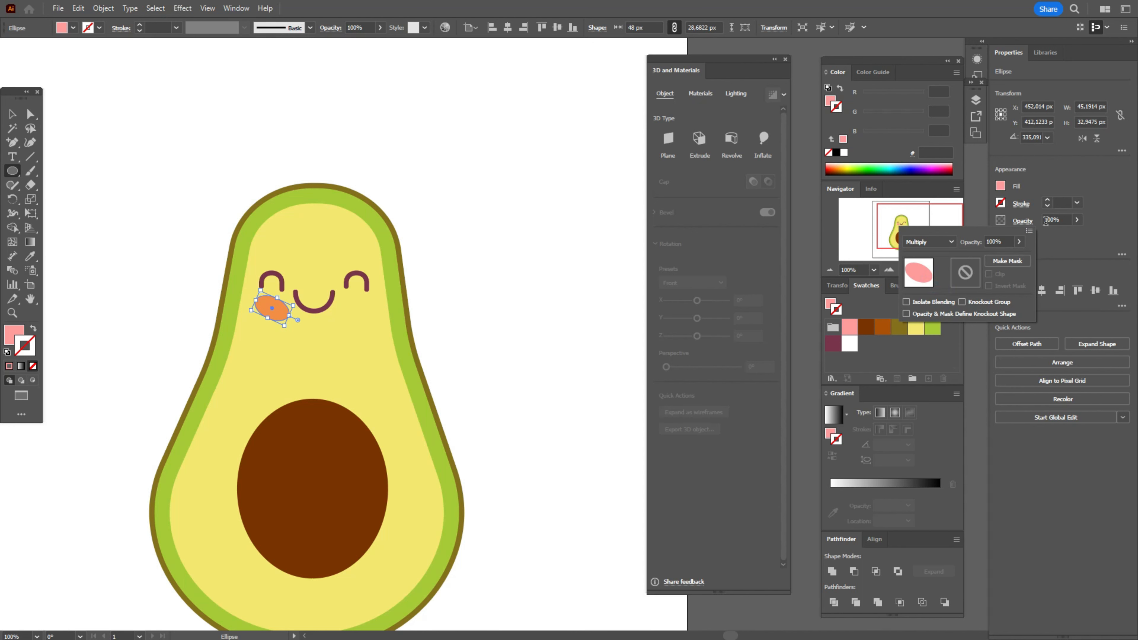
{"action": "left_click", "coordinate": [1051, 219]}
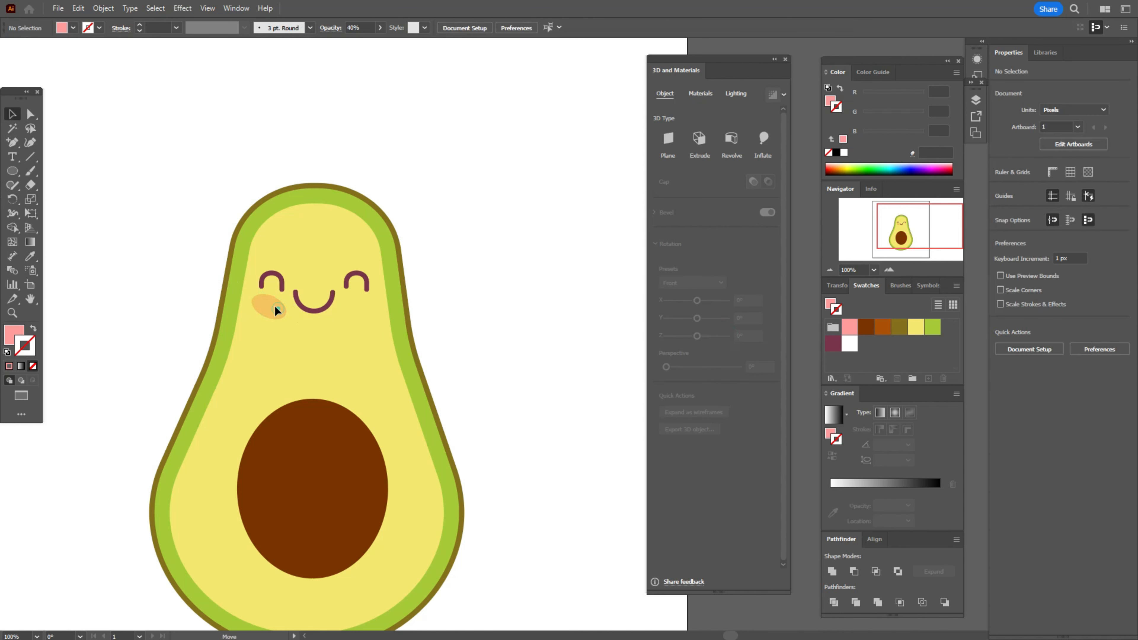
Step: Bring the eye in front, then copy and rotate the cheek under the right eye
{"action": "left_click", "coordinate": [270, 307]}
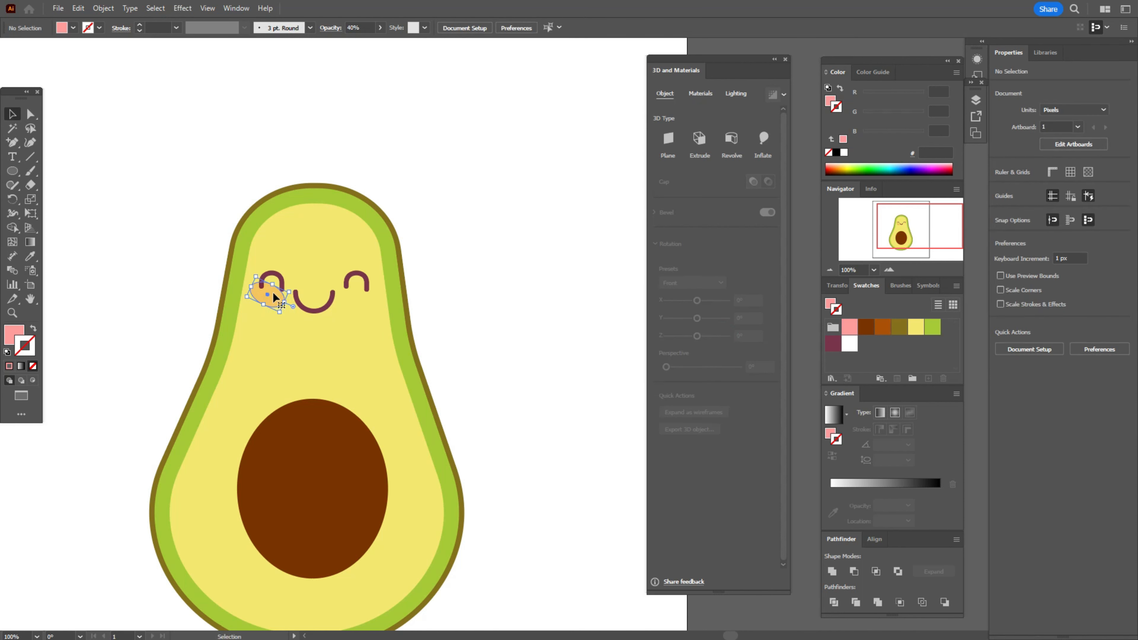
{"action": "right_click", "coordinate": [272, 283]}
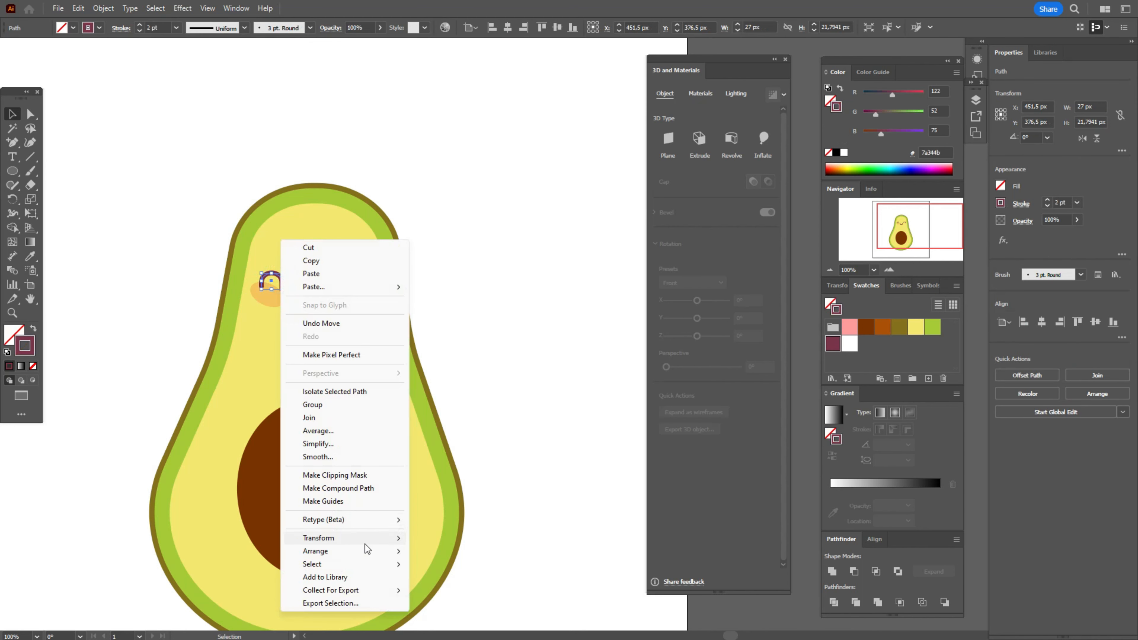
{"action": "left_click", "coordinate": [490, 552]}
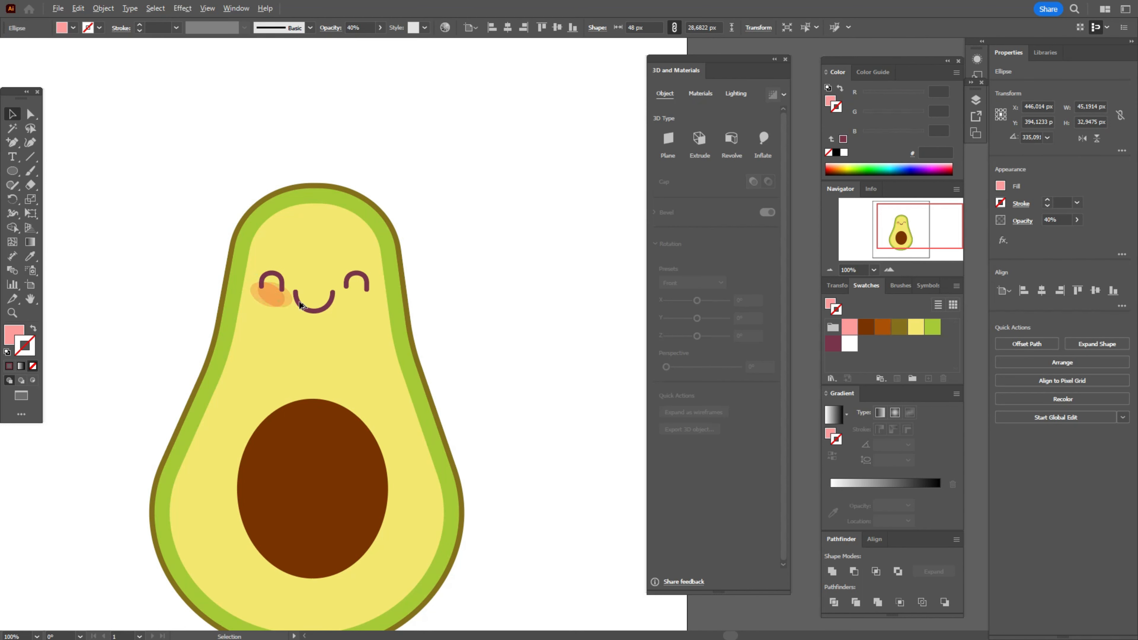
{"action": "left_click_drag", "start_coordinate": [272, 293], "coordinate": [345, 306]}
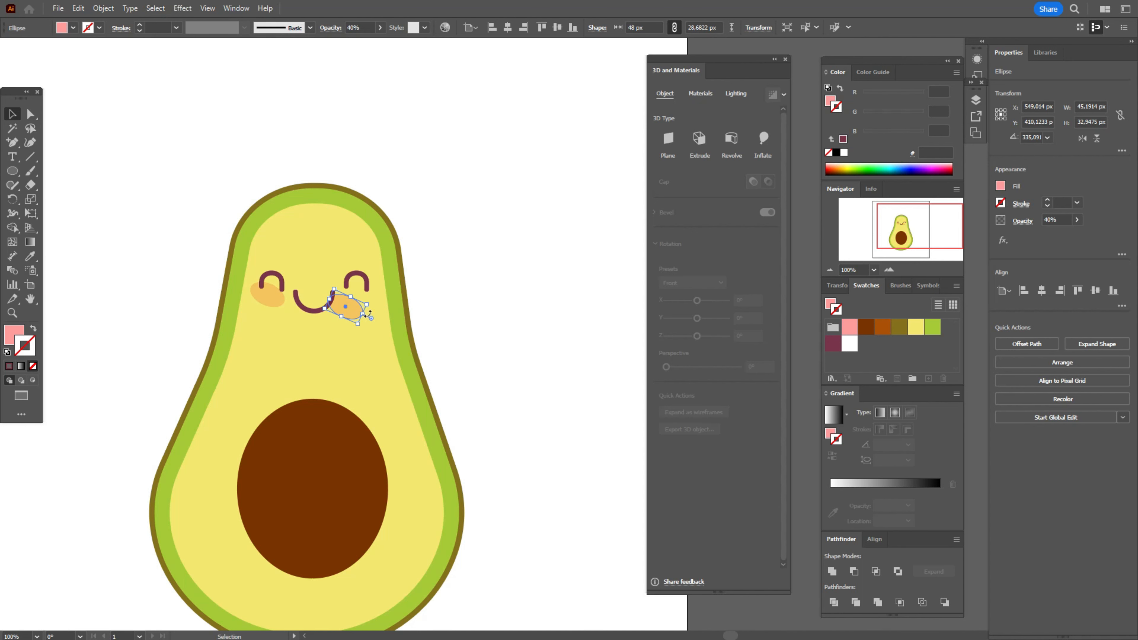
{"action": "left_click_drag", "start_coordinate": [363, 297], "coordinate": [356, 308]}
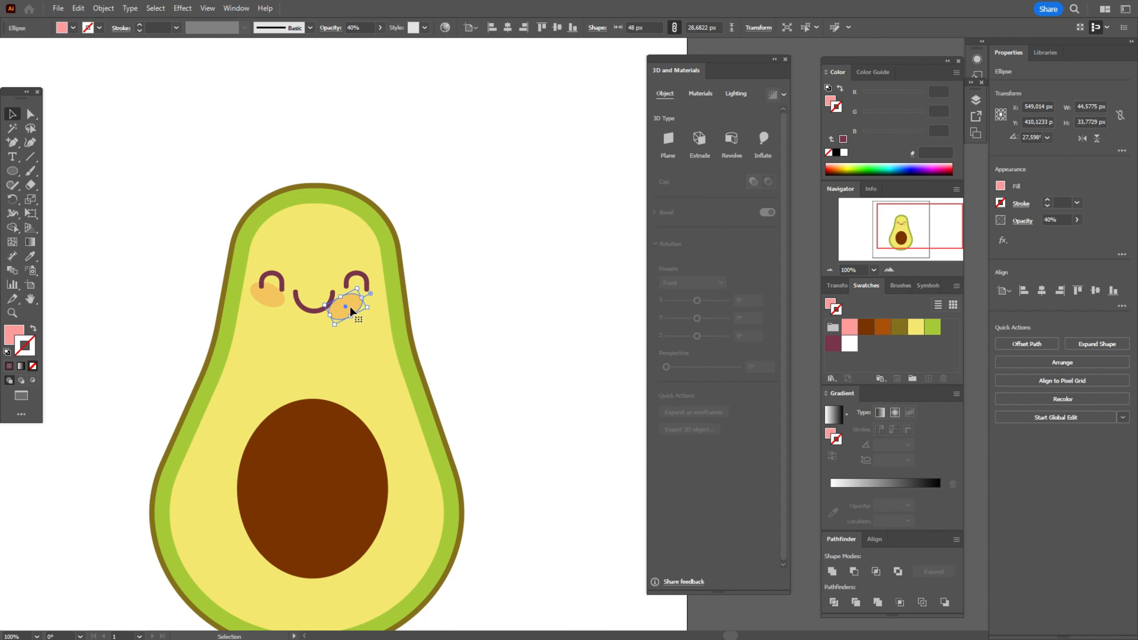
{"action": "left_click_drag", "start_coordinate": [349, 308], "coordinate": [366, 301]}
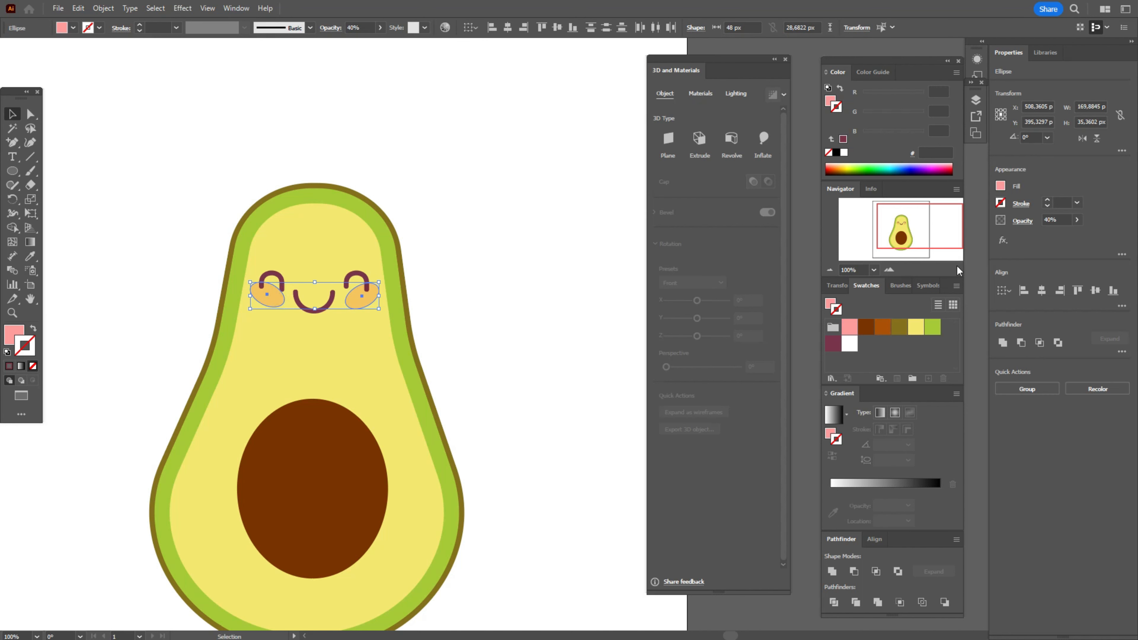
Step: Move the face aside and group the skin, flesh and pit with Ctrl+G
{"action": "left_click", "coordinate": [1077, 290]}
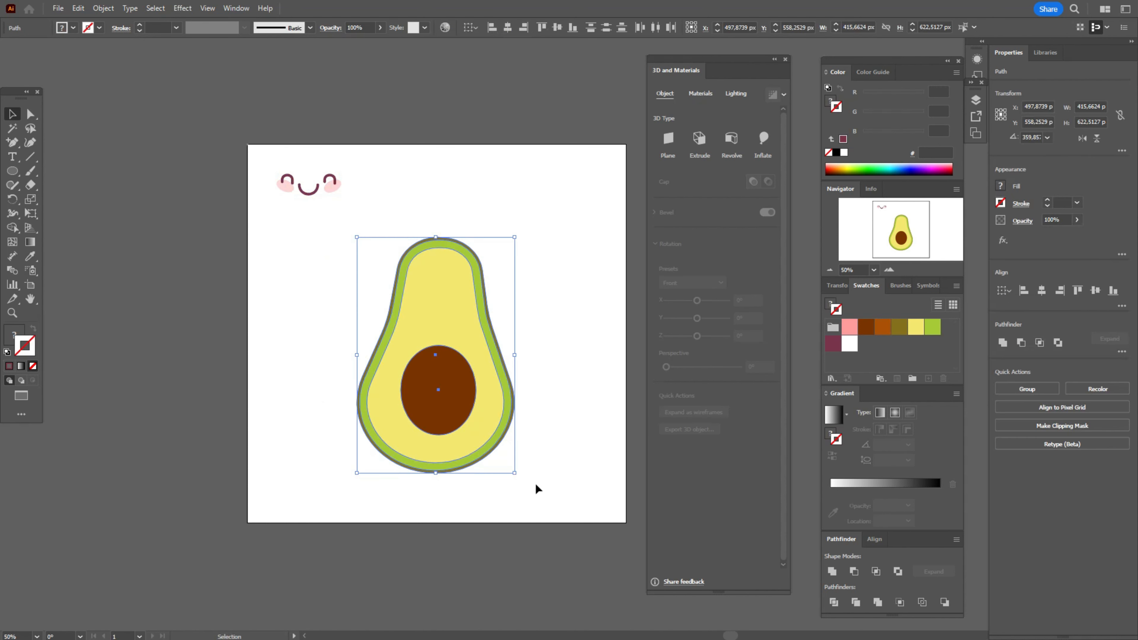
{"action": "key", "text": "ctrl+g"}
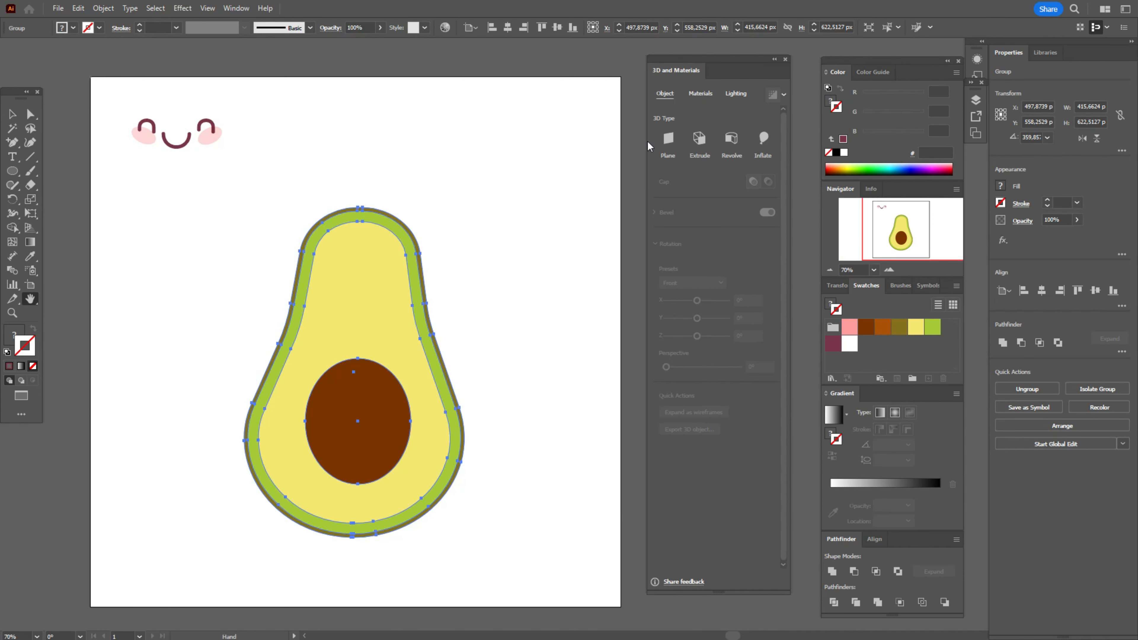
{"action": "mouse_move", "coordinate": [654, 481]}
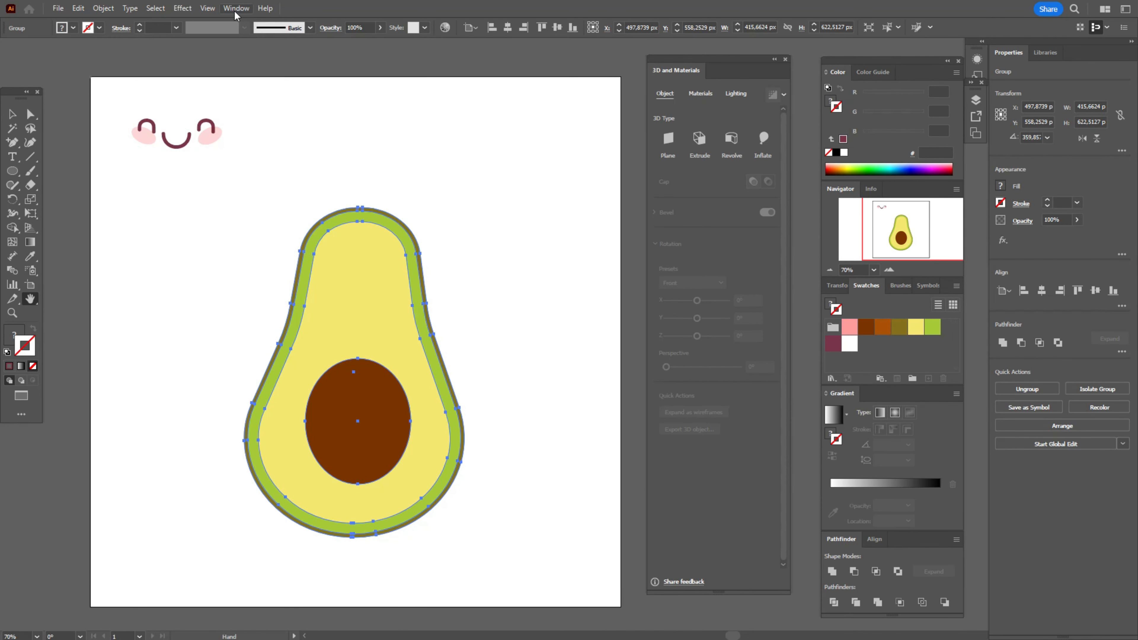
{"action": "left_click", "coordinate": [236, 8]}
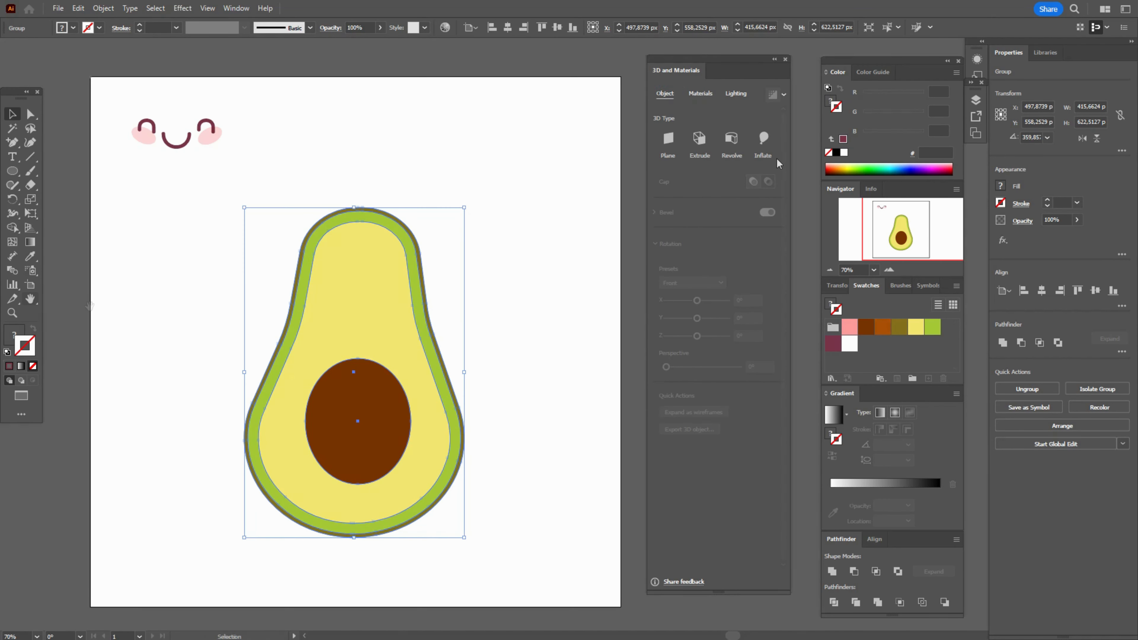
Step: Inflate the avocado into a 3D form and set its material Roughness to about 0.44
{"action": "left_click", "coordinate": [763, 140]}
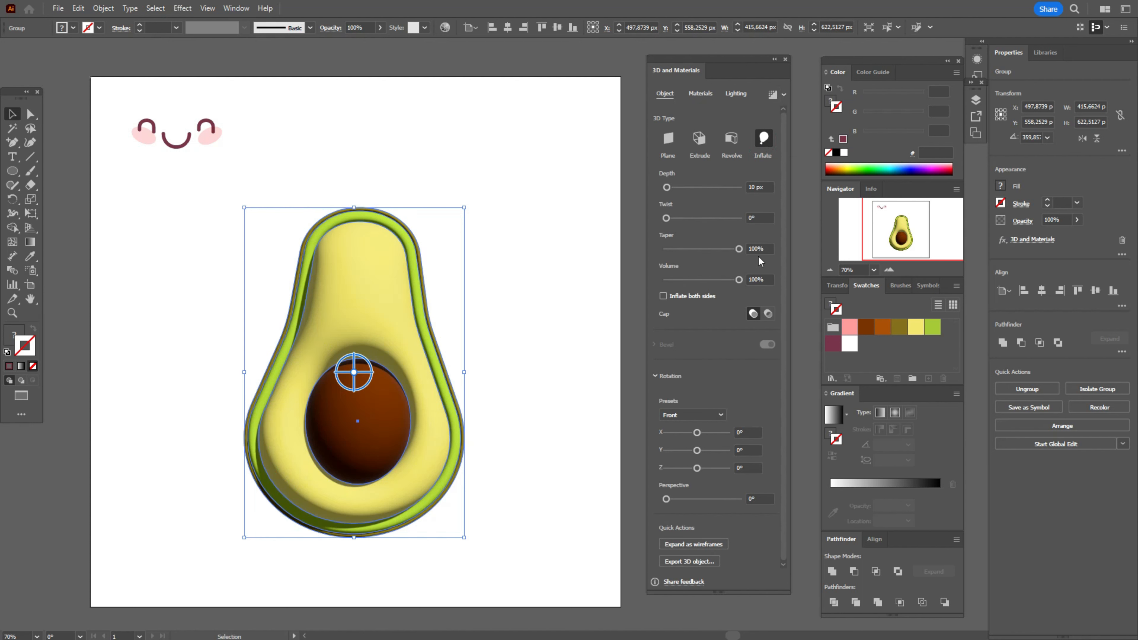
{"action": "mouse_move", "coordinate": [769, 242]}
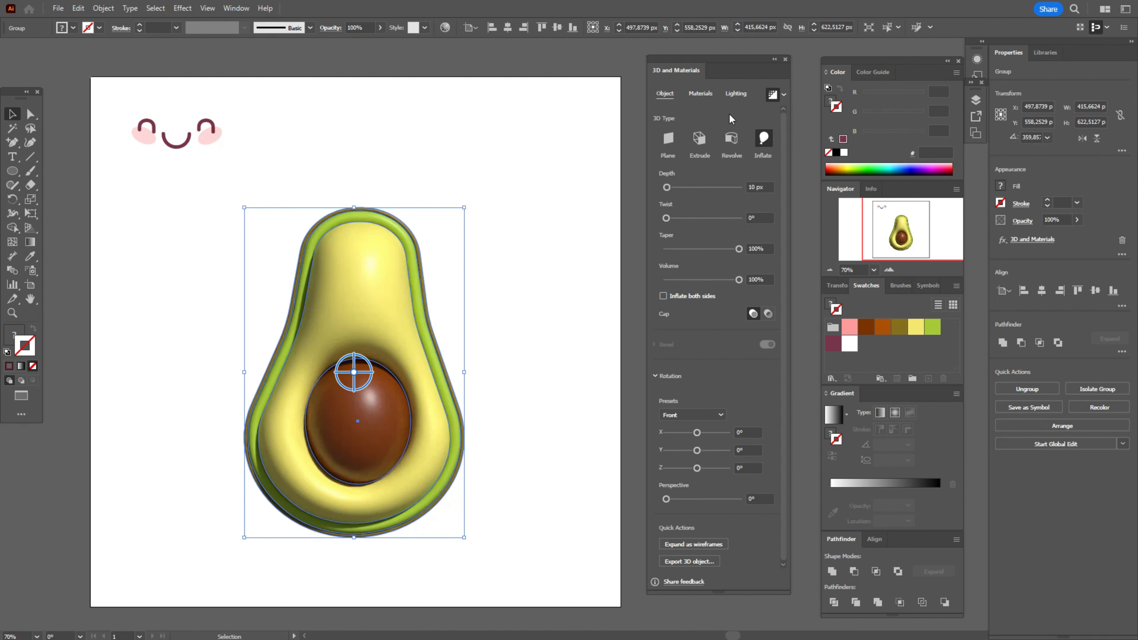
{"action": "left_click", "coordinate": [700, 93]}
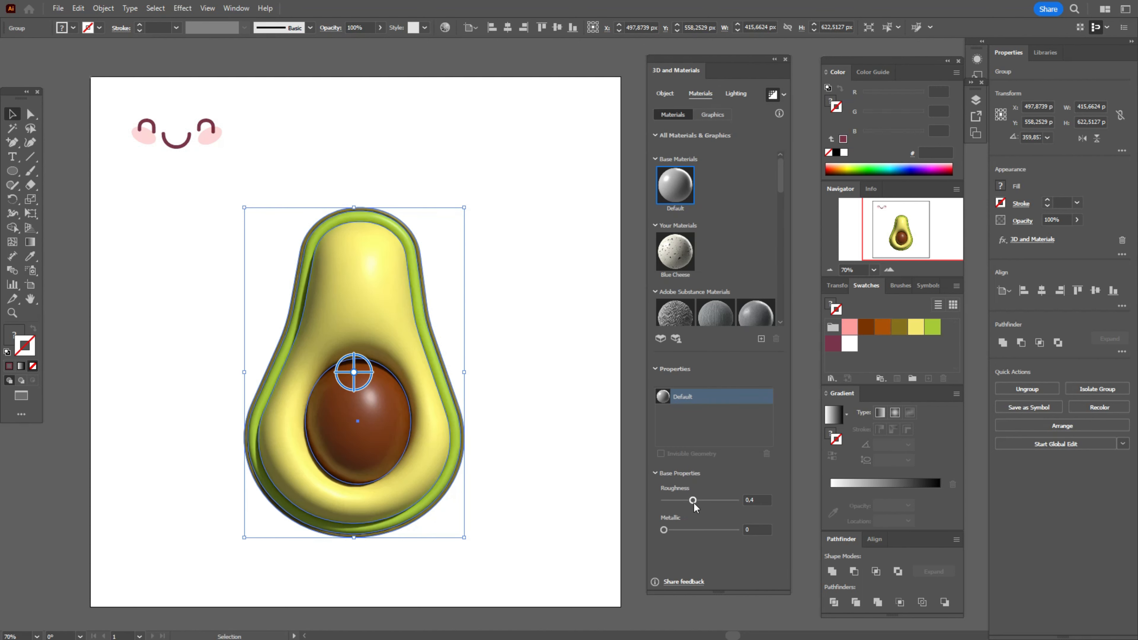
{"action": "left_click_drag", "start_coordinate": [691, 500], "coordinate": [696, 500]}
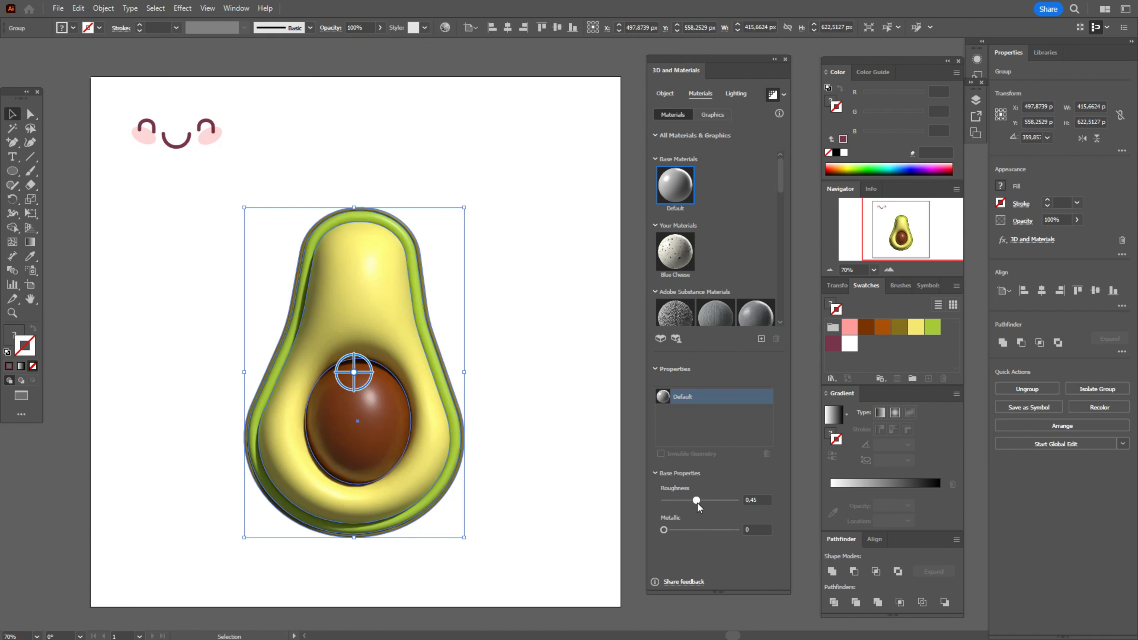
{"action": "left_click_drag", "start_coordinate": [695, 501], "coordinate": [698, 501]}
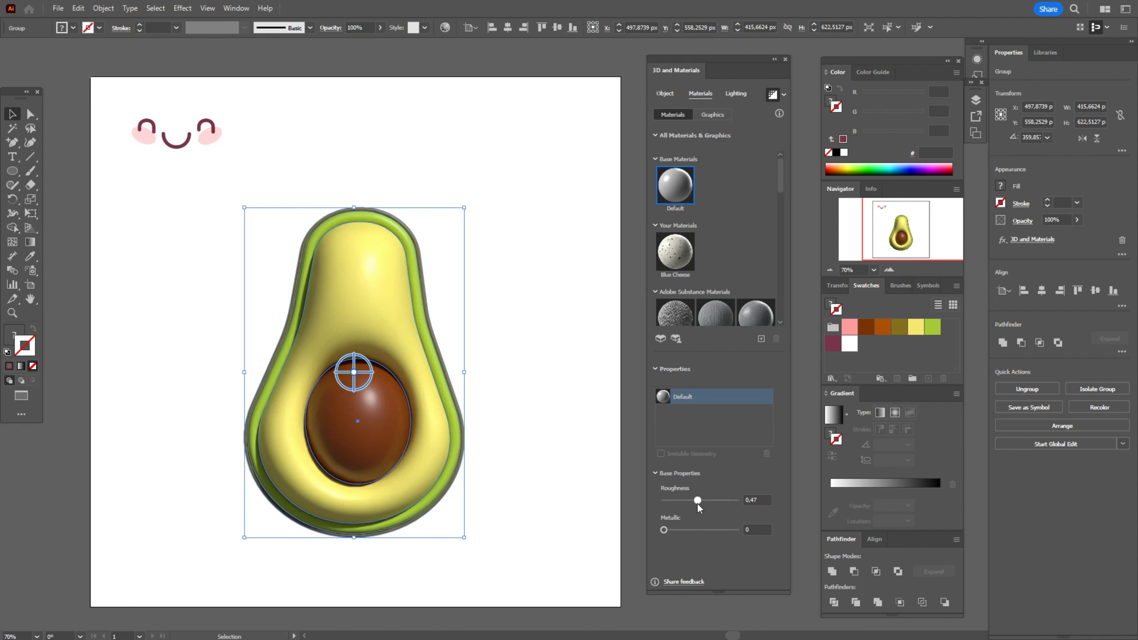
{"action": "left_click_drag", "start_coordinate": [697, 500], "coordinate": [696, 500]}
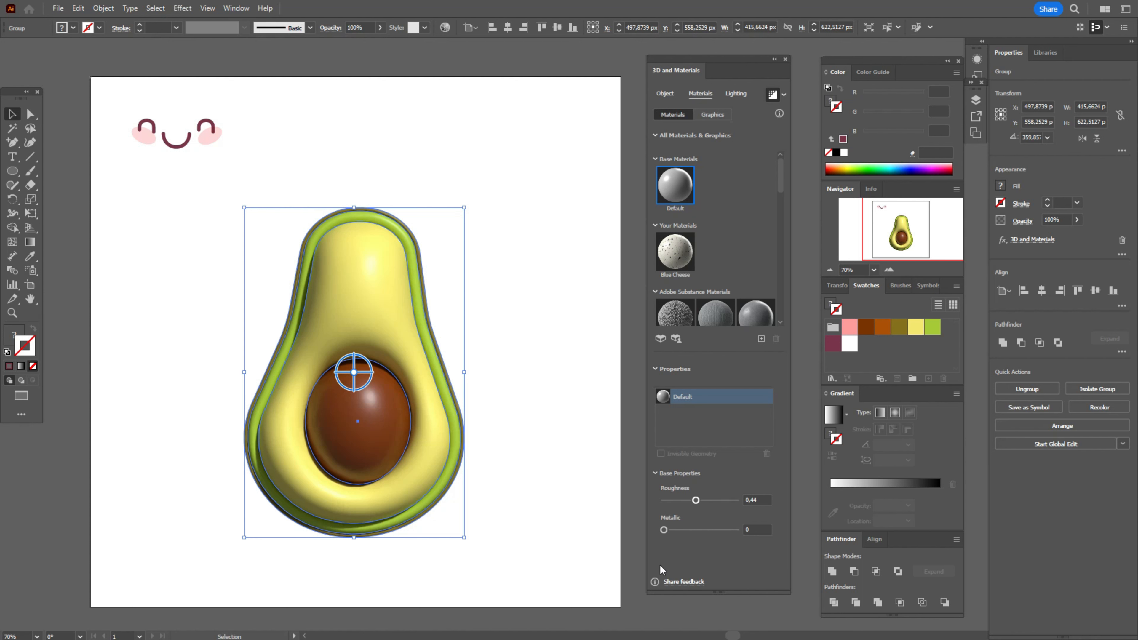
{"action": "left_click_drag", "start_coordinate": [663, 529], "coordinate": [667, 530]}
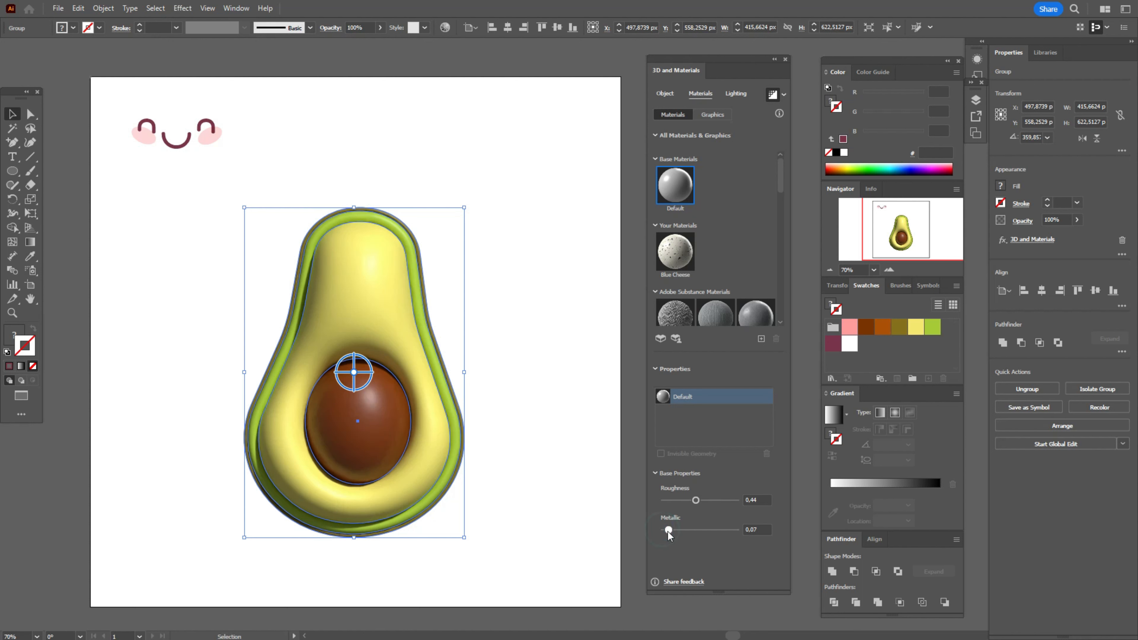
Step: Give the avocado's surface a faint Metallic sheen of about 0.17
{"action": "left_click_drag", "start_coordinate": [666, 531], "coordinate": [673, 530]}
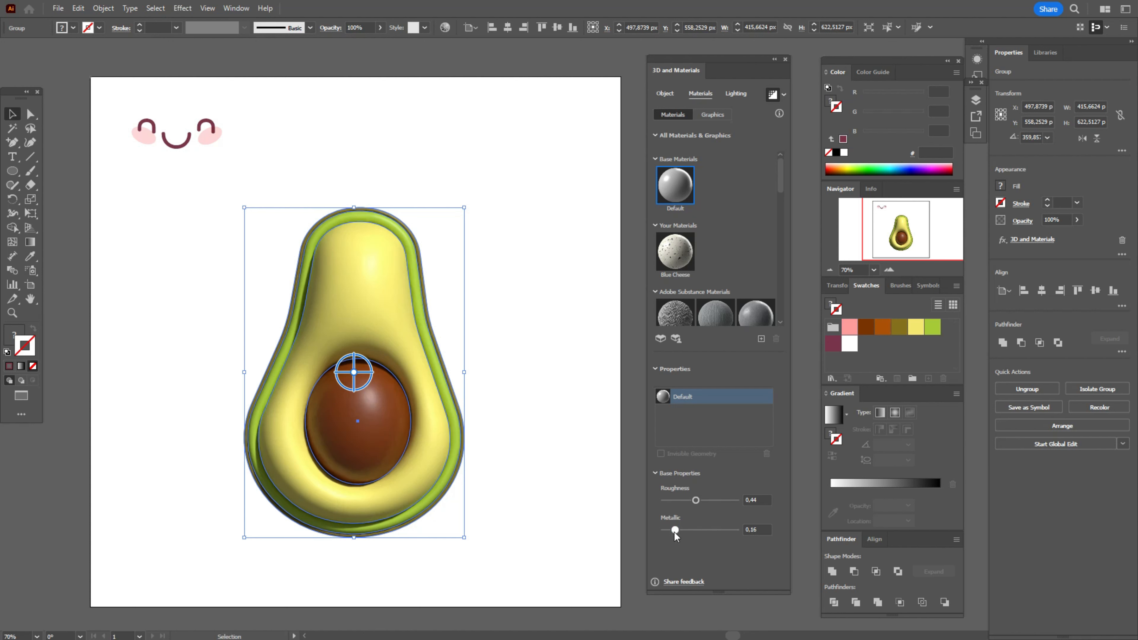
{"action": "left_click_drag", "start_coordinate": [673, 530], "coordinate": [676, 530]}
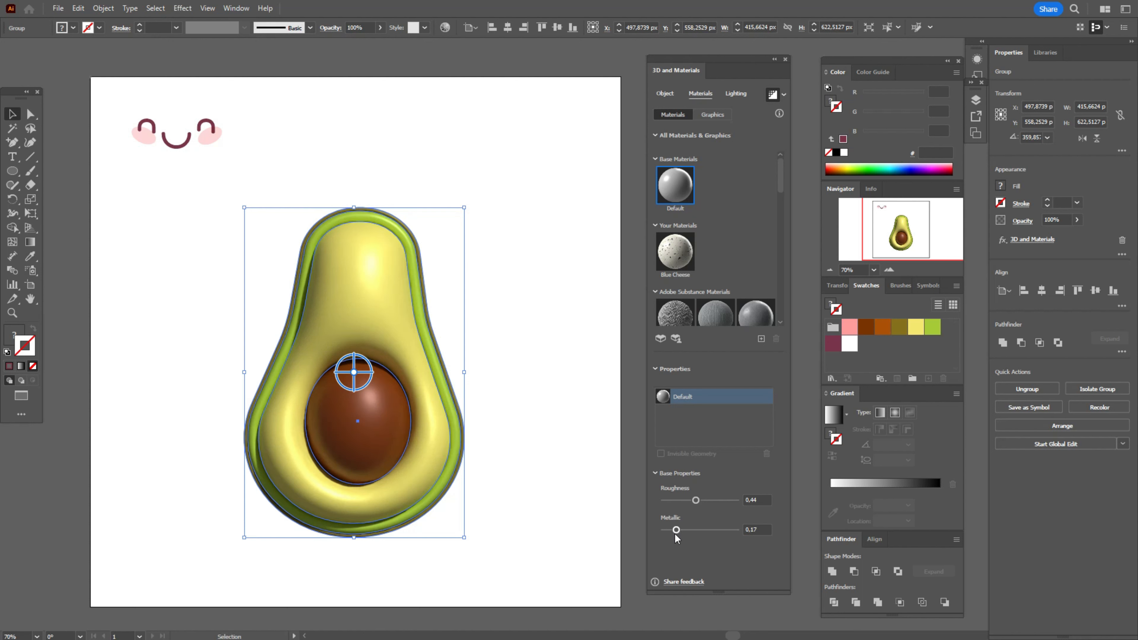
{"action": "left_click", "coordinate": [734, 94]}
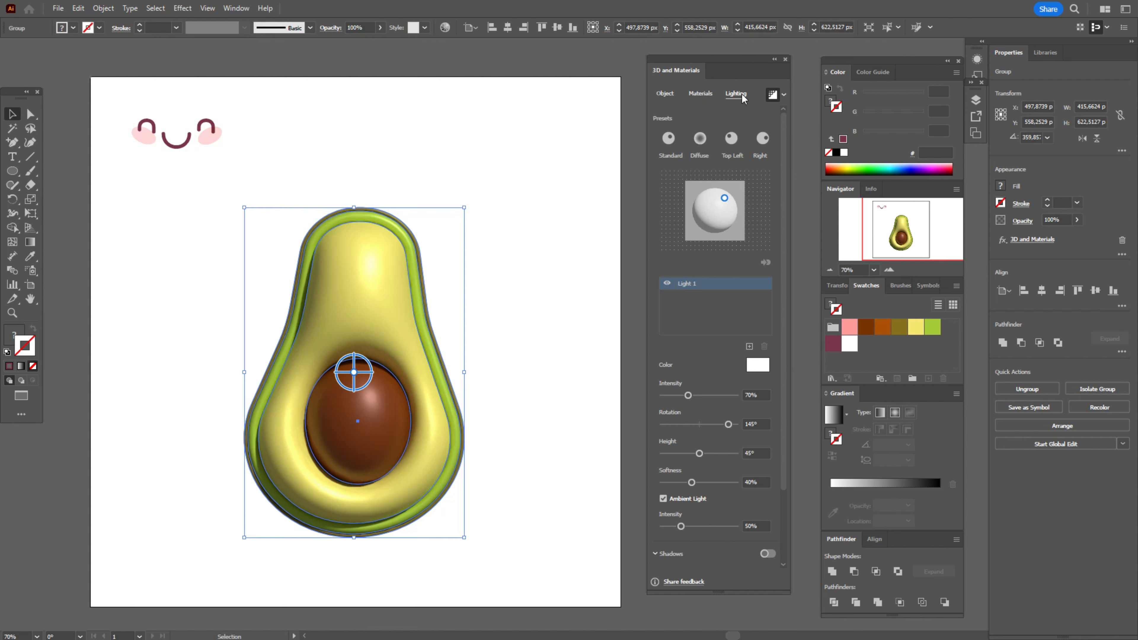
{"action": "mouse_move", "coordinate": [802, 346]}
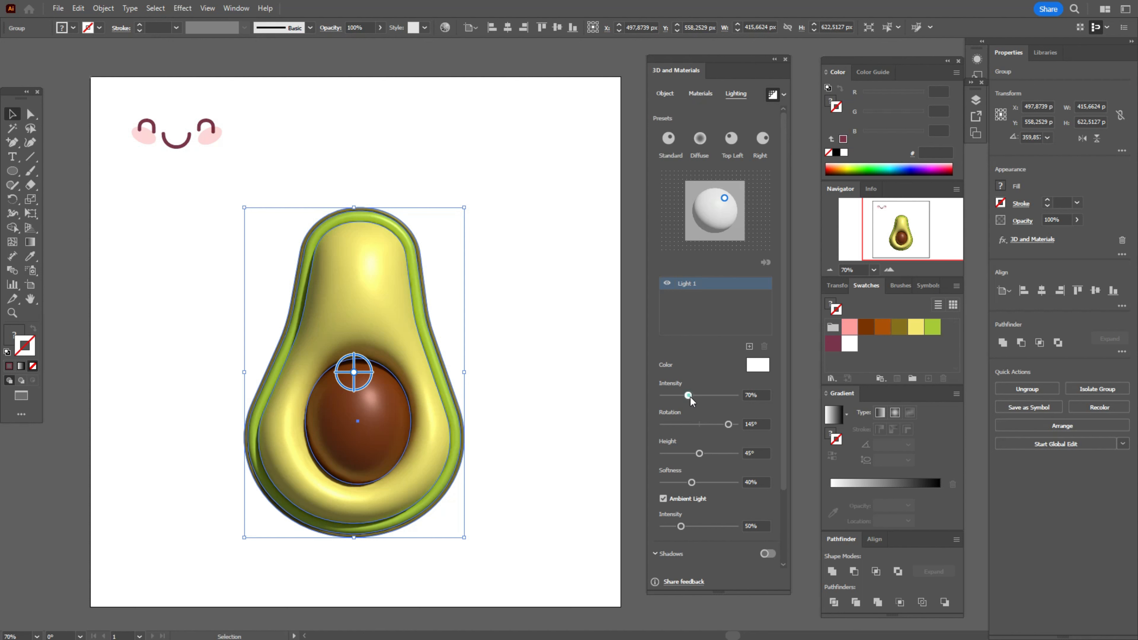
Step: Set the main light Intensity to 98% and lower its Height to a grazing 5° angle
{"action": "left_click_drag", "start_coordinate": [688, 395], "coordinate": [698, 395]}
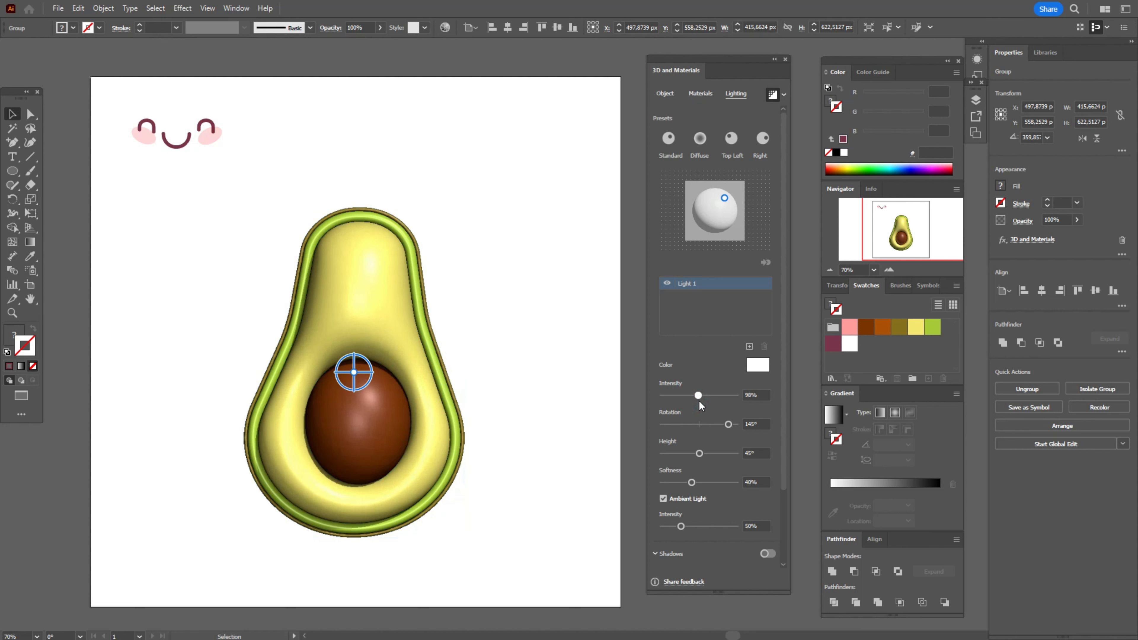
{"action": "left_click_drag", "start_coordinate": [697, 394], "coordinate": [698, 395]}
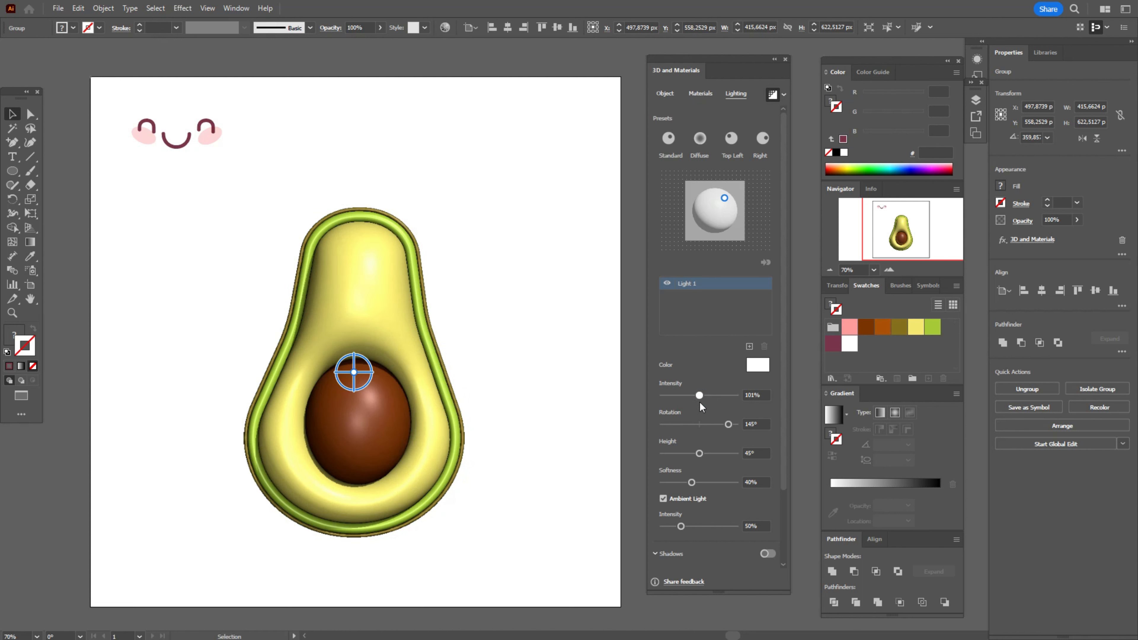
{"action": "left_click_drag", "start_coordinate": [699, 394], "coordinate": [698, 394]}
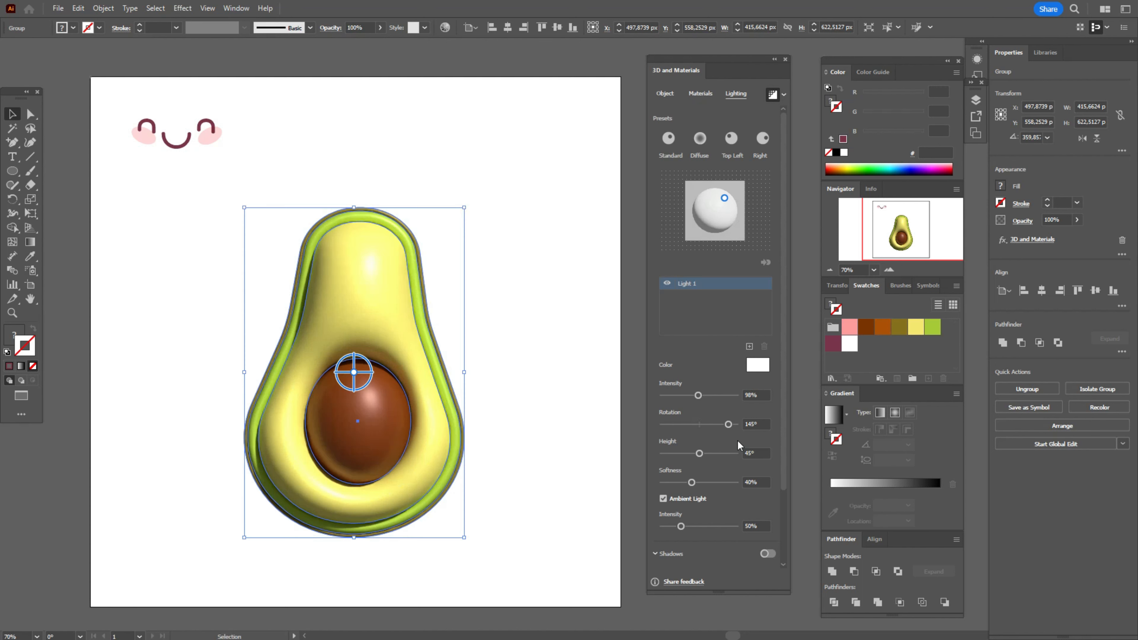
{"action": "left_click_drag", "start_coordinate": [699, 453], "coordinate": [695, 453]}
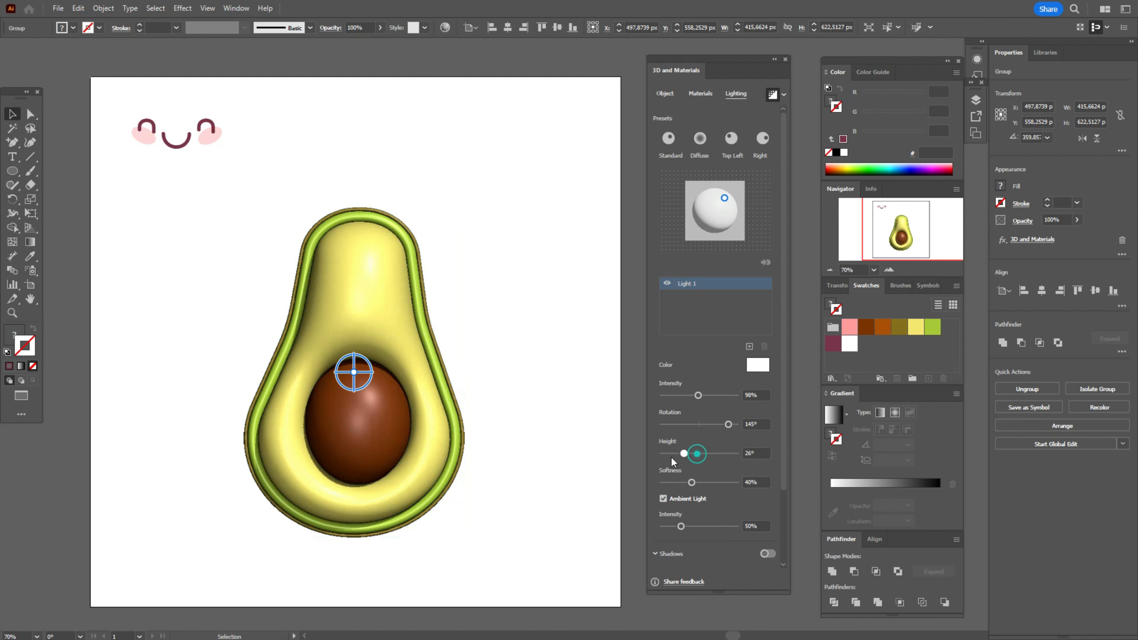
{"action": "left_click_drag", "start_coordinate": [695, 452], "coordinate": [668, 453]}
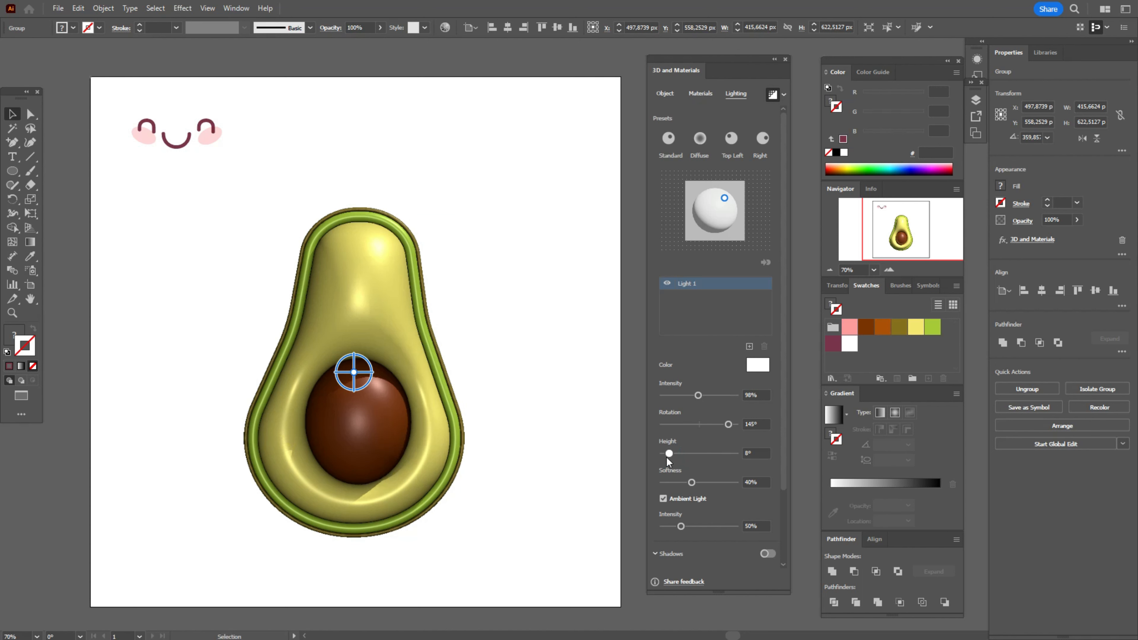
{"action": "left_click_drag", "start_coordinate": [669, 453], "coordinate": [667, 453]}
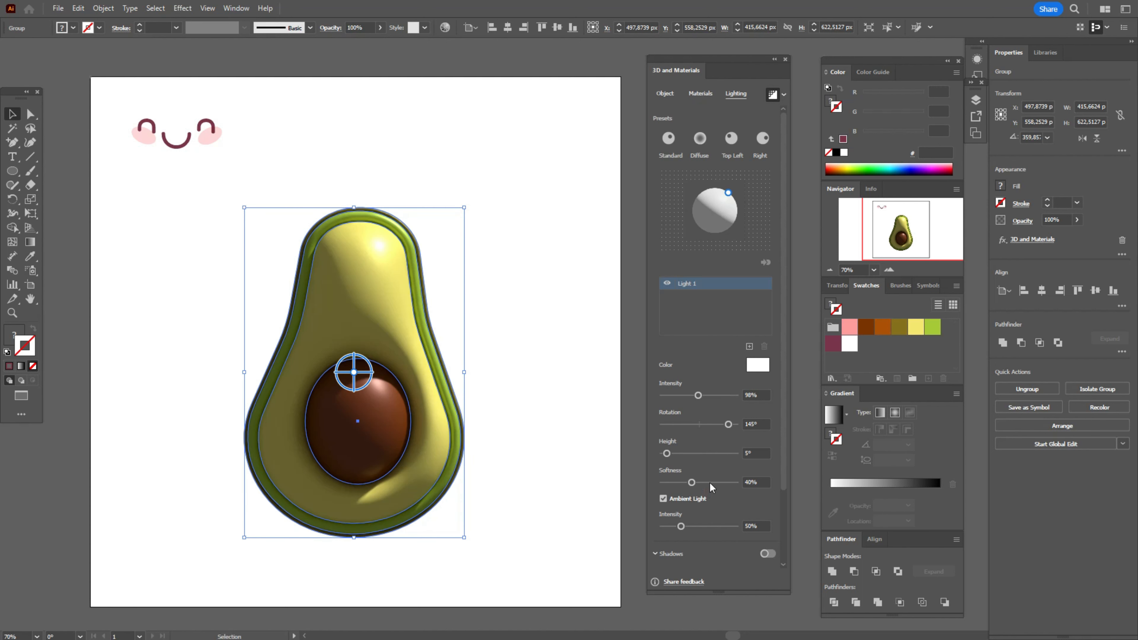
{"action": "mouse_move", "coordinate": [704, 495]}
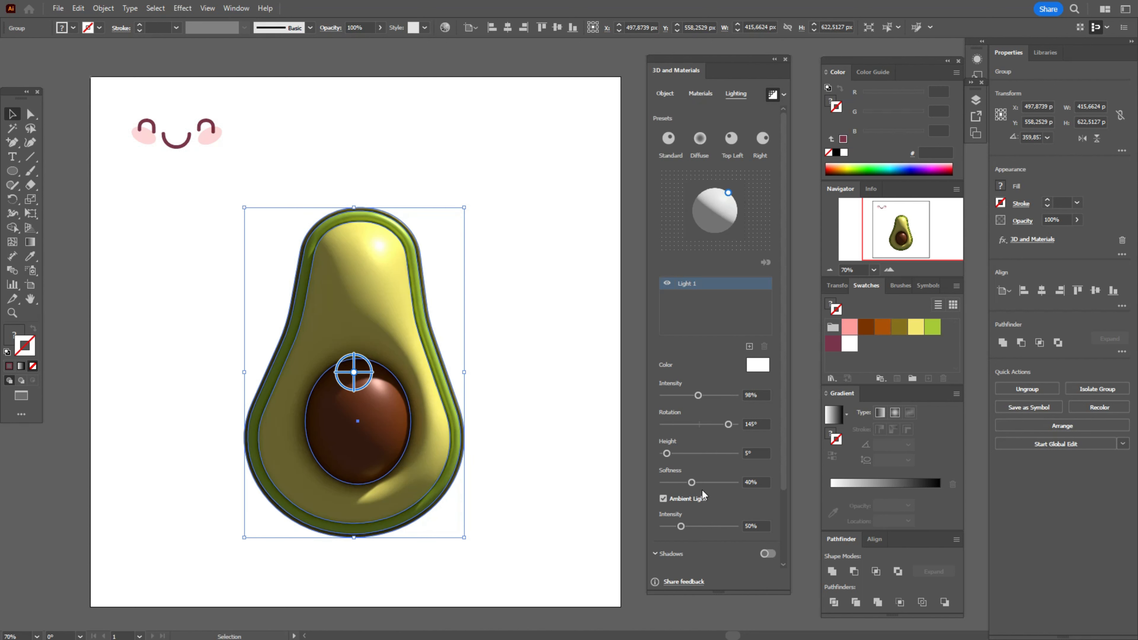
{"action": "mouse_move", "coordinate": [683, 529]}
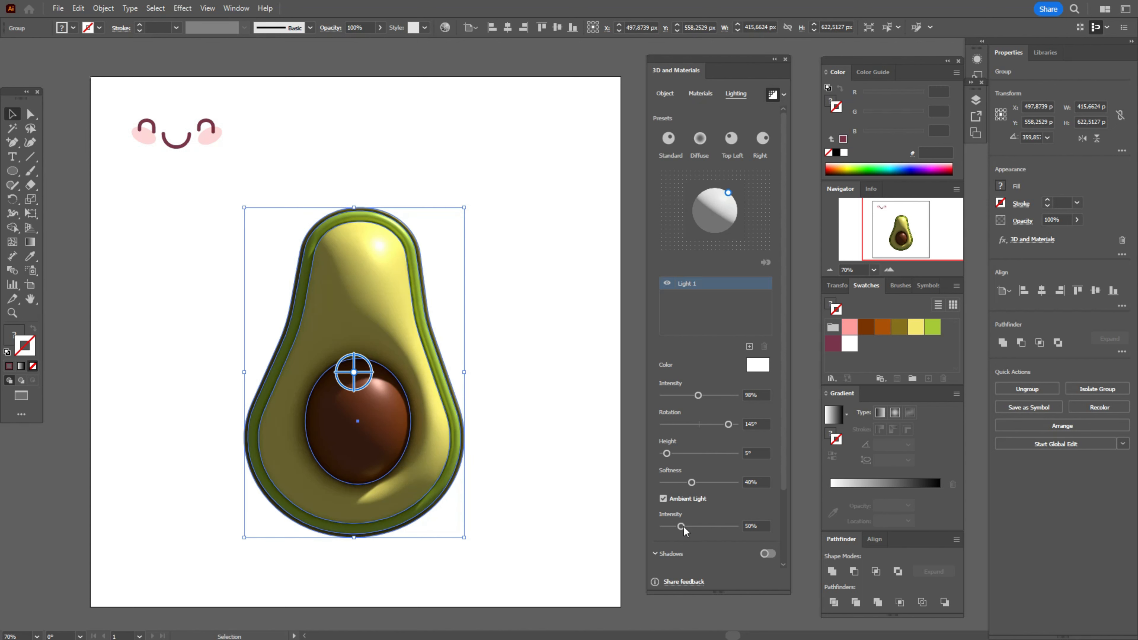
Step: Raise Ambient Intensity to 87% and switch Shadows on for the 3D avocado
{"action": "left_click_drag", "start_coordinate": [681, 526], "coordinate": [694, 526]}
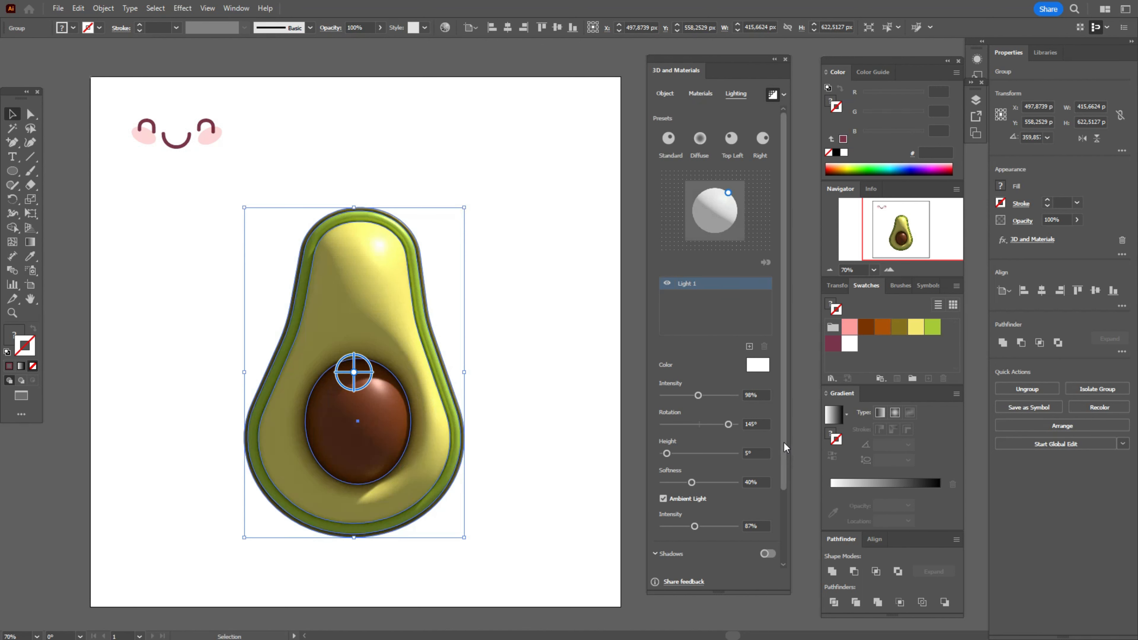
{"action": "left_click", "coordinate": [766, 466]}
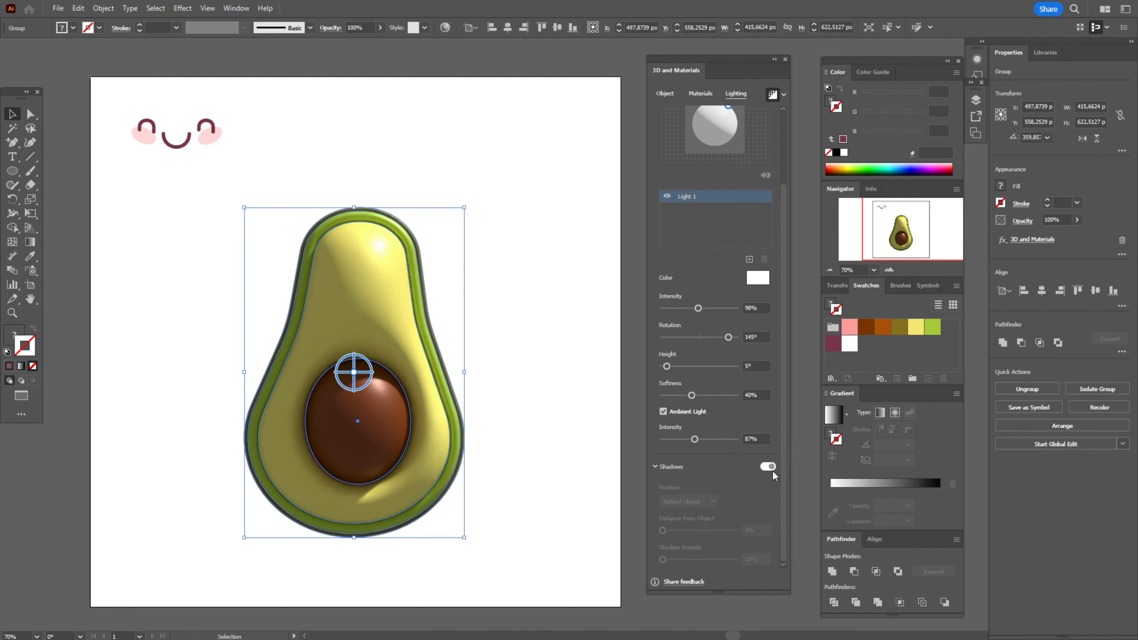
Step: Rotate the avocado group so it leans diagonally across the artboard
{"action": "left_click", "coordinate": [766, 466]}
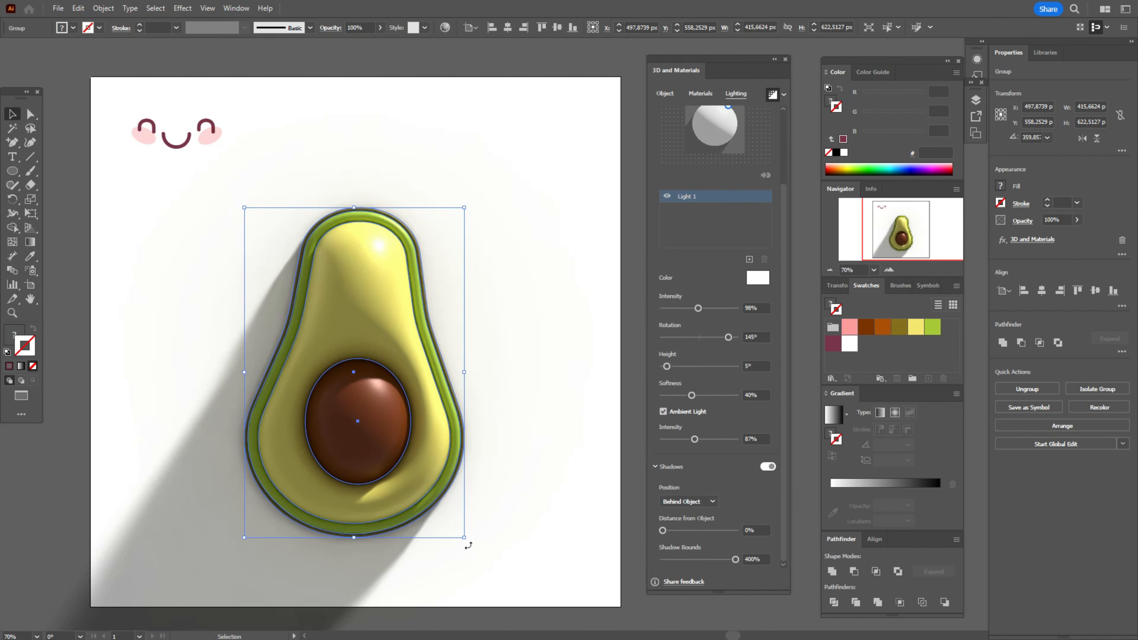
{"action": "left_click_drag", "start_coordinate": [465, 537], "coordinate": [528, 472]}
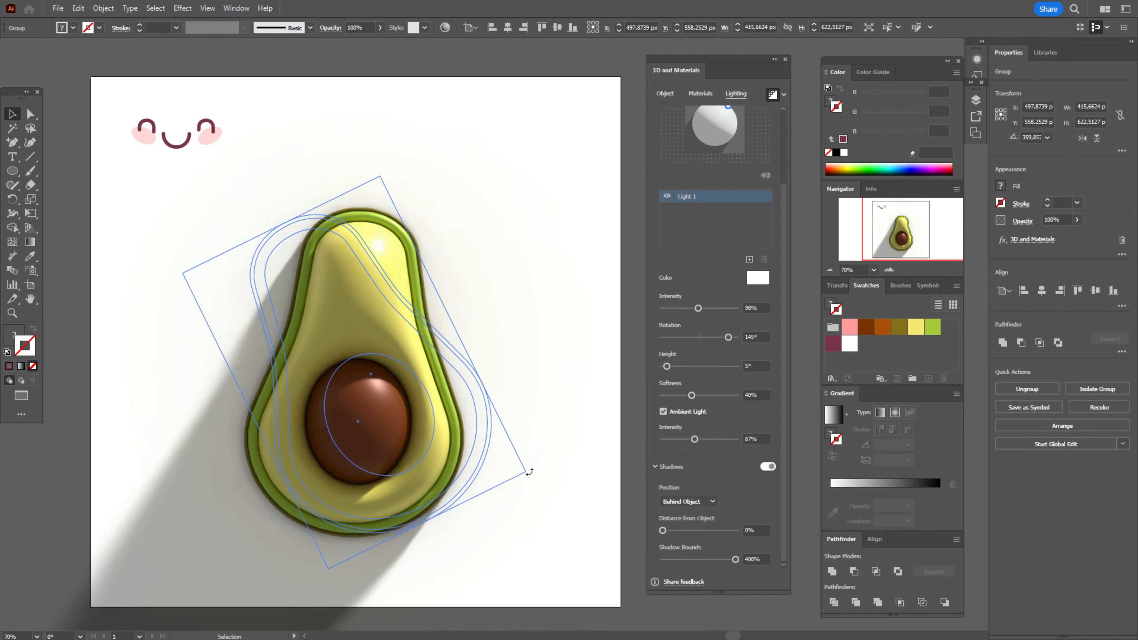
{"action": "left_click_drag", "start_coordinate": [528, 472], "coordinate": [542, 456]}
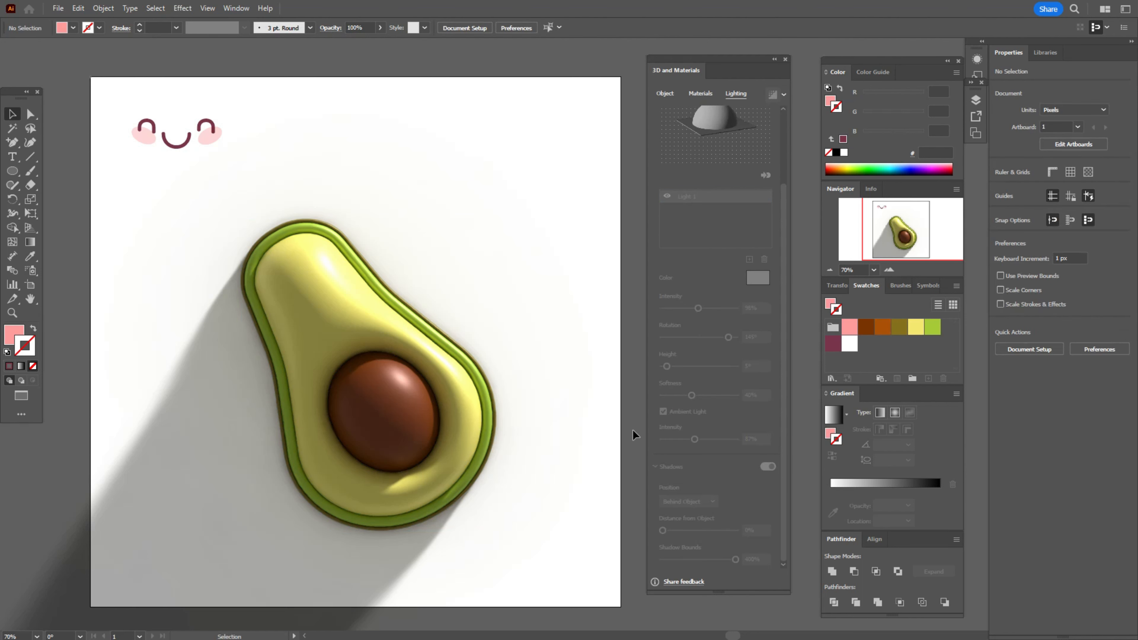
Step: Move the smiling face with rosy cheeks onto the avocado's upper flesh
{"action": "left_click", "coordinate": [177, 133]}
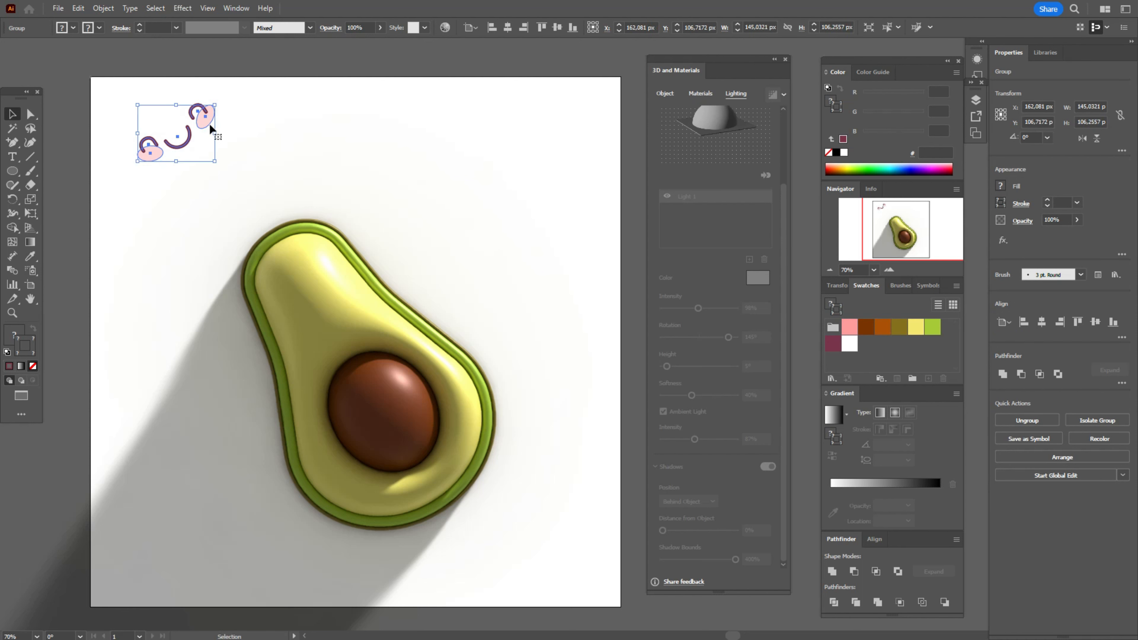
{"action": "left_click_drag", "start_coordinate": [177, 133], "coordinate": [313, 283]}
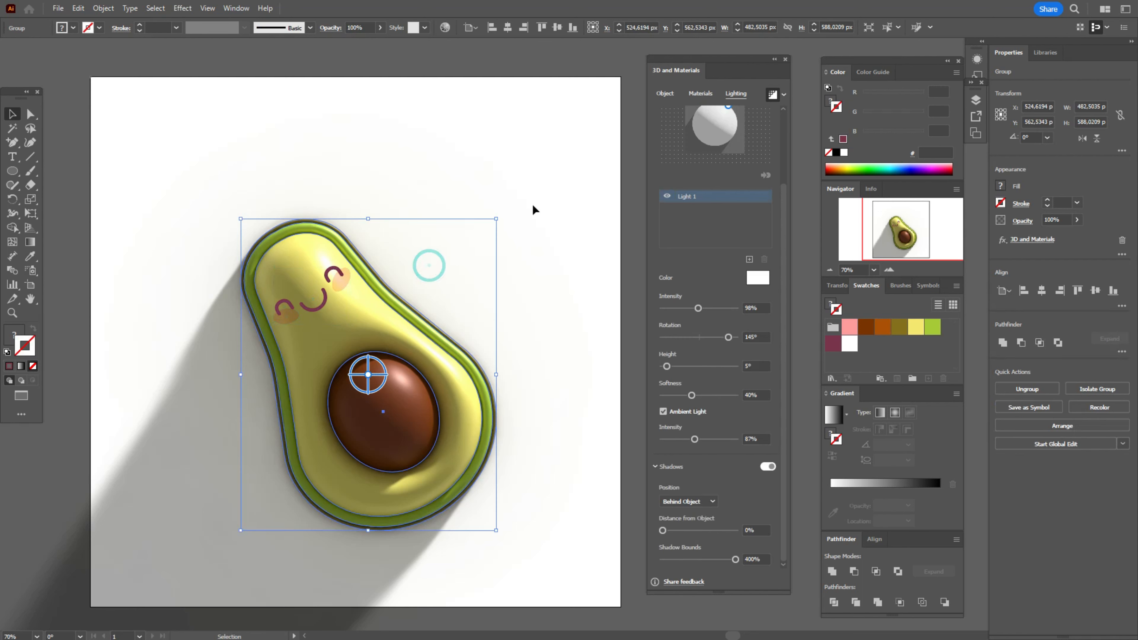
{"action": "left_click", "coordinate": [615, 352]}
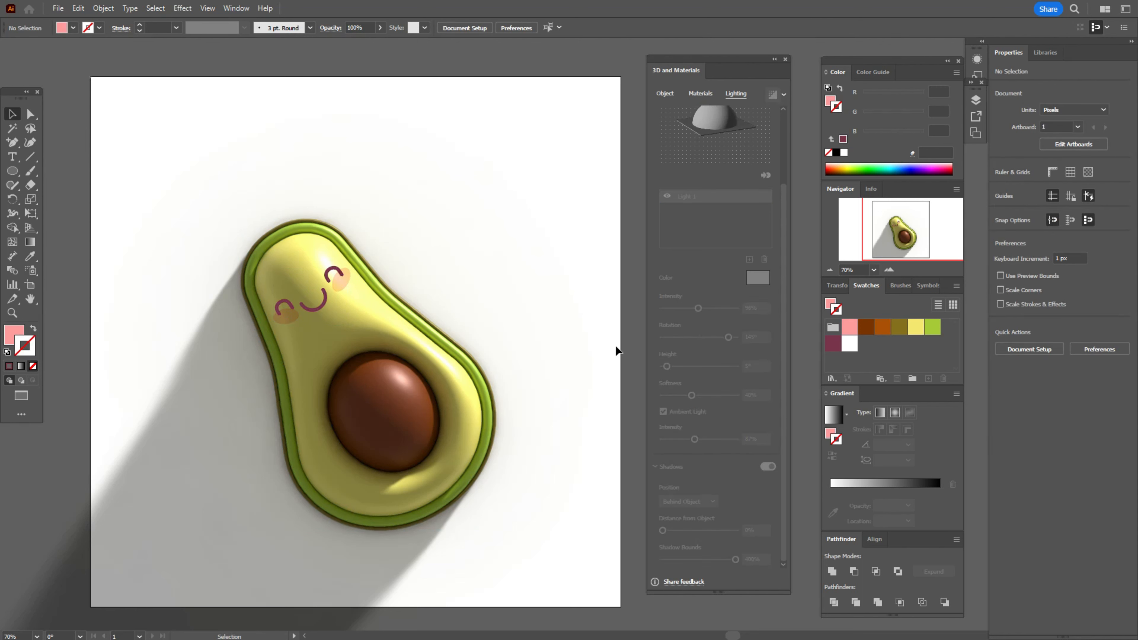
{"action": "left_click", "coordinate": [883, 326]}
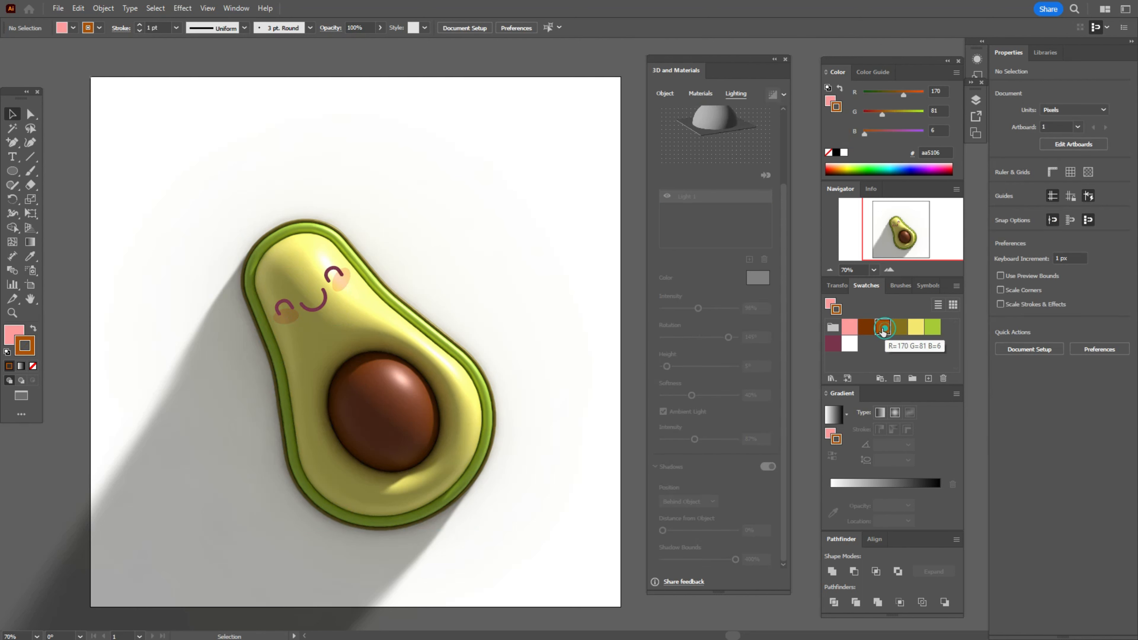
Step: Draw an orange rectangle covering the whole artboard and send it to the back
{"action": "left_click", "coordinate": [849, 326]}
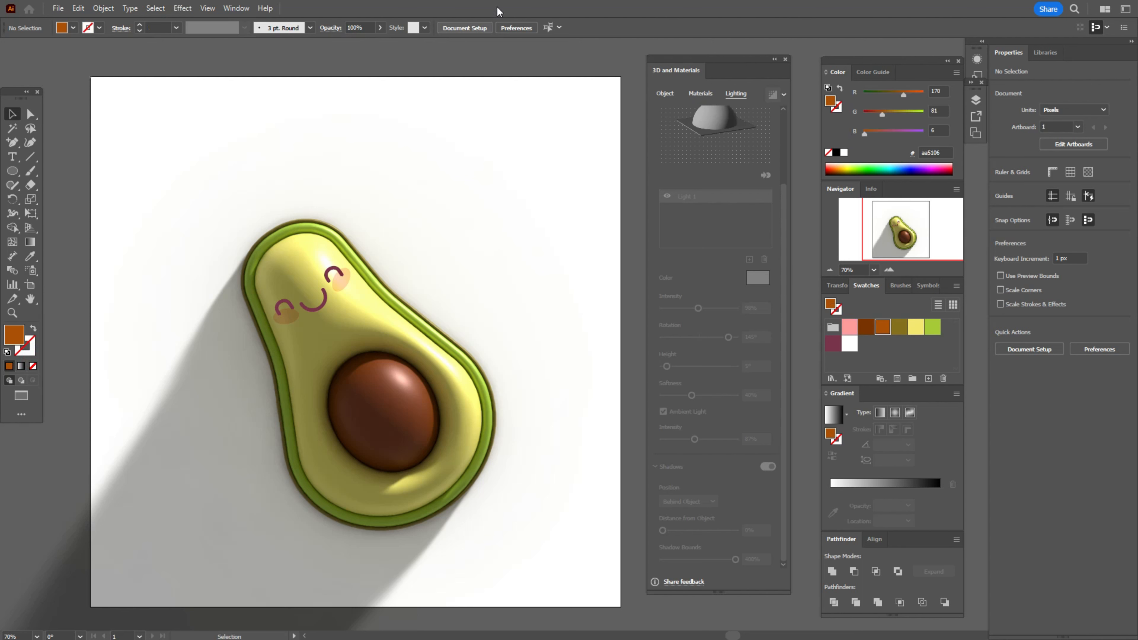
{"action": "left_click", "coordinate": [12, 171]}
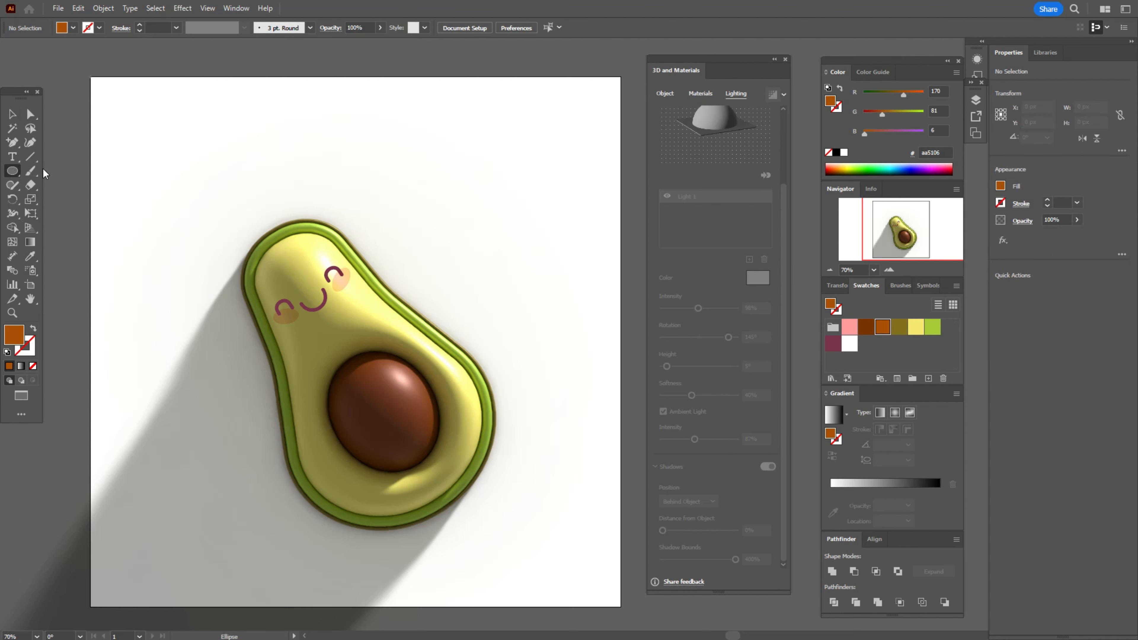
{"action": "left_click_drag", "start_coordinate": [90, 76], "coordinate": [524, 599]}
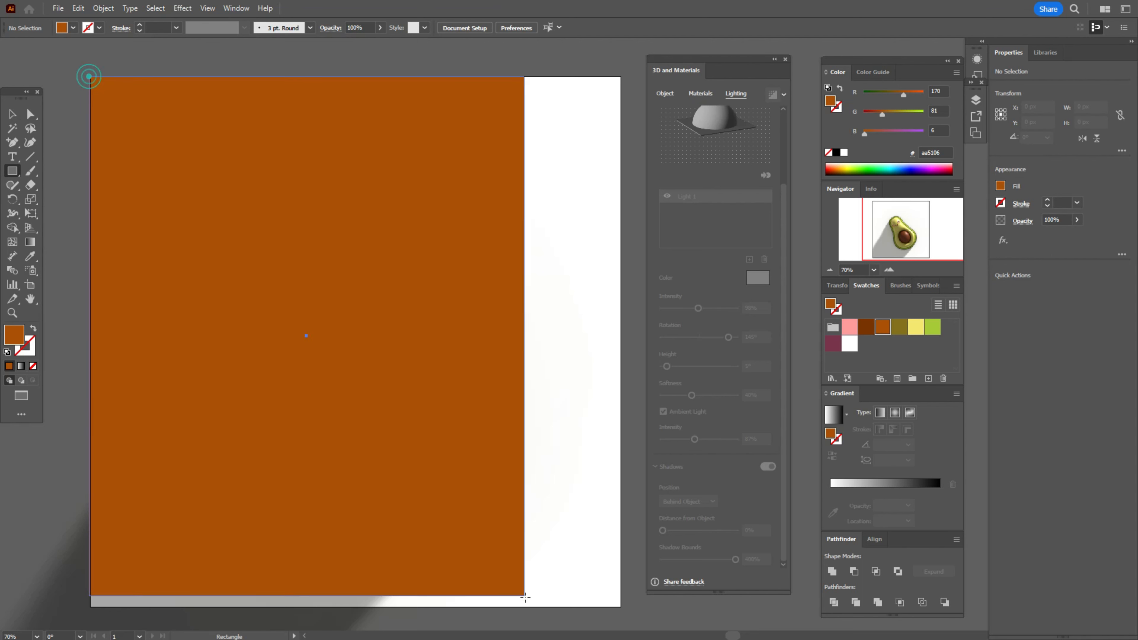
{"action": "left_click_drag", "start_coordinate": [524, 597], "coordinate": [618, 608]}
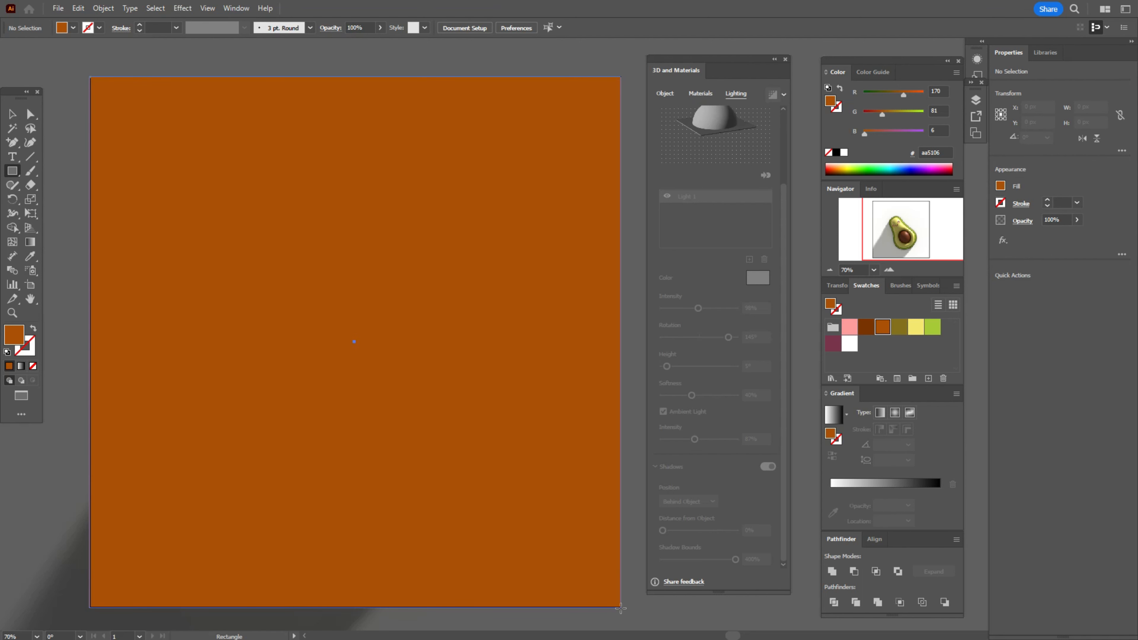
{"action": "right_click", "coordinate": [547, 337]}
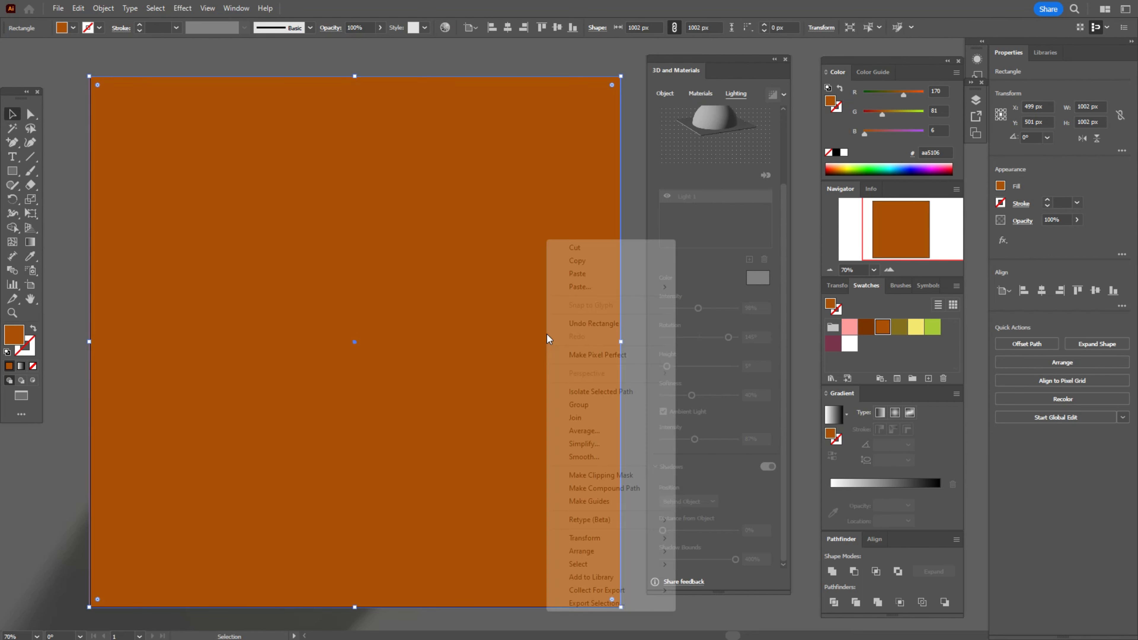
{"action": "mouse_move", "coordinate": [581, 550]}
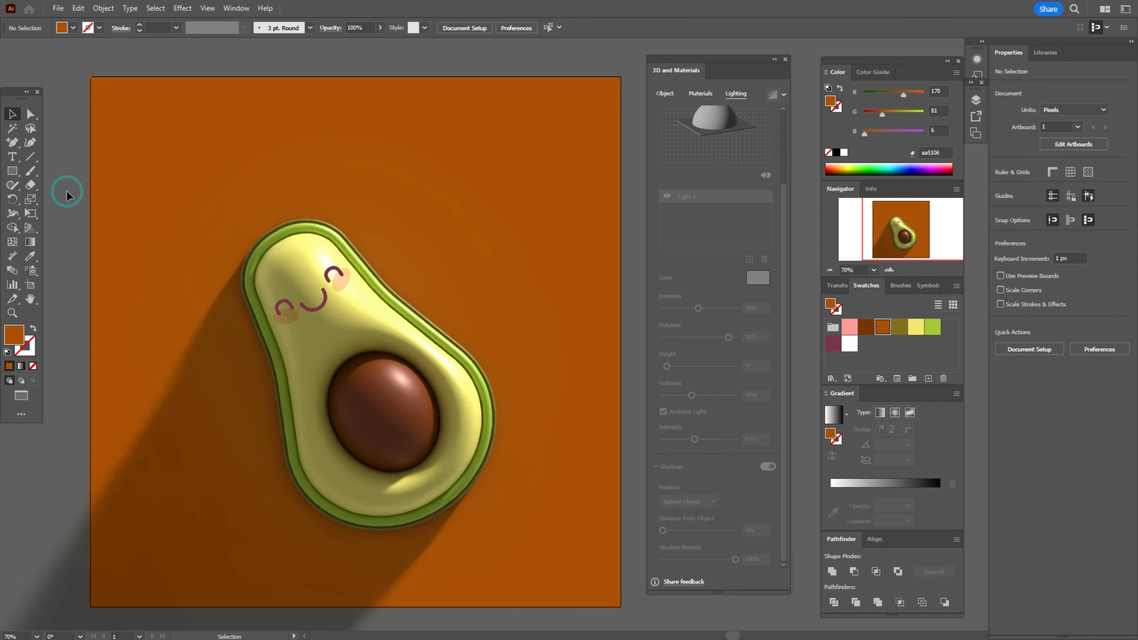
{"action": "mouse_move", "coordinate": [869, 330]}
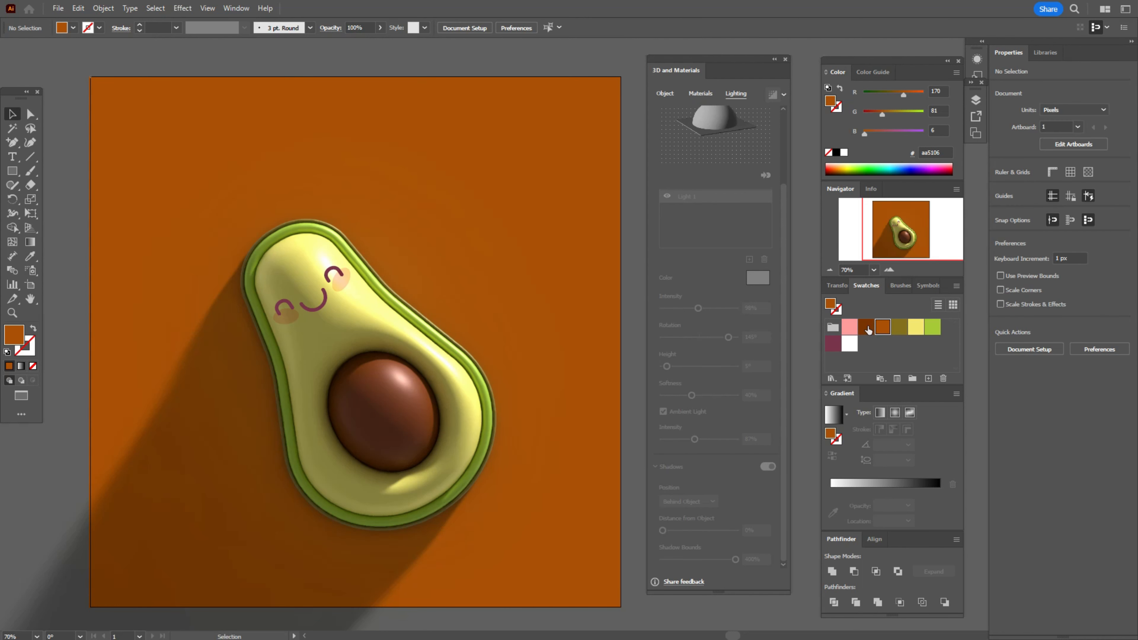
Step: Draw a large dark brown circle and send it backward behind the avocado
{"action": "left_click", "coordinate": [13, 171]}
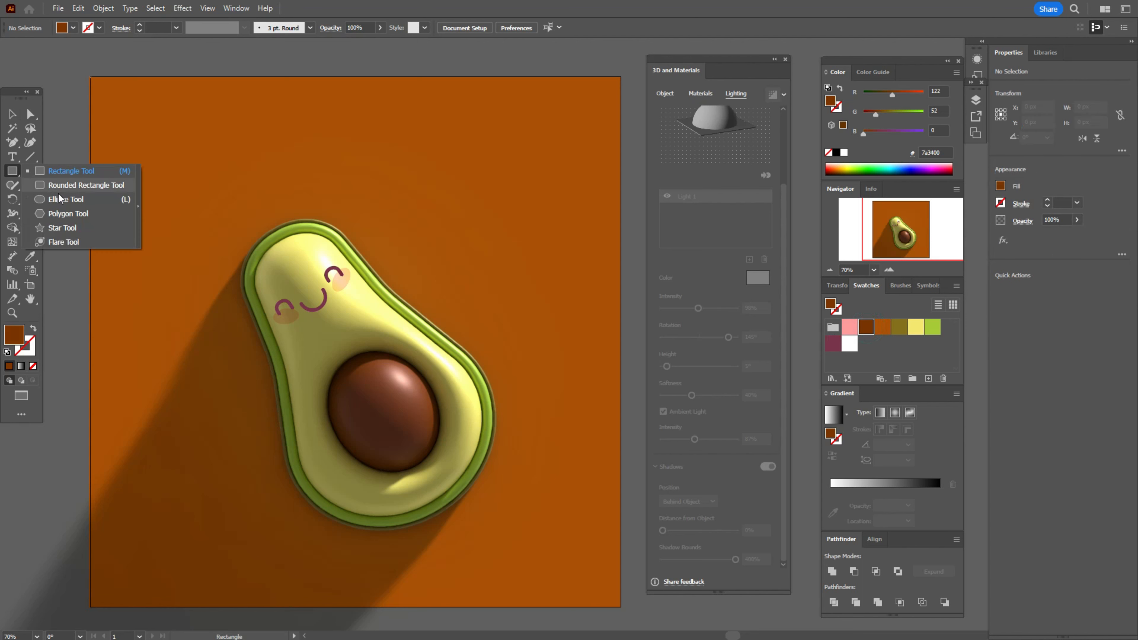
{"action": "left_click", "coordinate": [65, 199]}
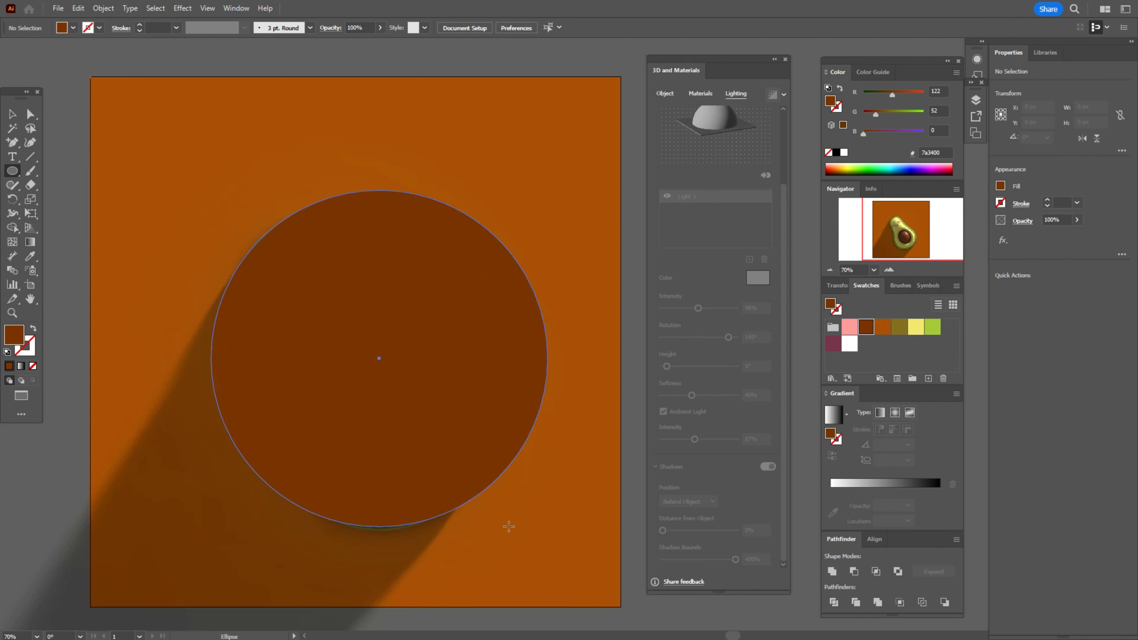
{"action": "left_click", "coordinate": [378, 358]}
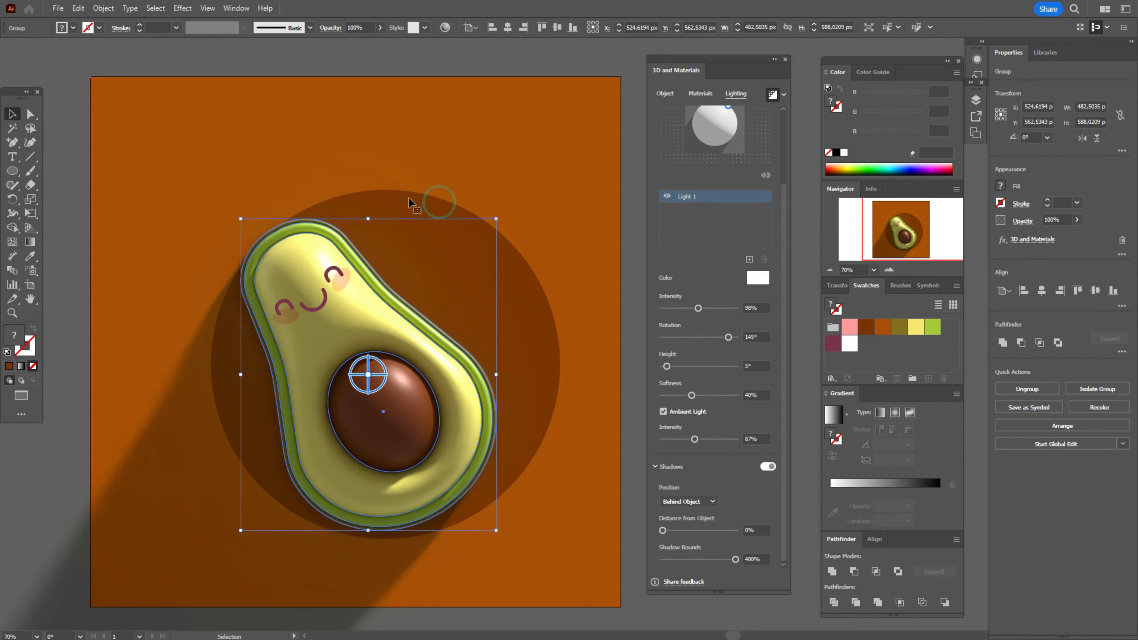
{"action": "mouse_move", "coordinate": [532, 336]}
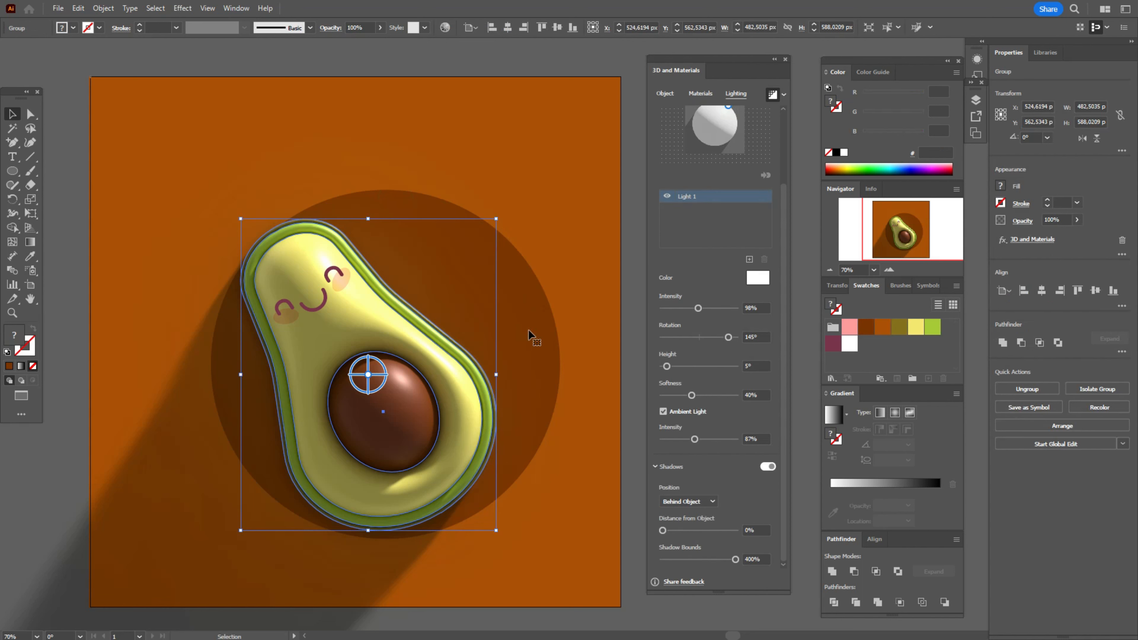
Step: Drag the brown circle's bottom and right anchor points to distort it into an organic blob
{"action": "left_click", "coordinate": [632, 359]}
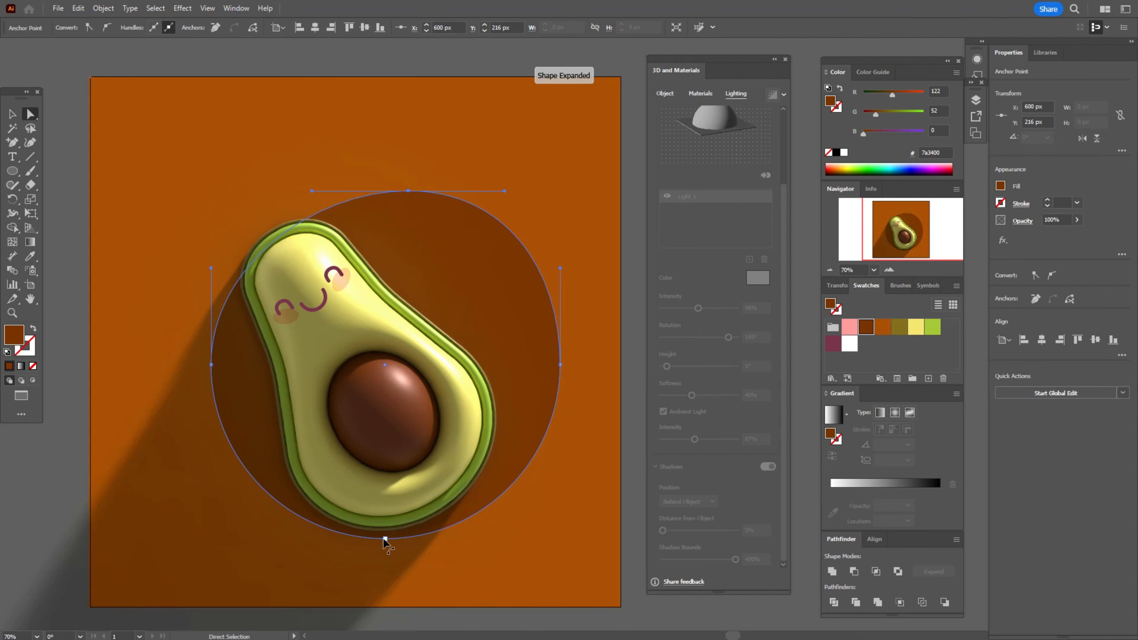
{"action": "left_click_drag", "start_coordinate": [382, 539], "coordinate": [382, 538]}
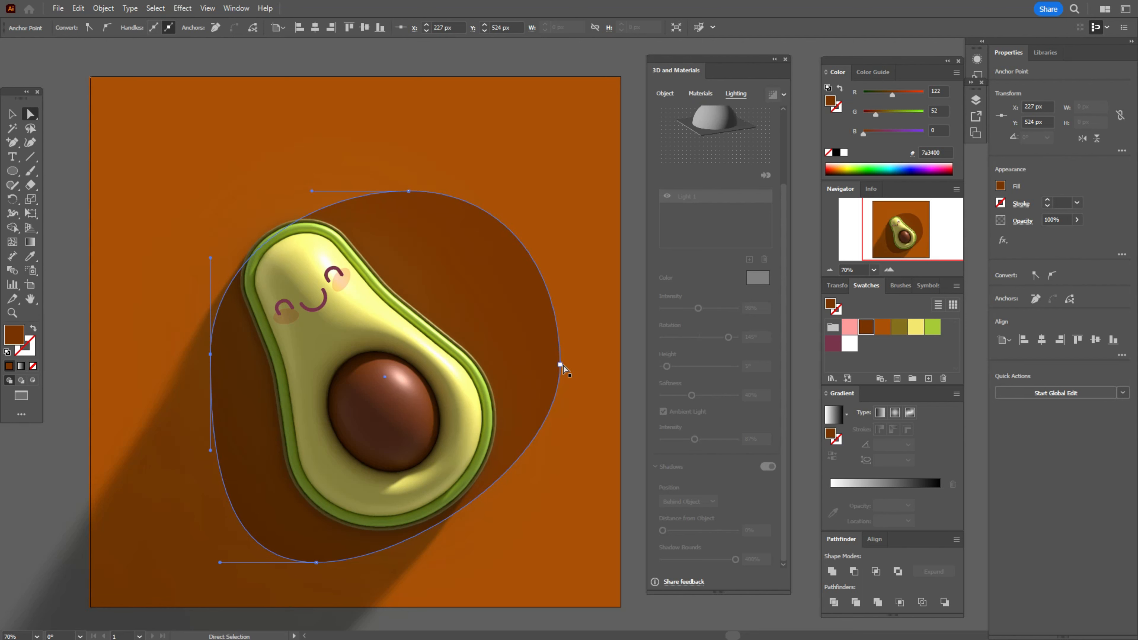
{"action": "left_click_drag", "start_coordinate": [559, 366], "coordinate": [565, 329]}
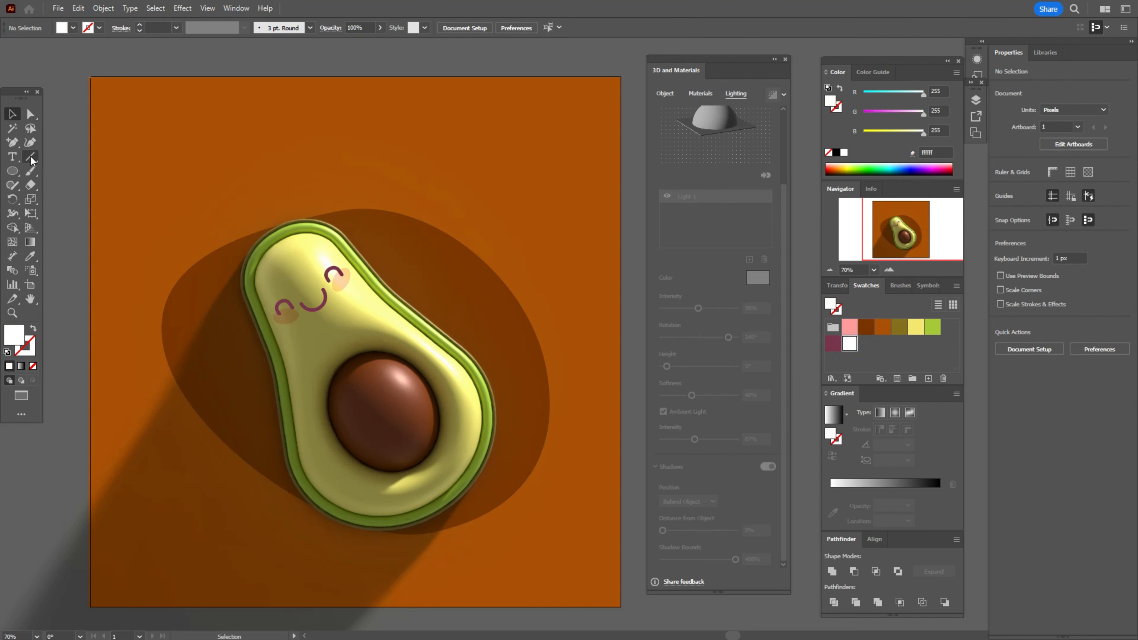
Step: Set the Paintbrush to smoother Fidelity and use a white 10 pt round stroke with no fill
{"action": "double_click", "coordinate": [30, 170]}
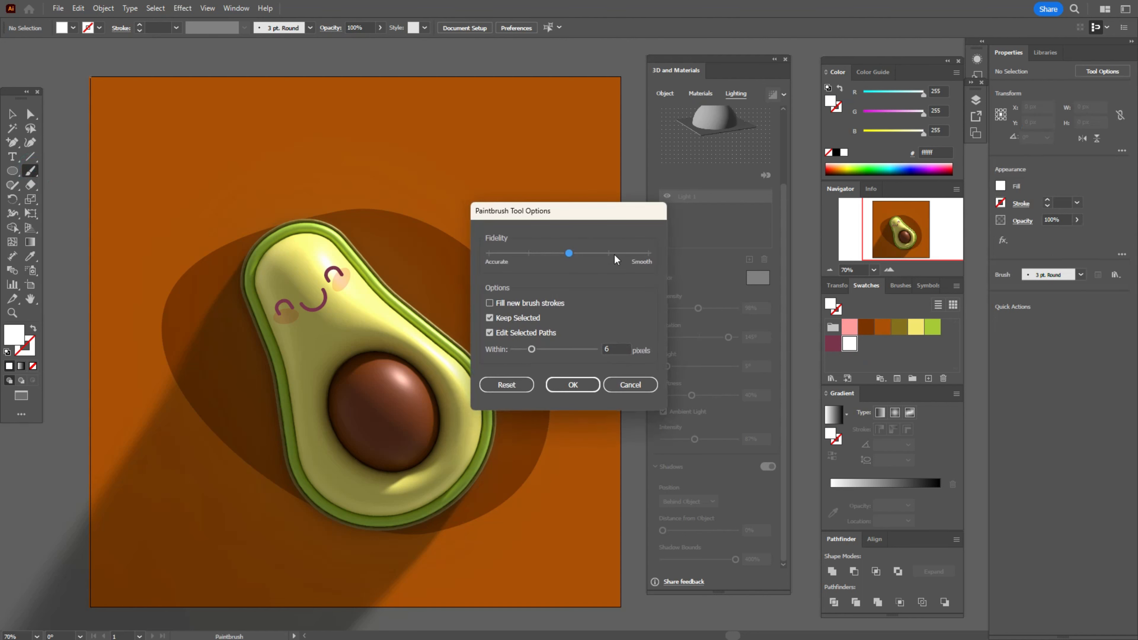
{"action": "left_click_drag", "start_coordinate": [569, 252], "coordinate": [608, 253]}
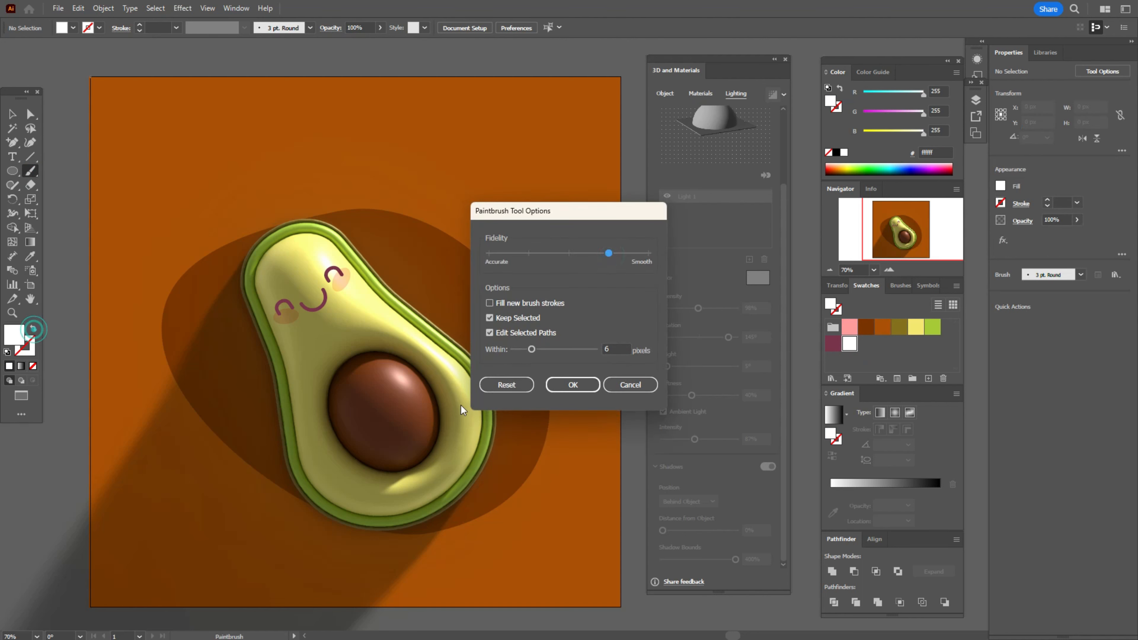
{"action": "left_click", "coordinate": [572, 385]}
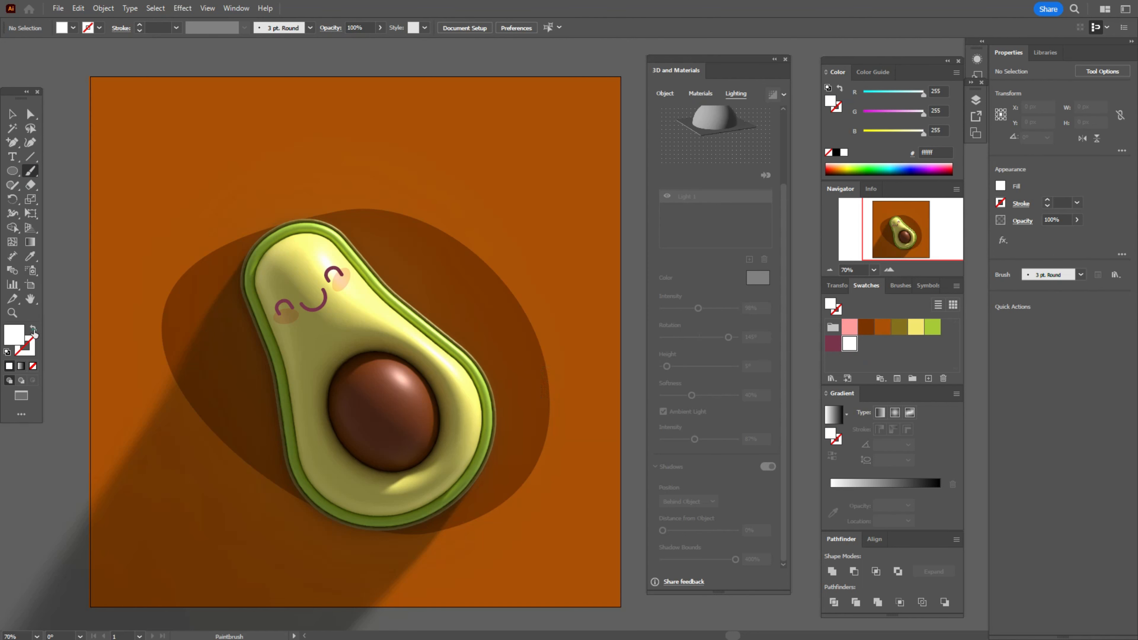
{"action": "left_click", "coordinate": [893, 285]}
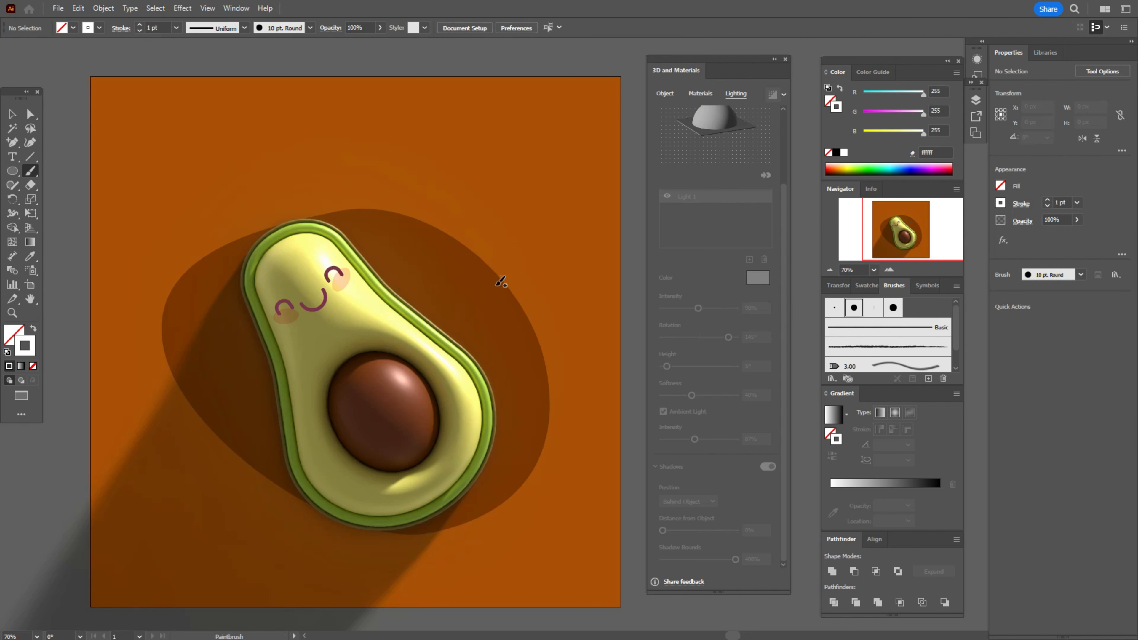
{"action": "mouse_move", "coordinate": [651, 323]}
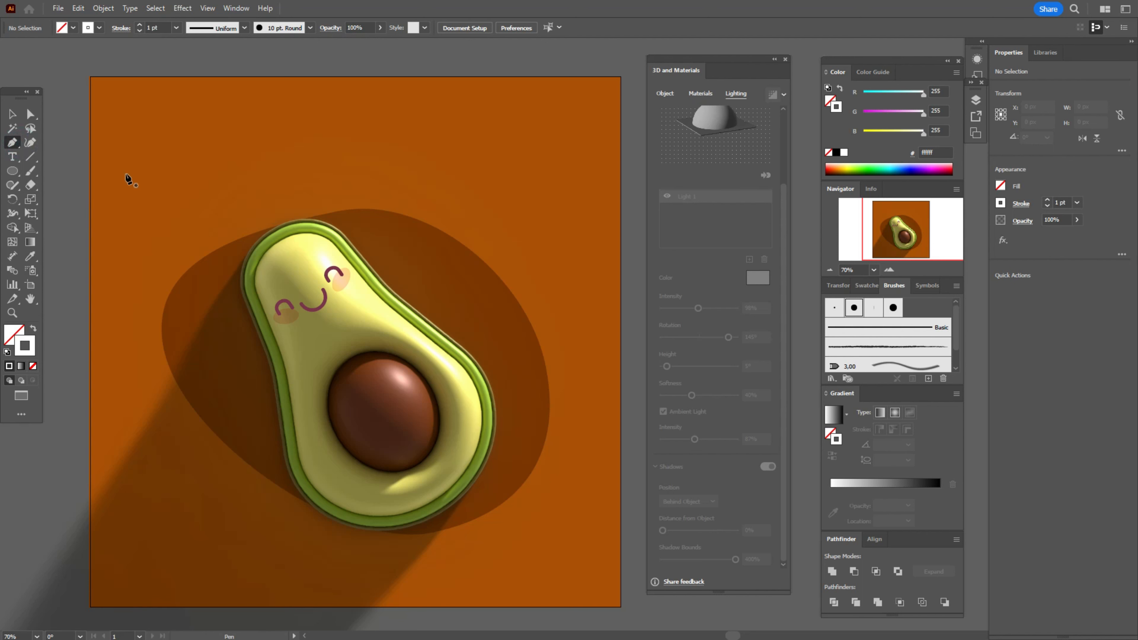
{"action": "mouse_move", "coordinate": [428, 326]}
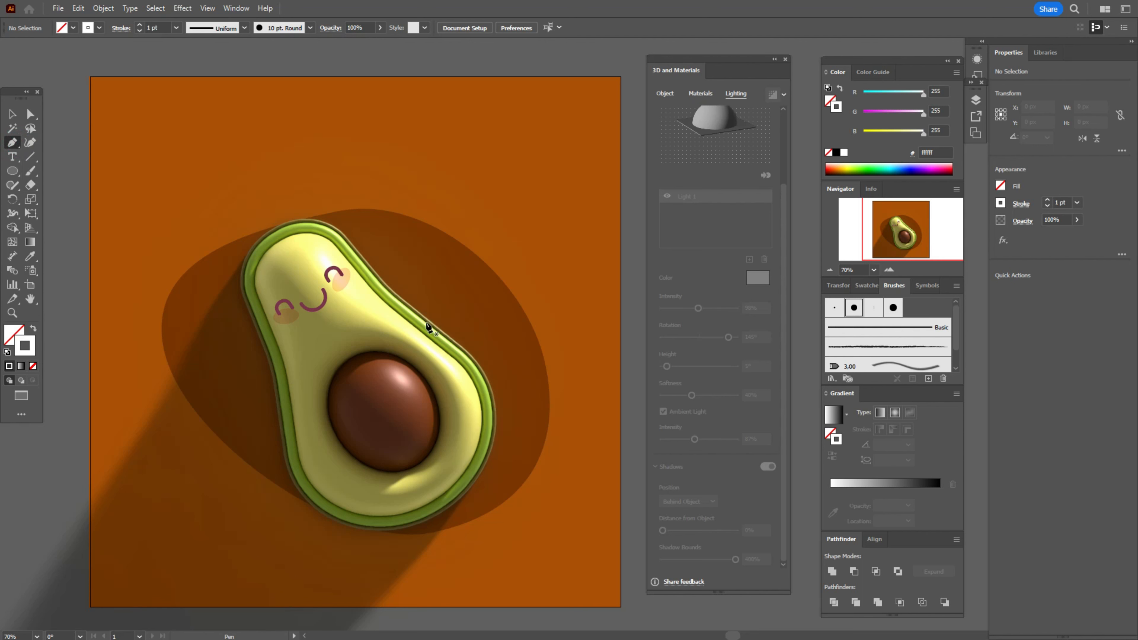
Step: Draw a curved white arm on the avocado's right side and a bent leg path below it
{"action": "left_click_drag", "start_coordinate": [415, 316], "coordinate": [446, 264]}
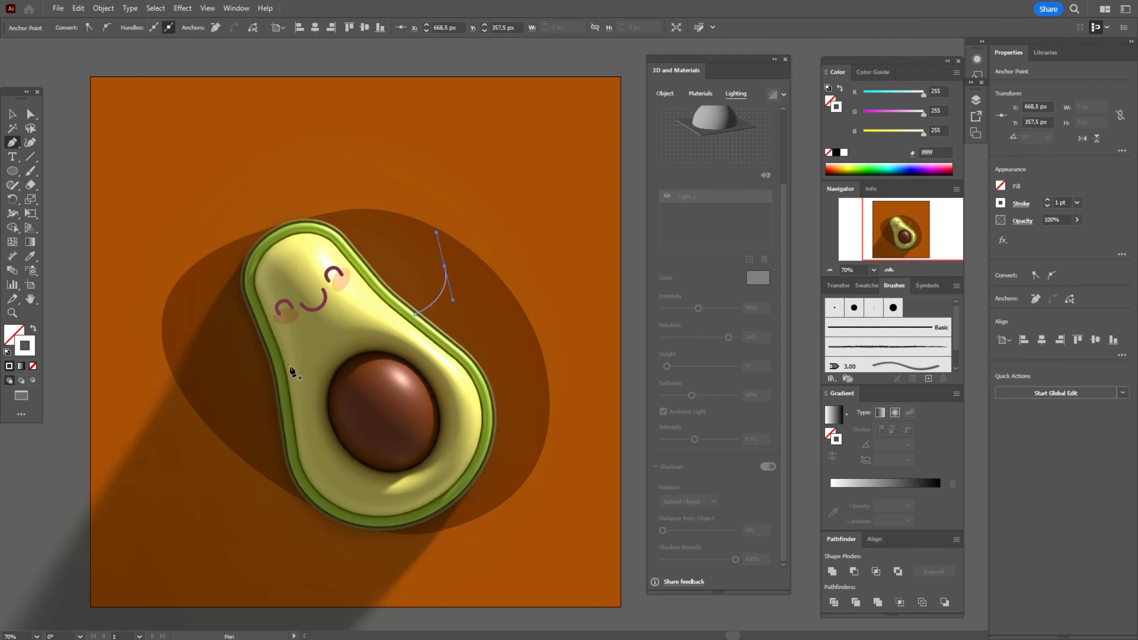
{"action": "mouse_move", "coordinate": [287, 370]}
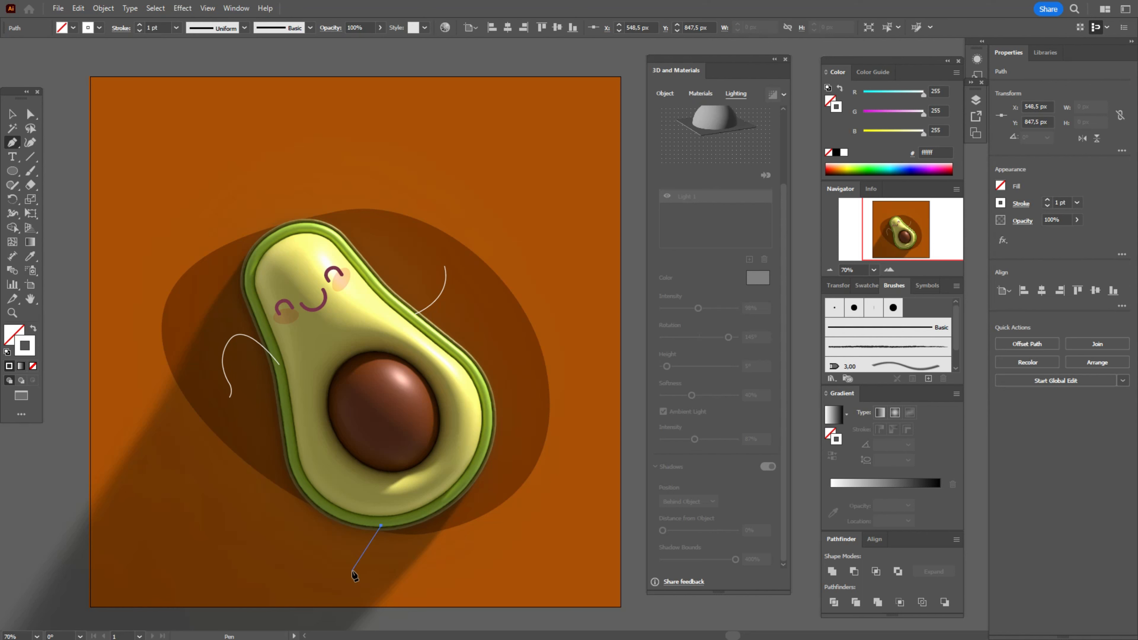
{"action": "left_click", "coordinate": [326, 591]}
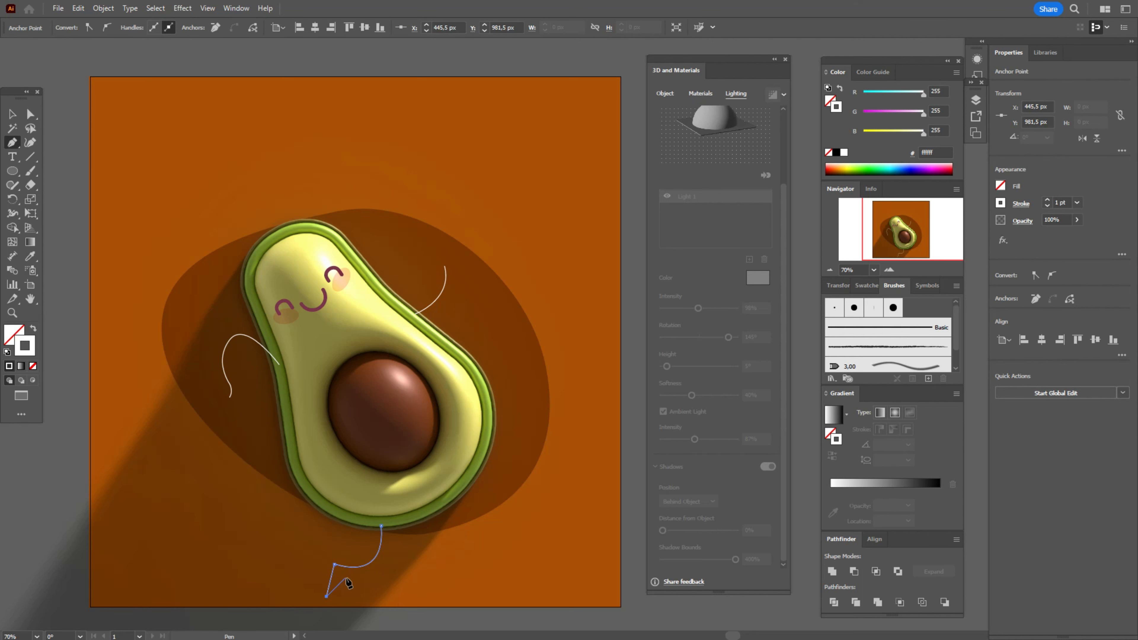
{"action": "left_click", "coordinate": [337, 570]}
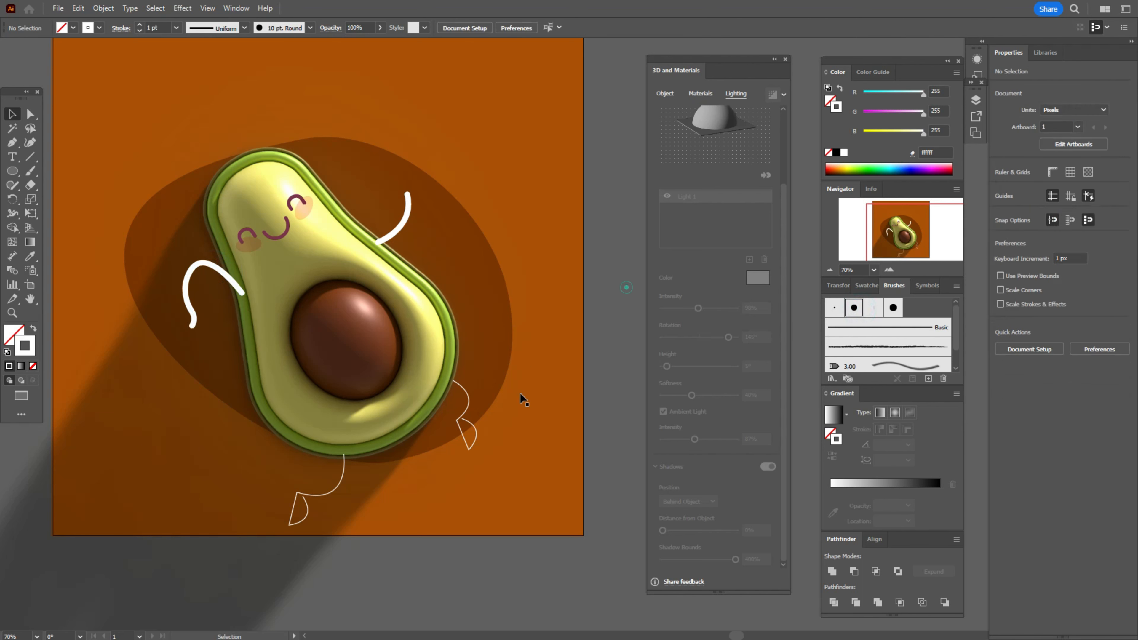
{"action": "mouse_move", "coordinate": [343, 489]}
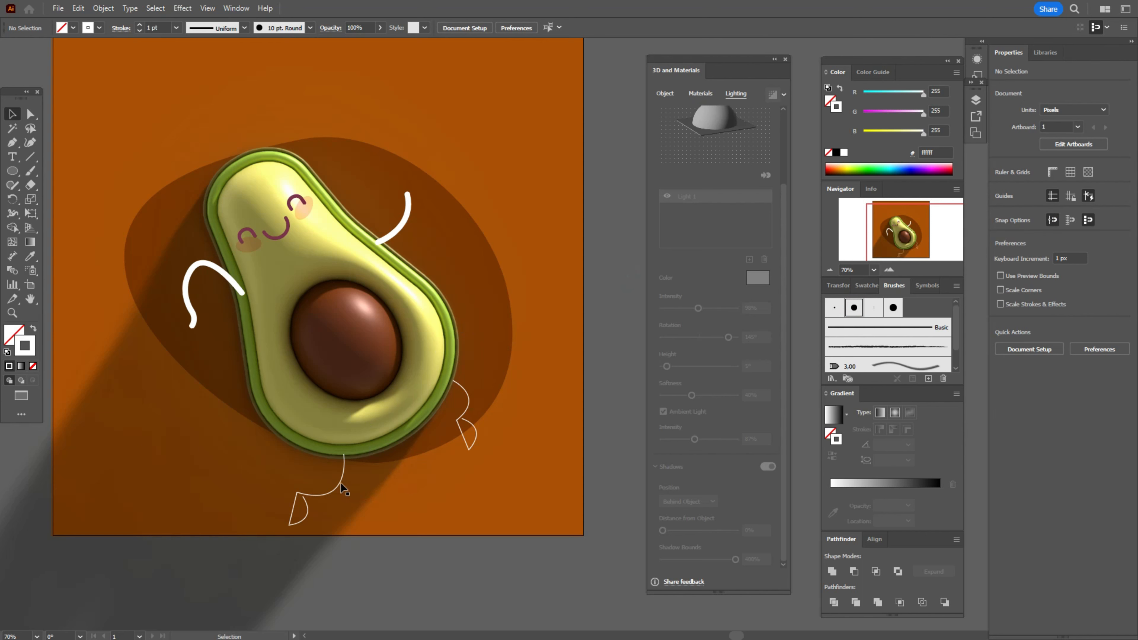
Step: Give the left leg the thick white round stroke, then select the right leg for reshaping
{"action": "left_click", "coordinate": [317, 501]}
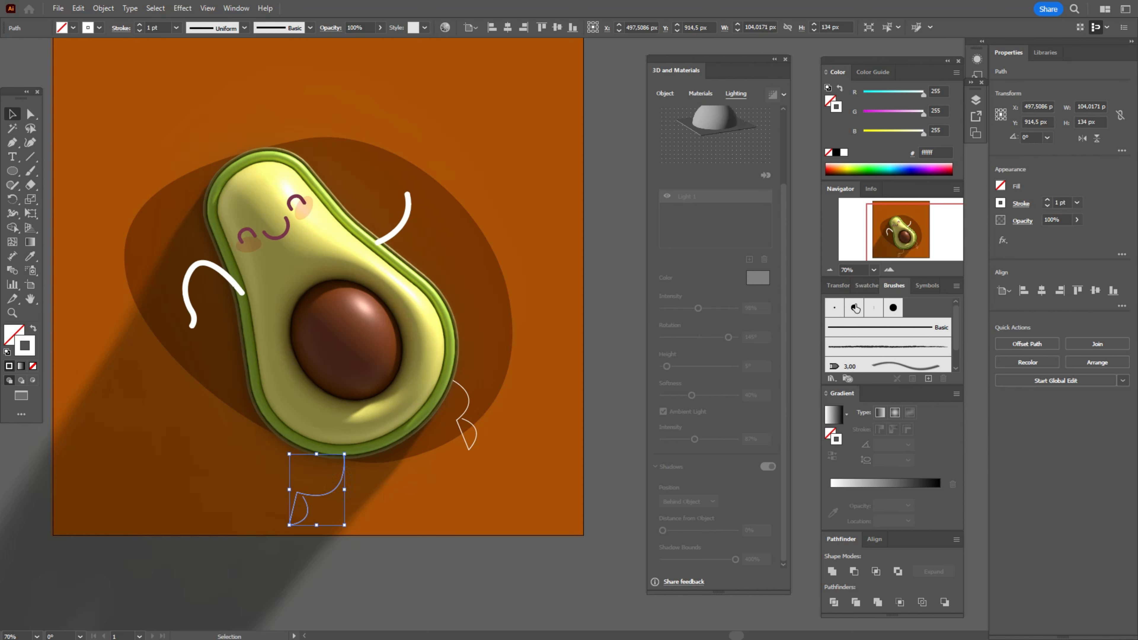
{"action": "left_click", "coordinate": [854, 307]}
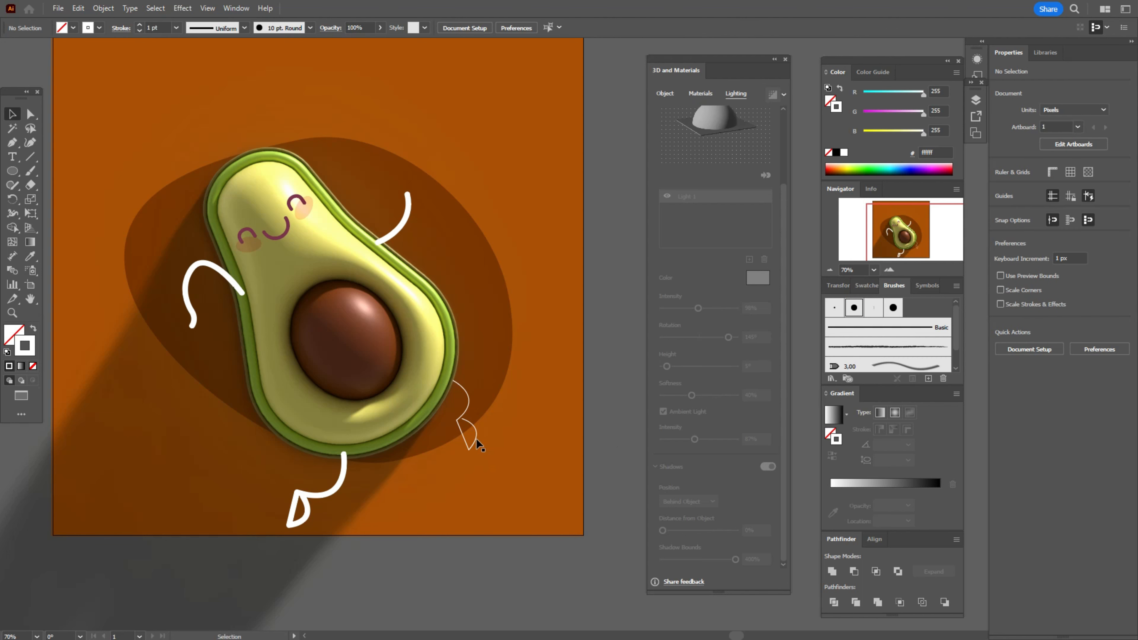
{"action": "left_click", "coordinate": [470, 417]}
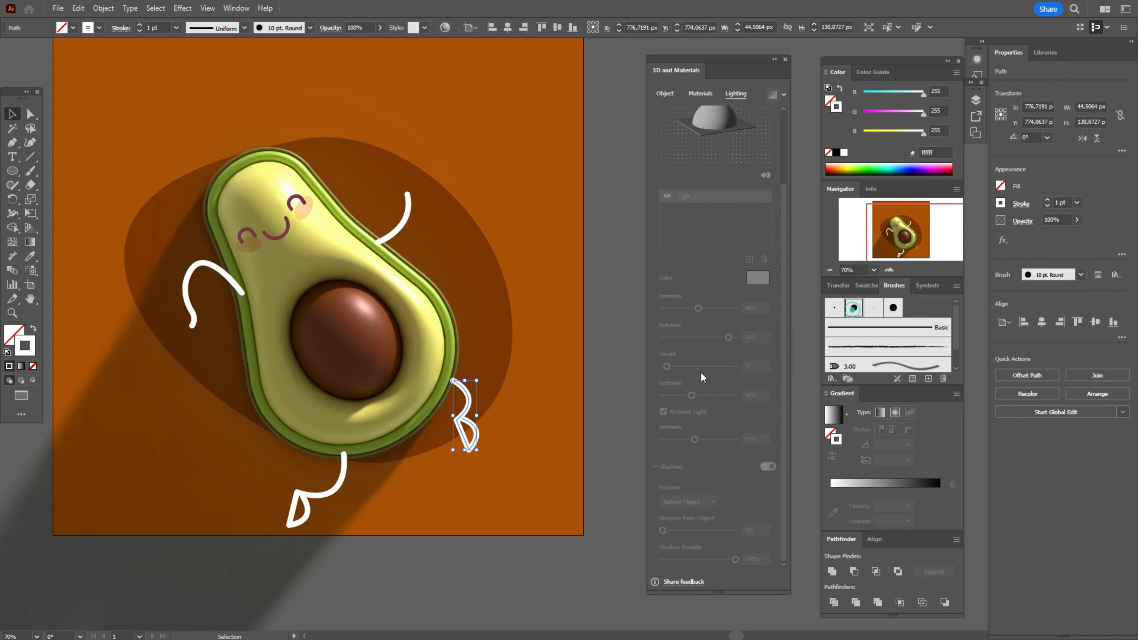
{"action": "left_click", "coordinate": [629, 486]}
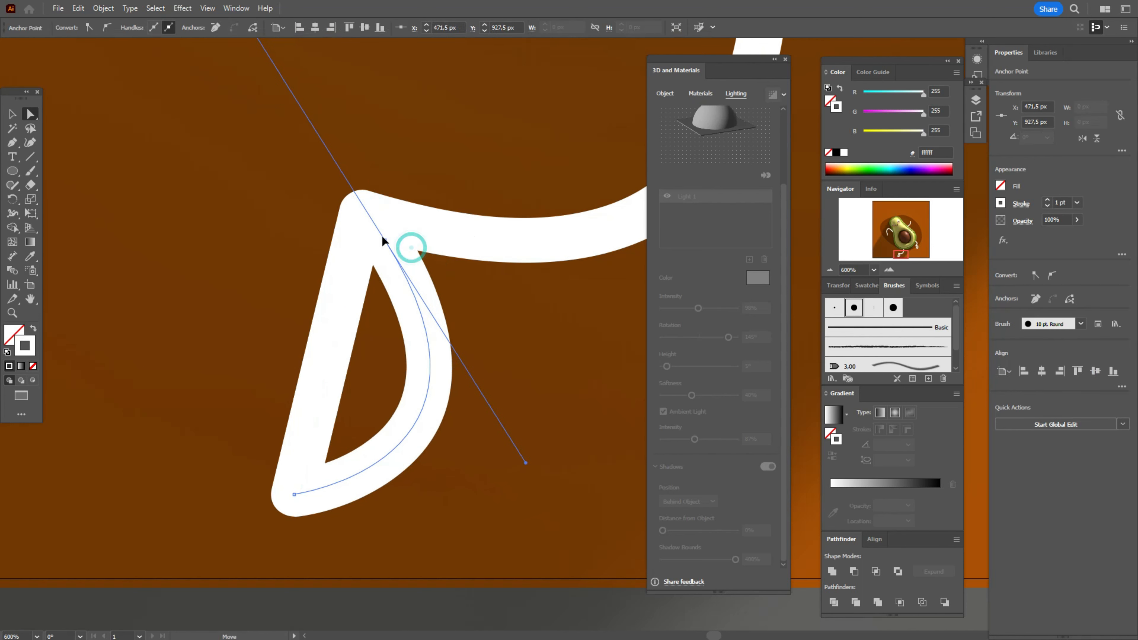
Step: Smooth the right foot's curve and delete the extra anchor at the leg's bend
{"action": "left_click", "coordinate": [420, 414]}
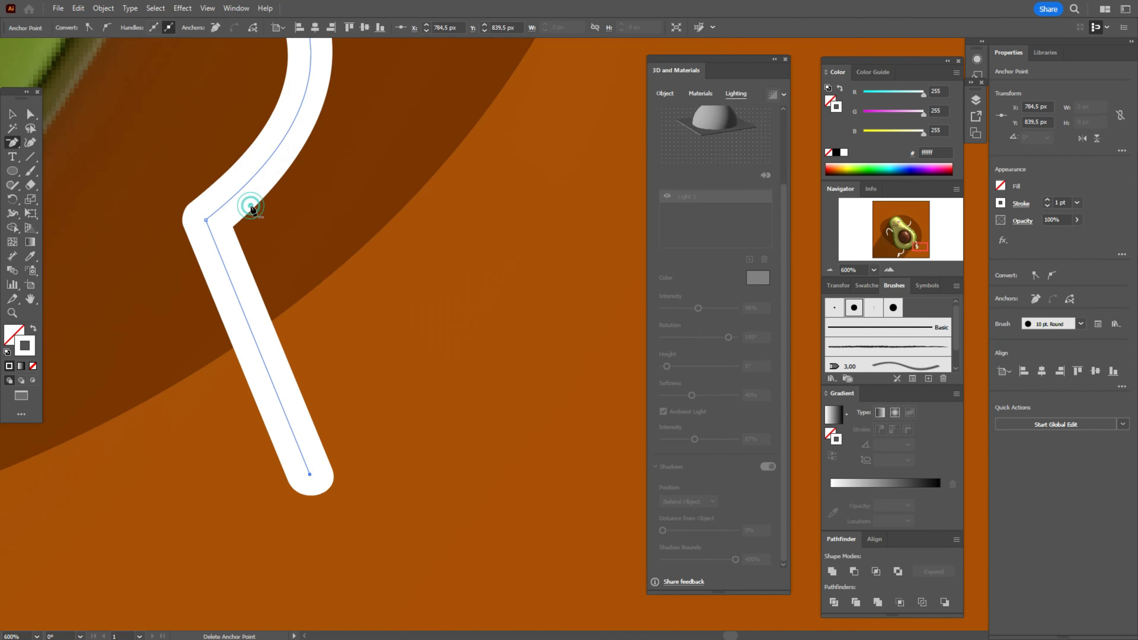
{"action": "left_click_drag", "start_coordinate": [247, 210], "coordinate": [420, 296]}
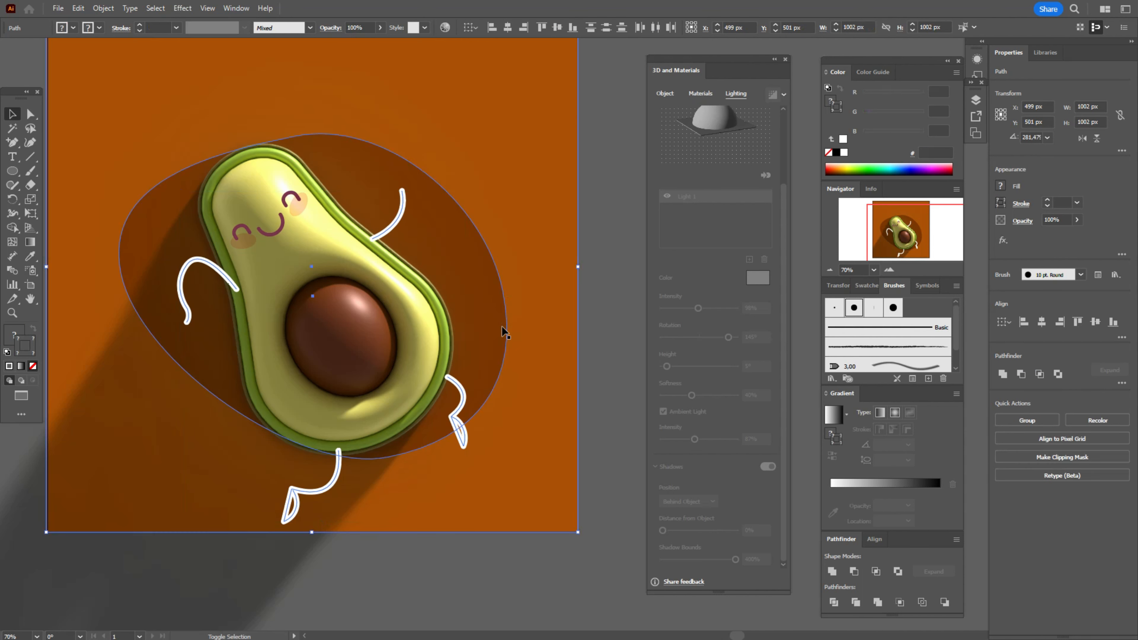
Step: Send the selected arm and leg shapes one level backward via Arrange > Send Backward
{"action": "right_click", "coordinate": [504, 332]}
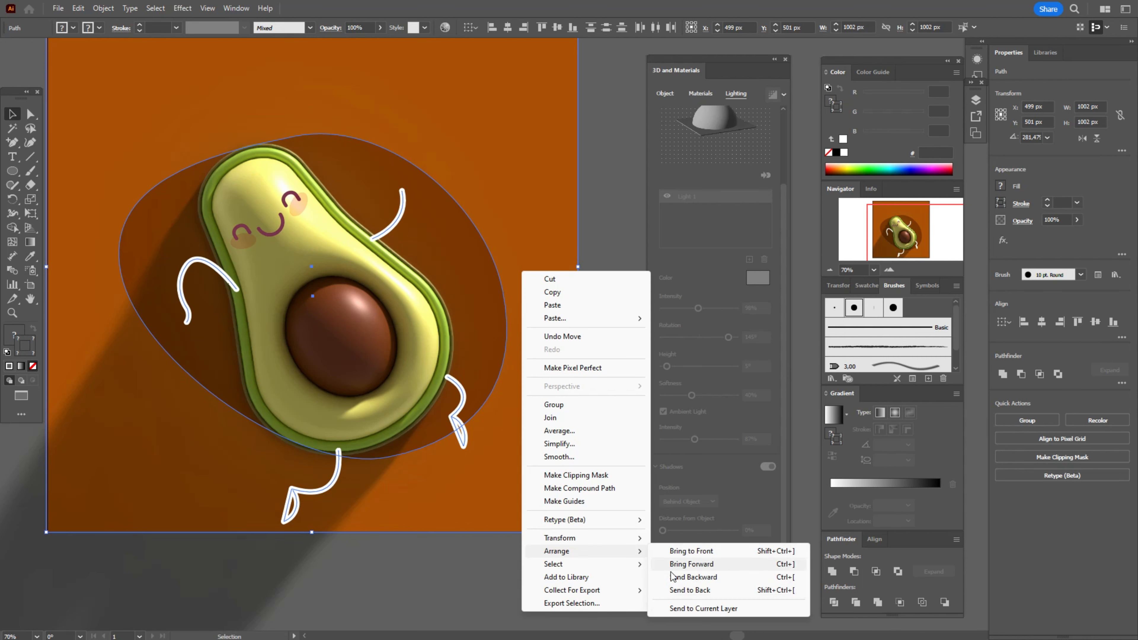
{"action": "left_click", "coordinate": [595, 383]}
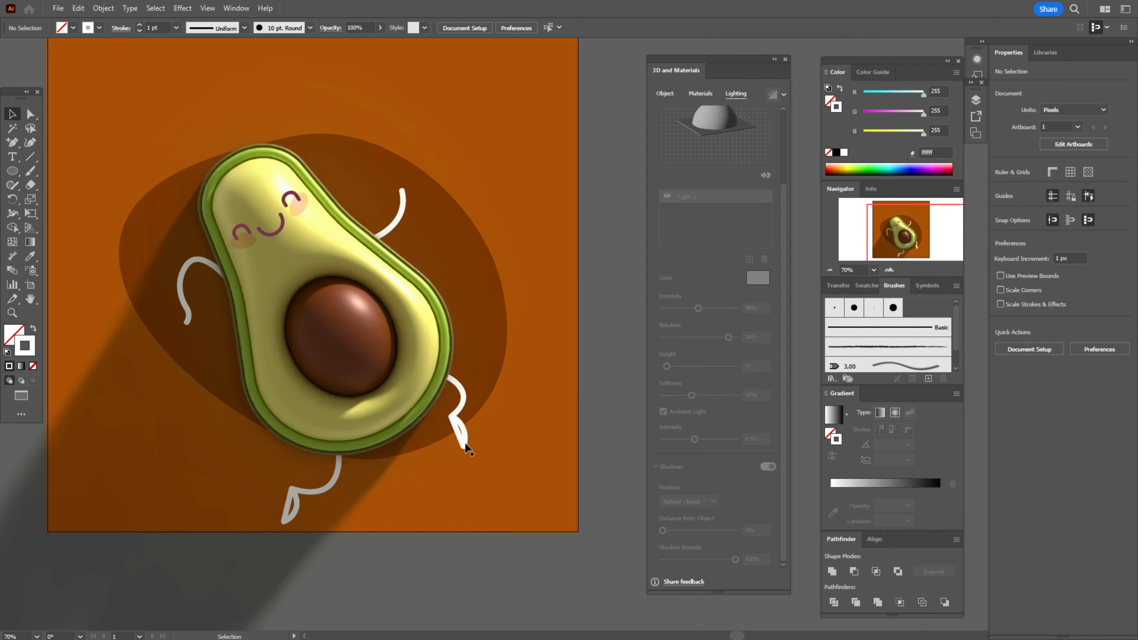
{"action": "mouse_move", "coordinate": [303, 253]}
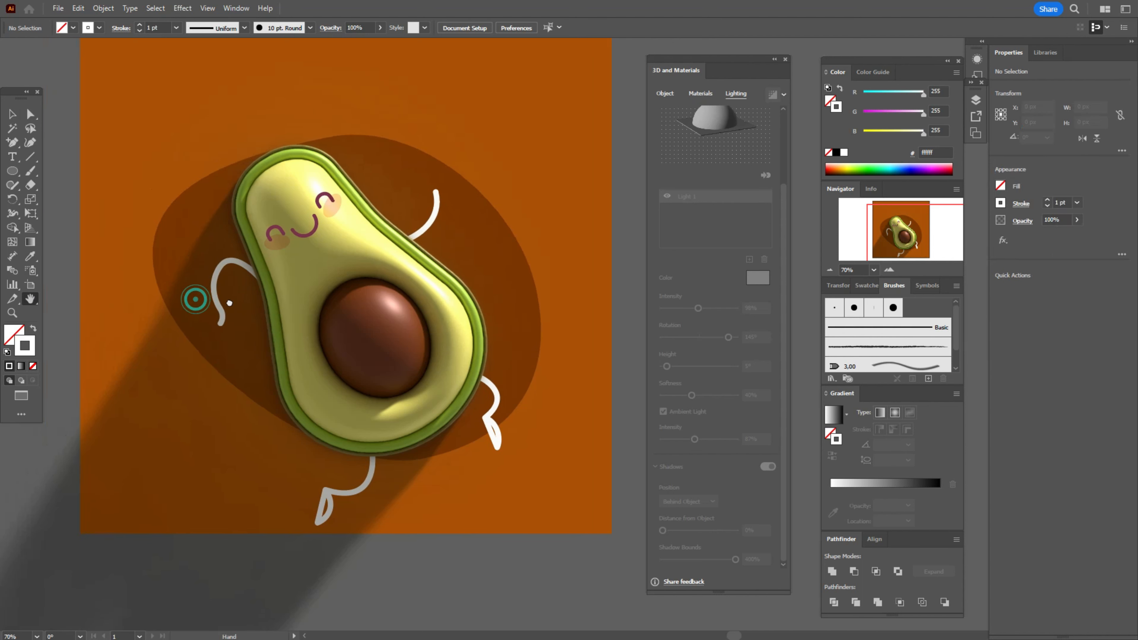
Step: Expand Layer 1 in the Layers panel, inspect the right leg and foot paths, then select all
{"action": "left_click", "coordinate": [976, 100]}
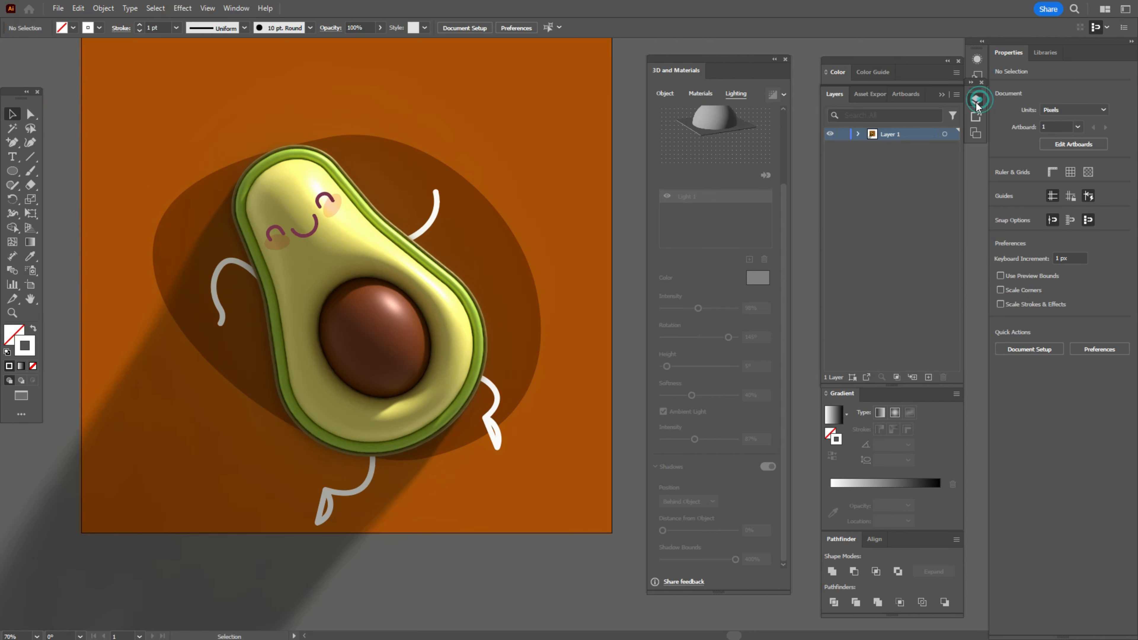
{"action": "left_click", "coordinate": [857, 133]}
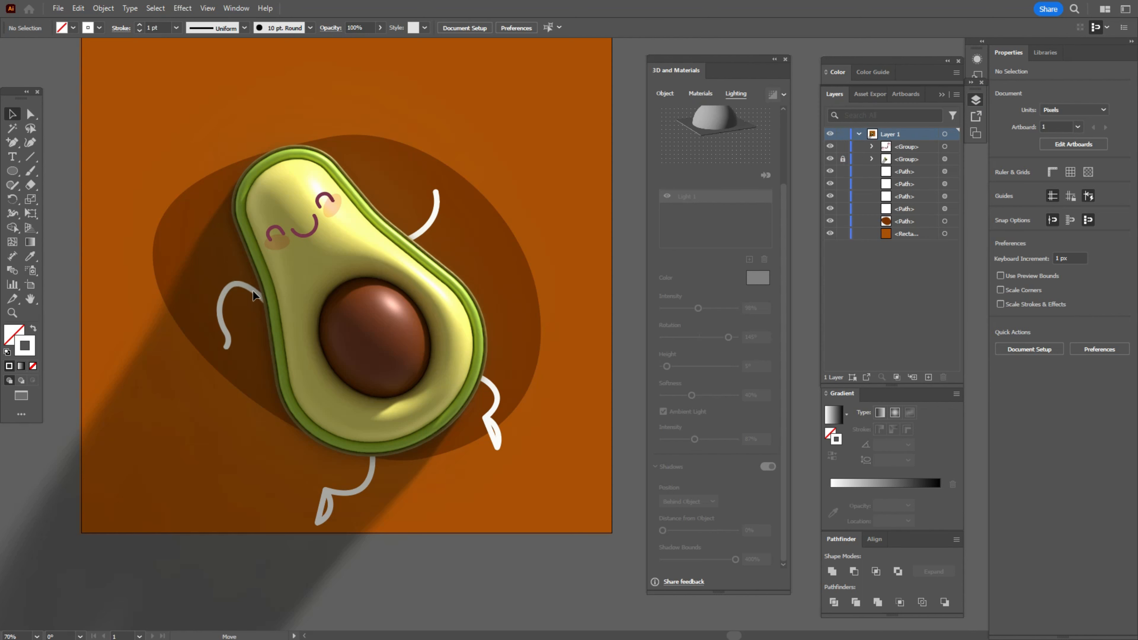
{"action": "left_click", "coordinate": [427, 211]}
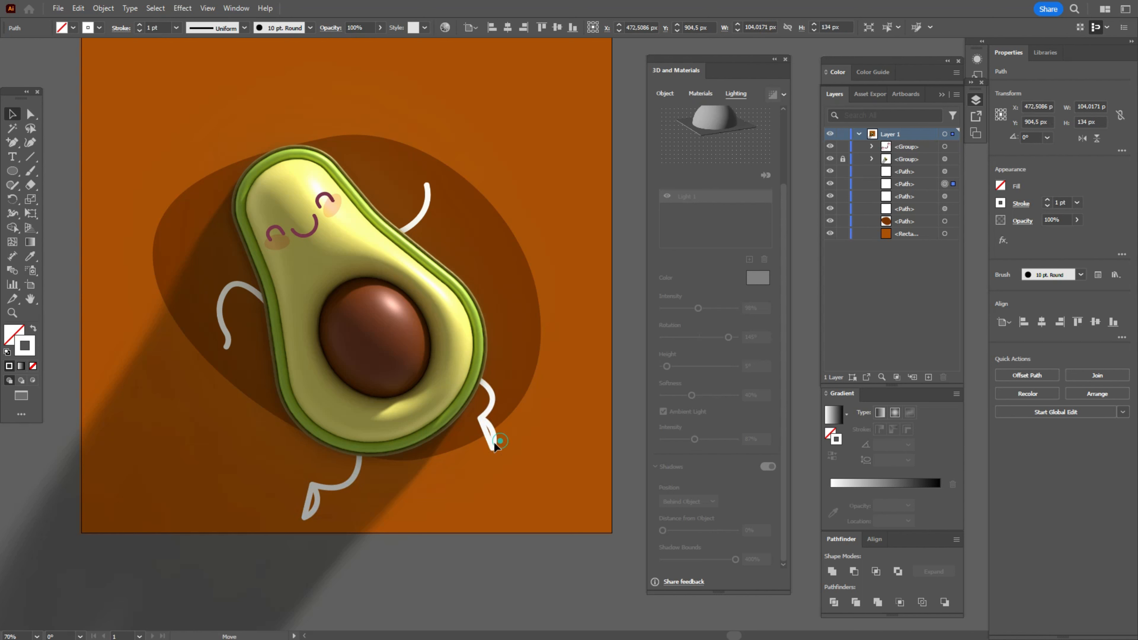
{"action": "left_click", "coordinate": [490, 426]}
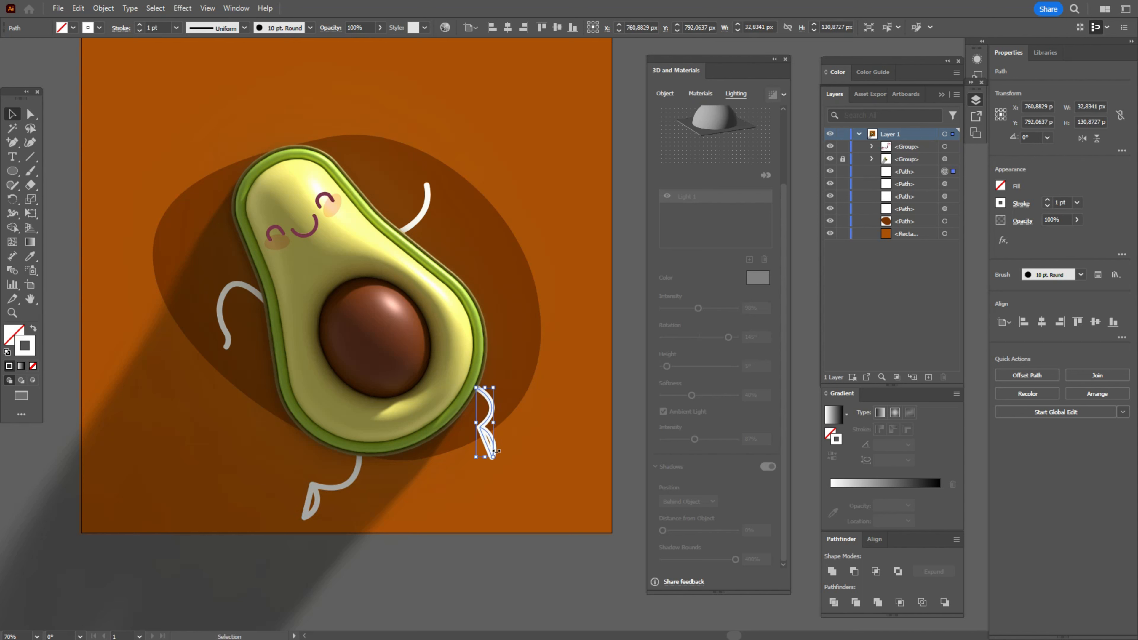
{"action": "left_click", "coordinate": [635, 412]}
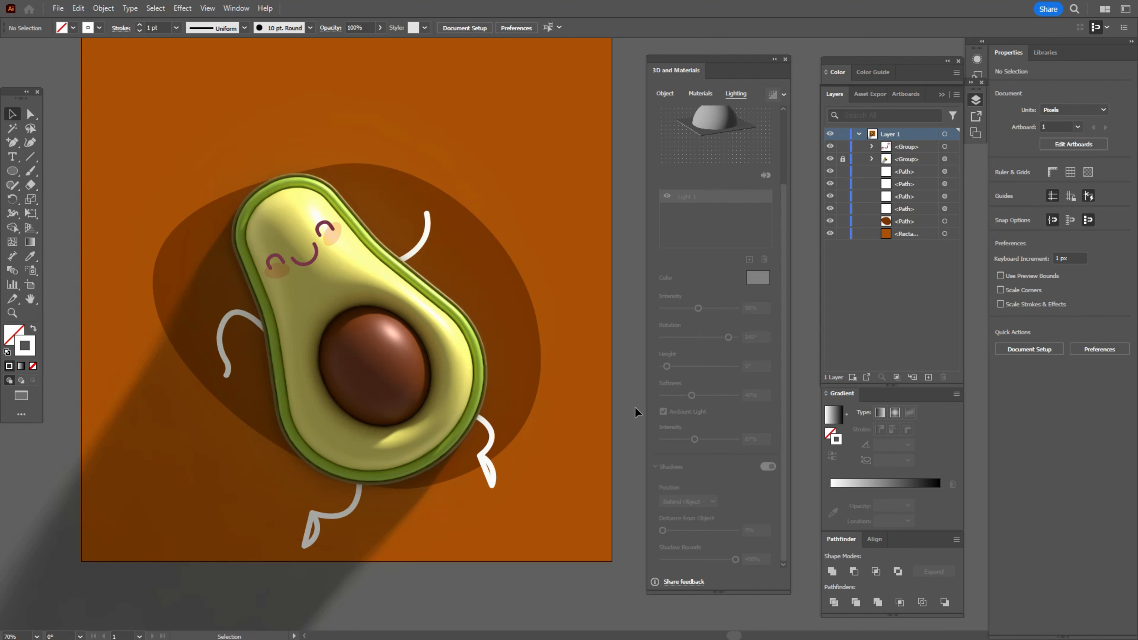
{"action": "mouse_move", "coordinate": [639, 412]}
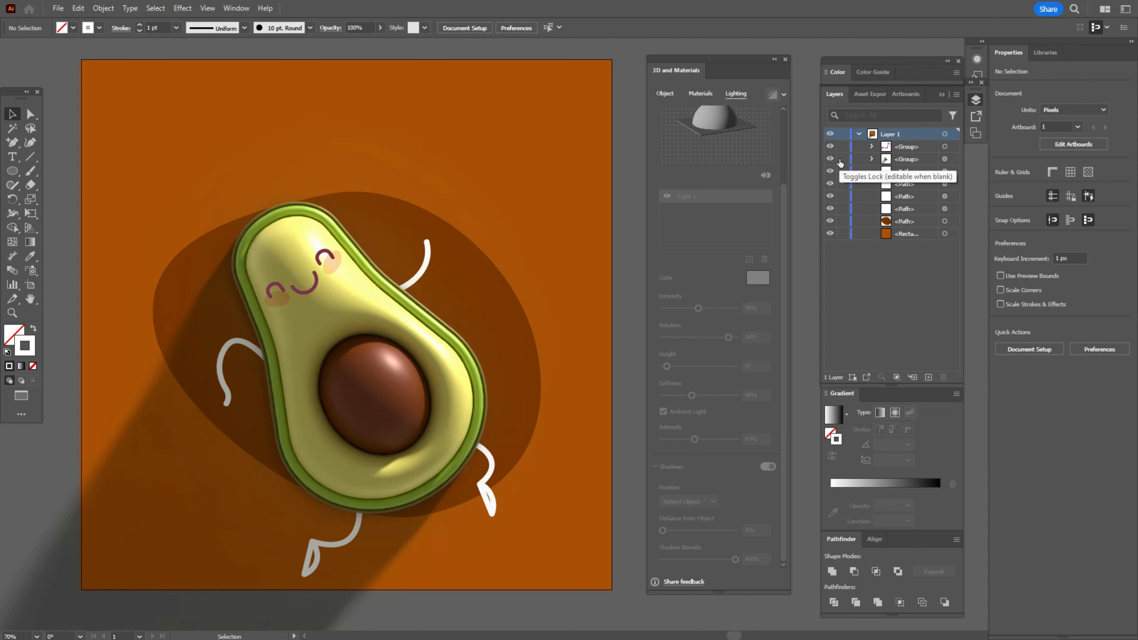
{"action": "key", "text": "ctrl+a"}
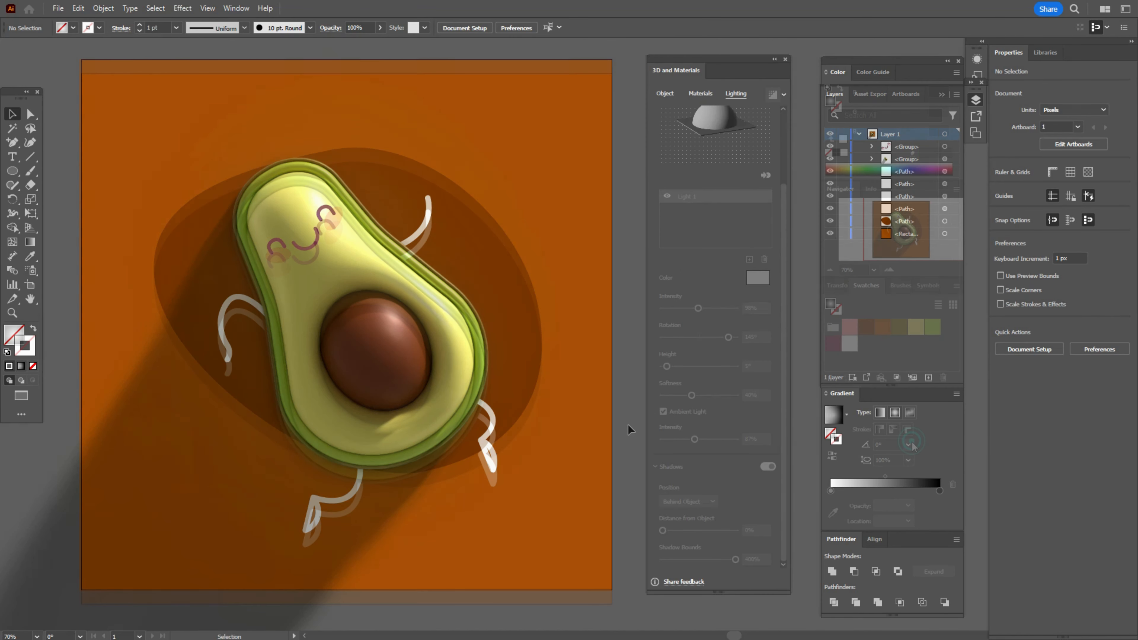
Step: Show all swatch kinds in the Swatches panel and switch to the Ellipse Tool
{"action": "left_click", "coordinate": [881, 378]}
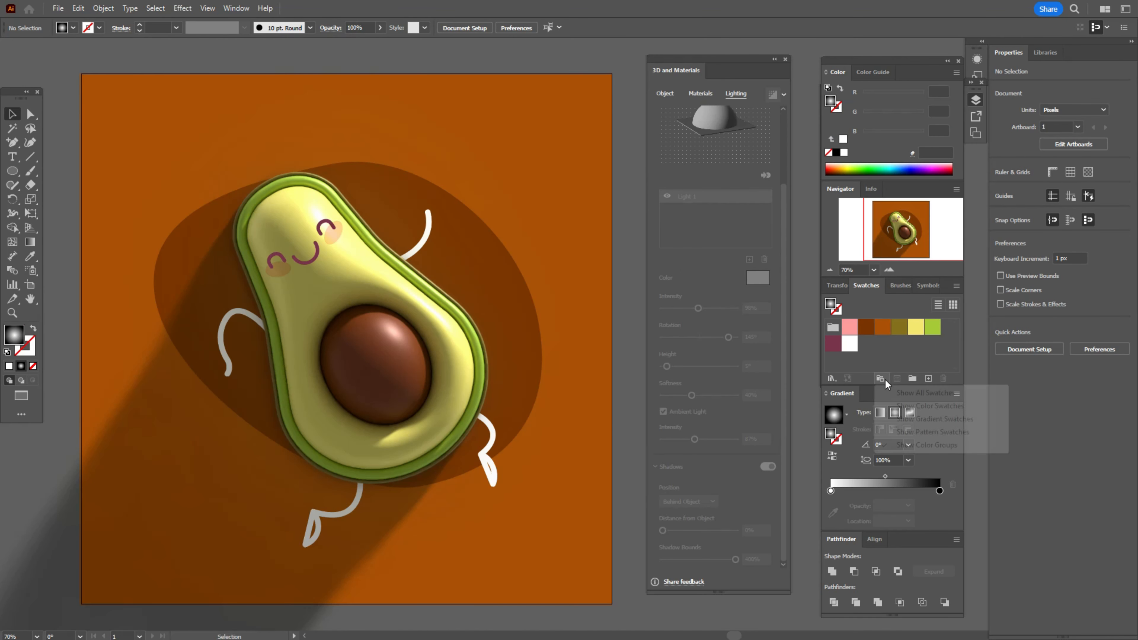
{"action": "left_click", "coordinate": [881, 378]}
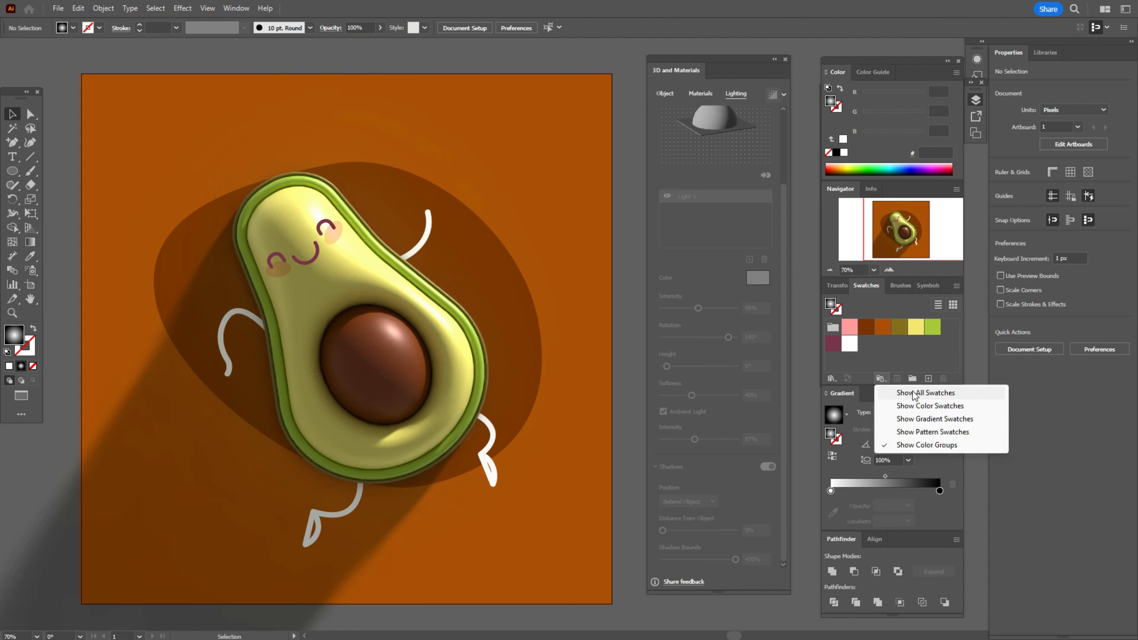
{"action": "left_click", "coordinate": [925, 392]}
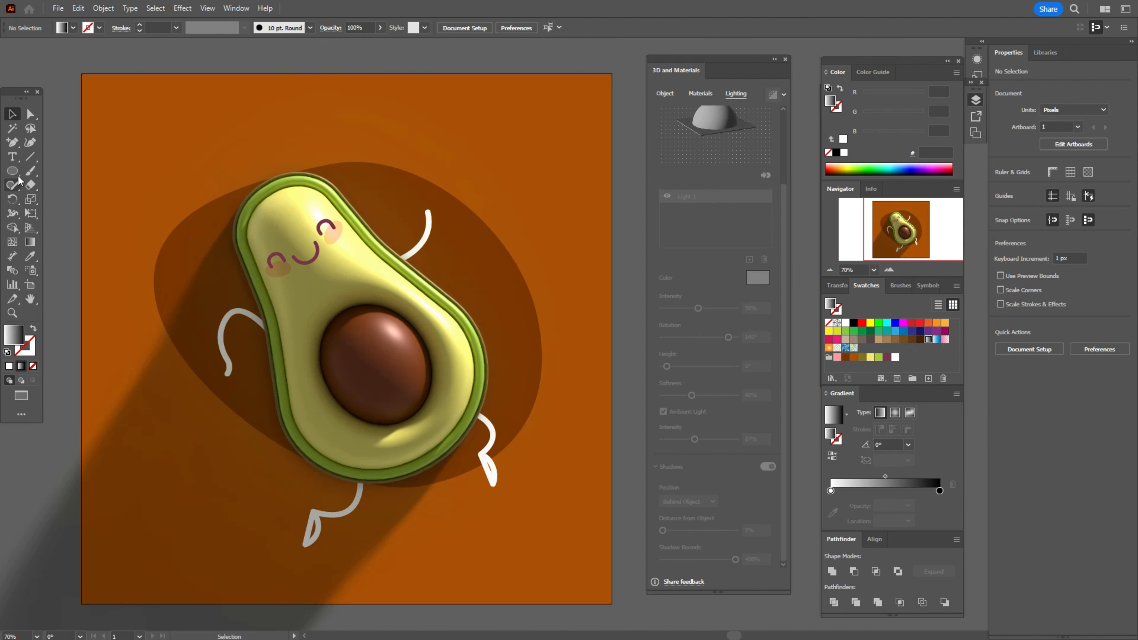
{"action": "left_click", "coordinate": [12, 171]}
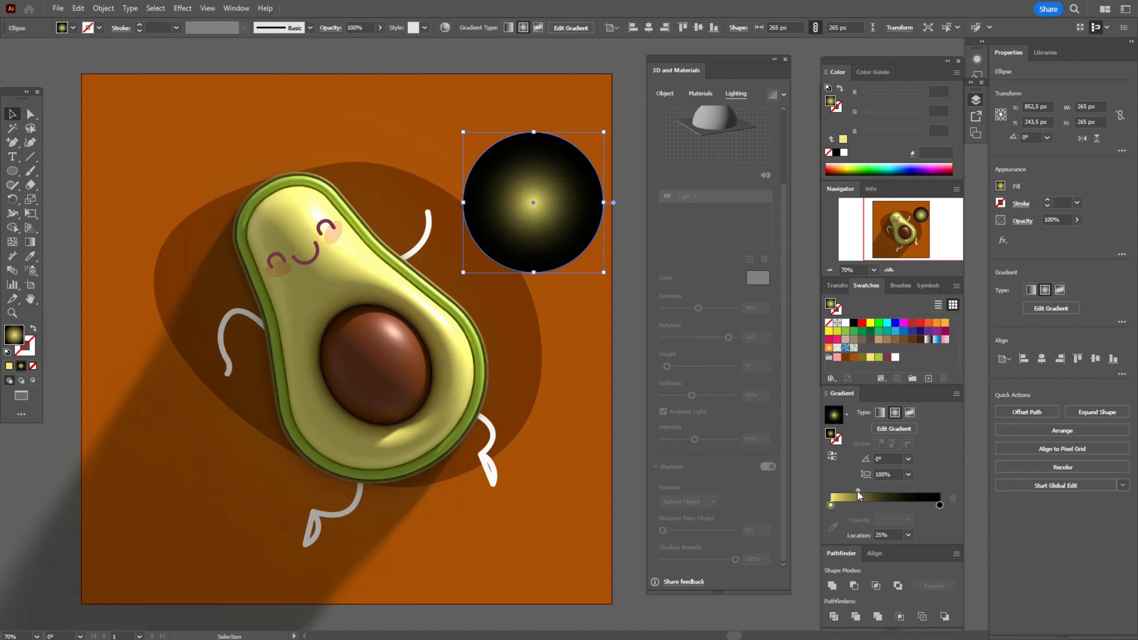
Step: Tighten the gradient's yellow centre, set a lighten blend mode and place the glow on the avocado's top edge
{"action": "left_click_drag", "start_coordinate": [856, 497], "coordinate": [863, 498]}
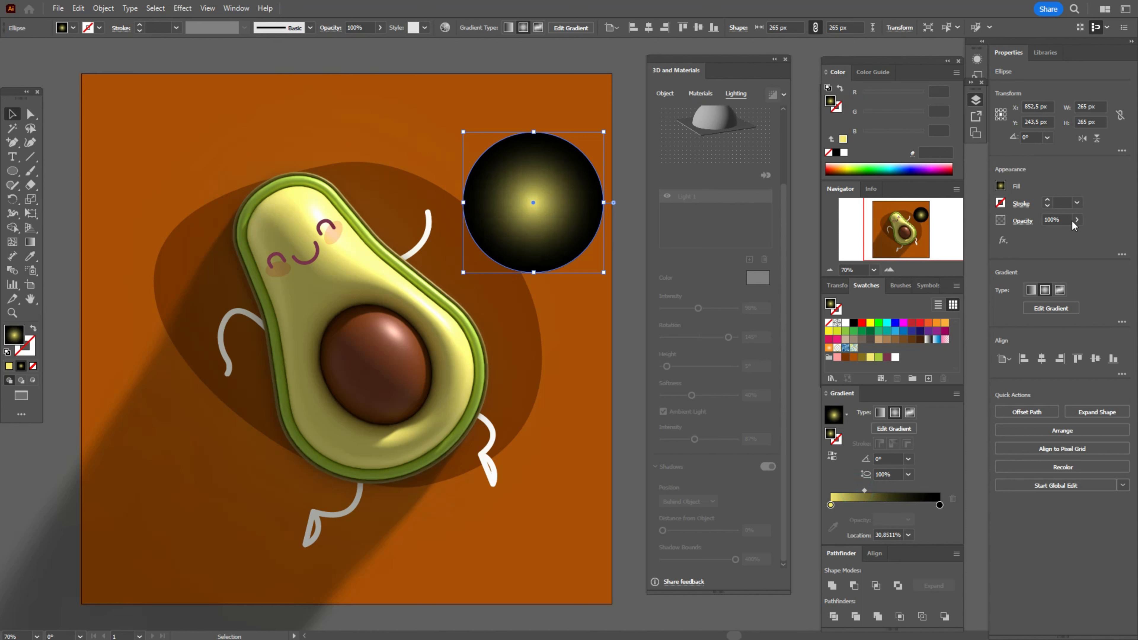
{"action": "left_click", "coordinate": [927, 241]}
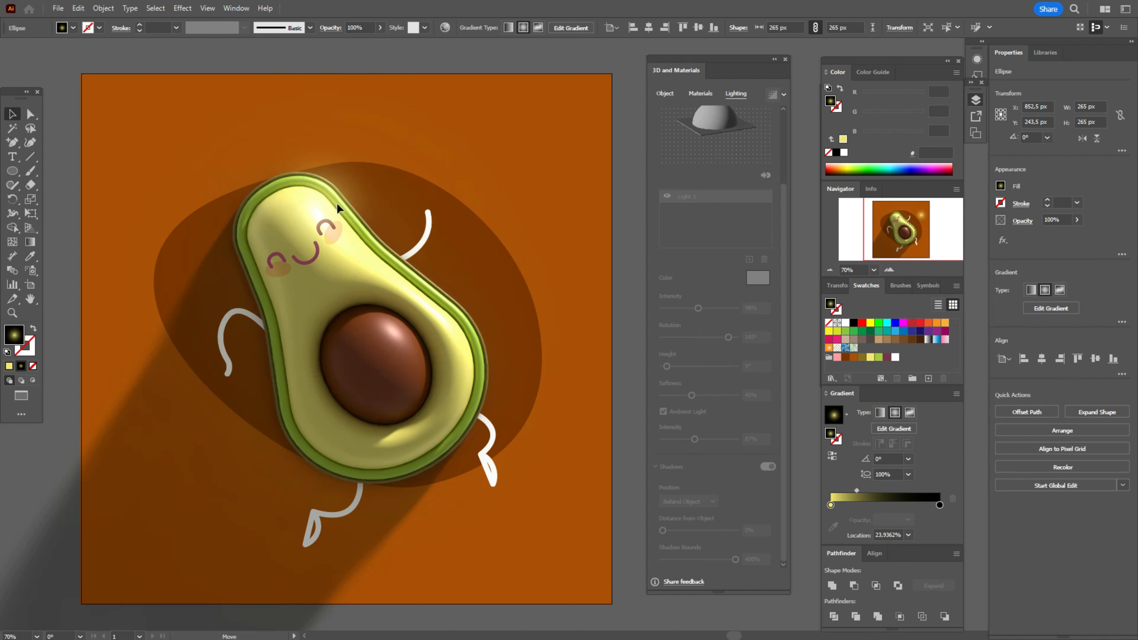
{"action": "left_click", "coordinate": [317, 208]}
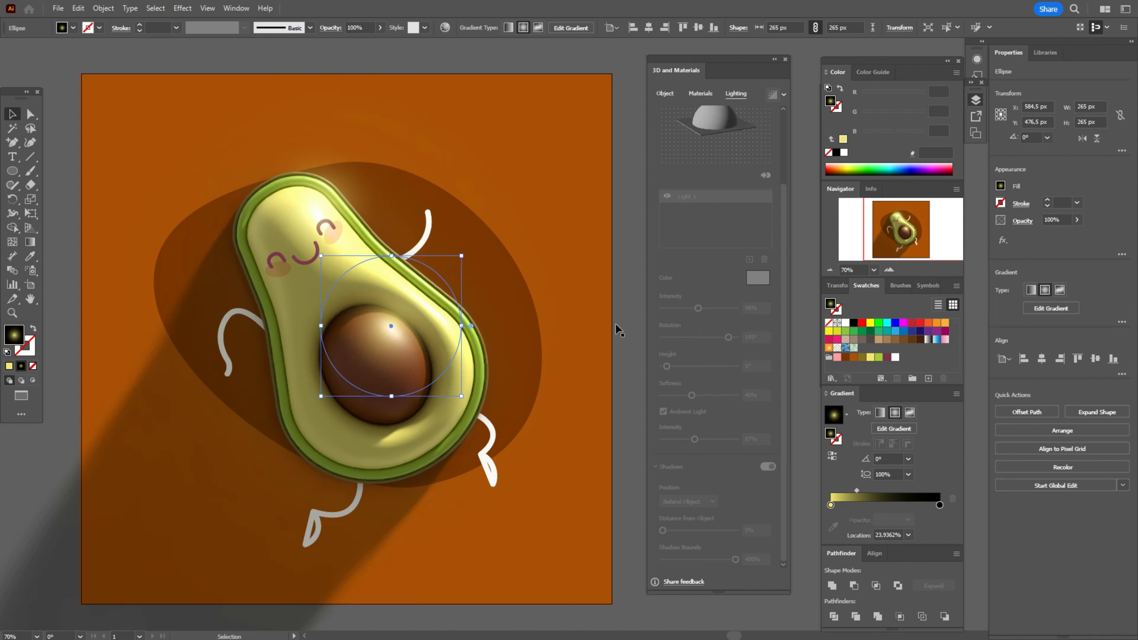
{"action": "left_click", "coordinate": [628, 324]}
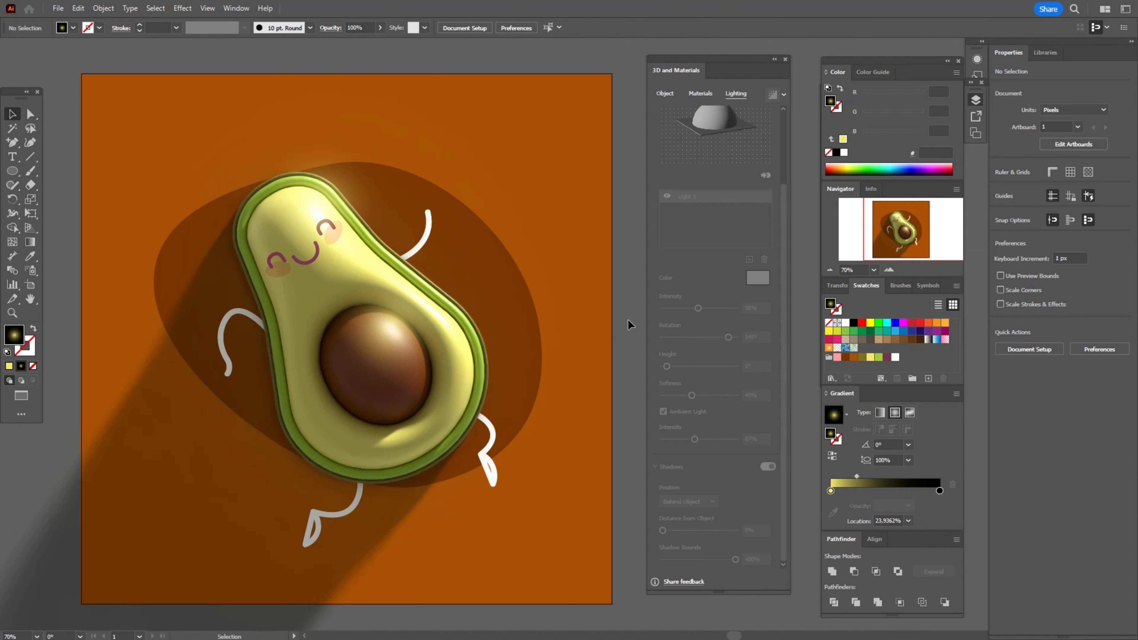
{"action": "mouse_move", "coordinate": [685, 345]}
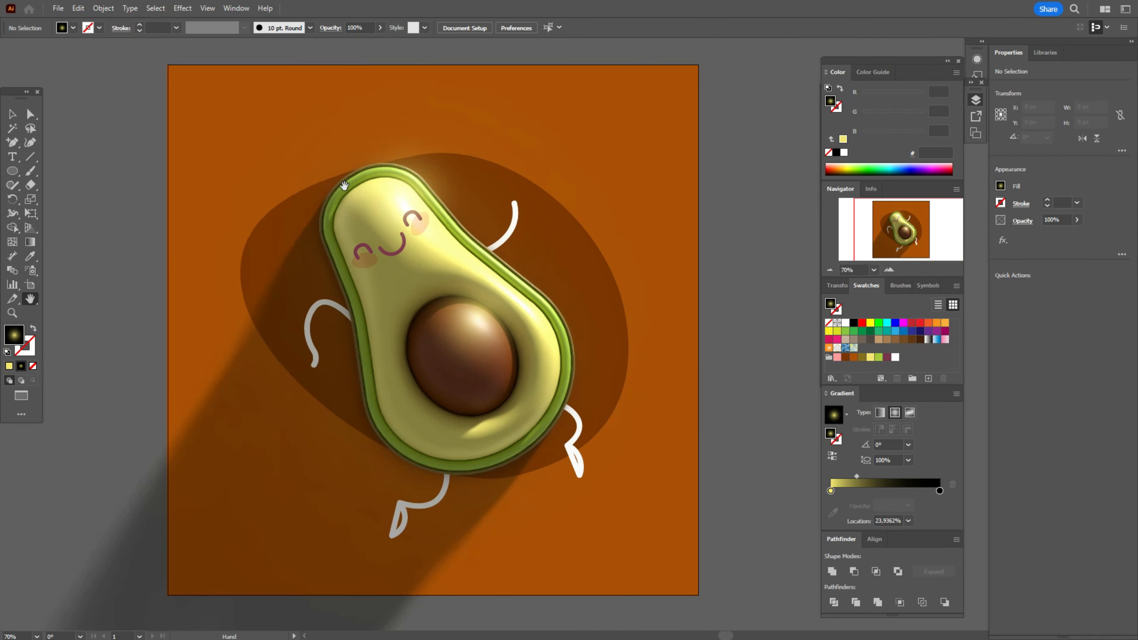
Step: Set Document Raster Effects Settings resolution to Medium (150 ppi) and confirm
{"action": "left_click", "coordinate": [182, 8]}
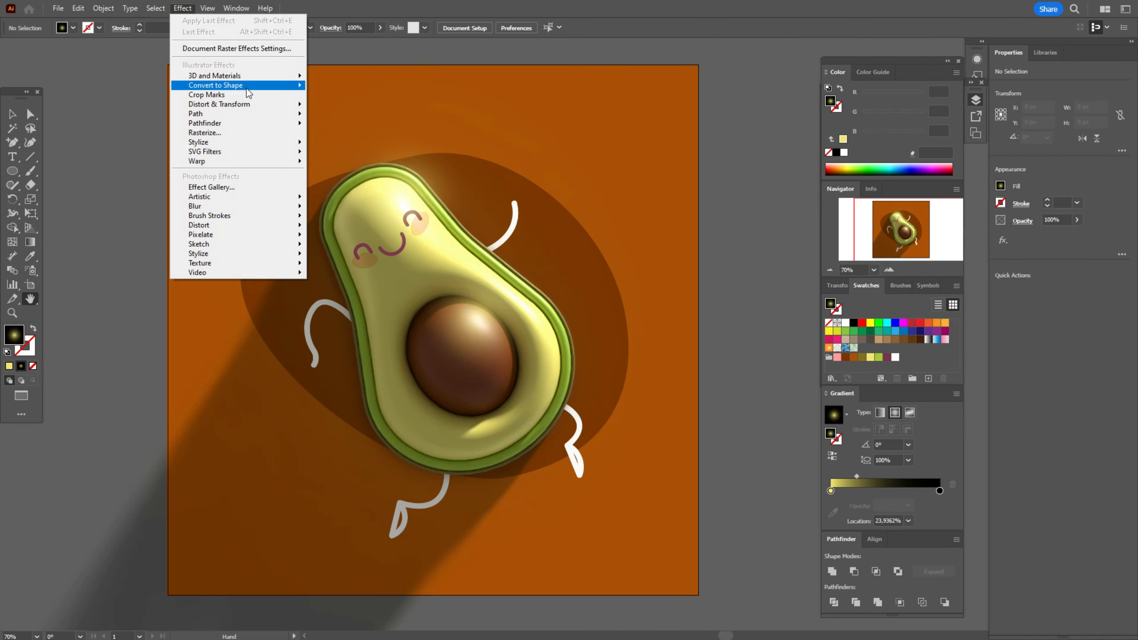
{"action": "left_click", "coordinate": [235, 48]}
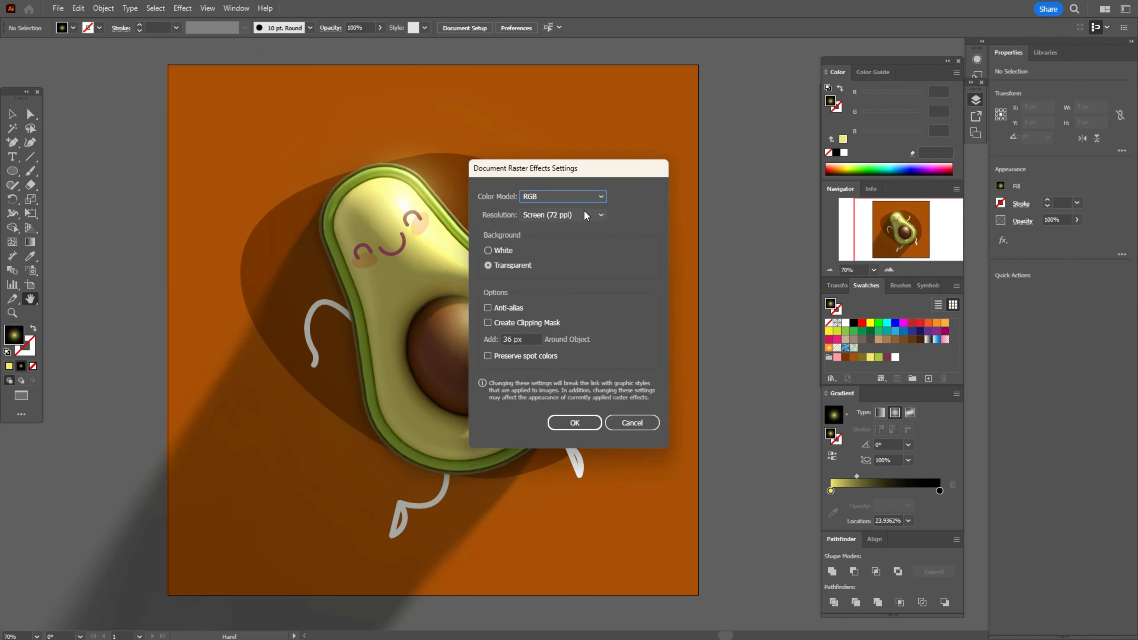
{"action": "left_click", "coordinate": [592, 214]}
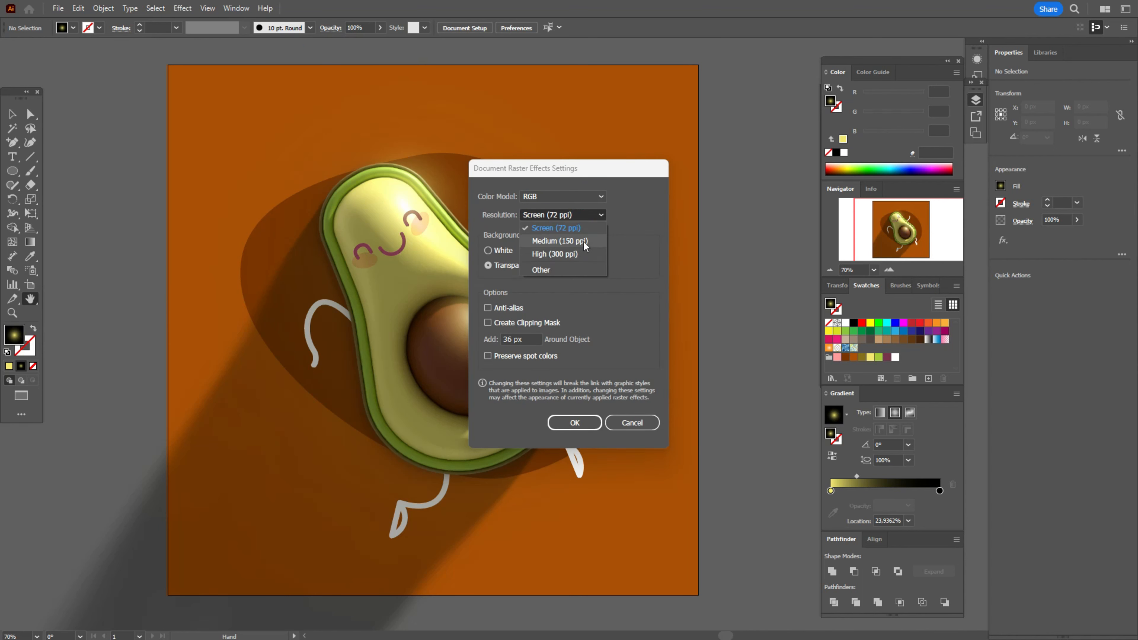
{"action": "left_click", "coordinate": [563, 240]}
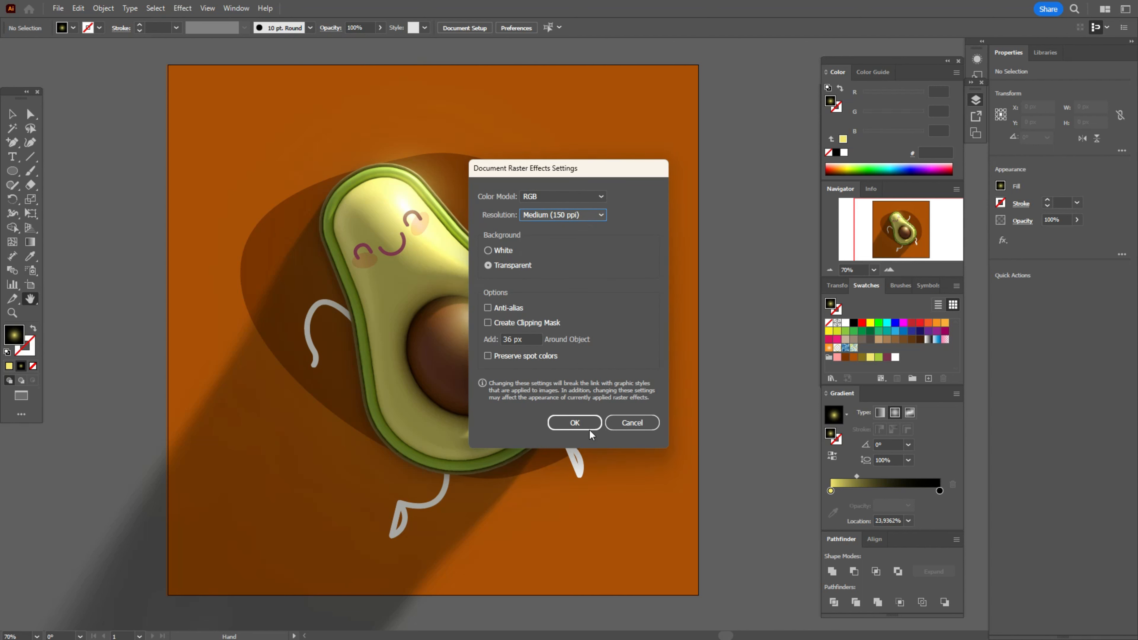
{"action": "left_click", "coordinate": [573, 422]}
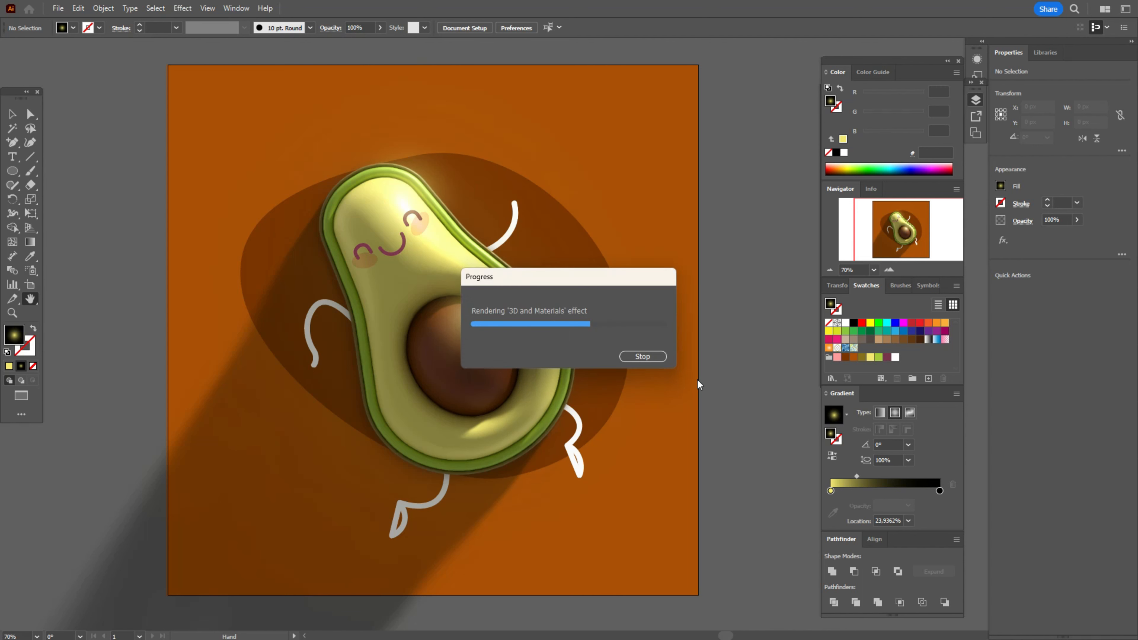